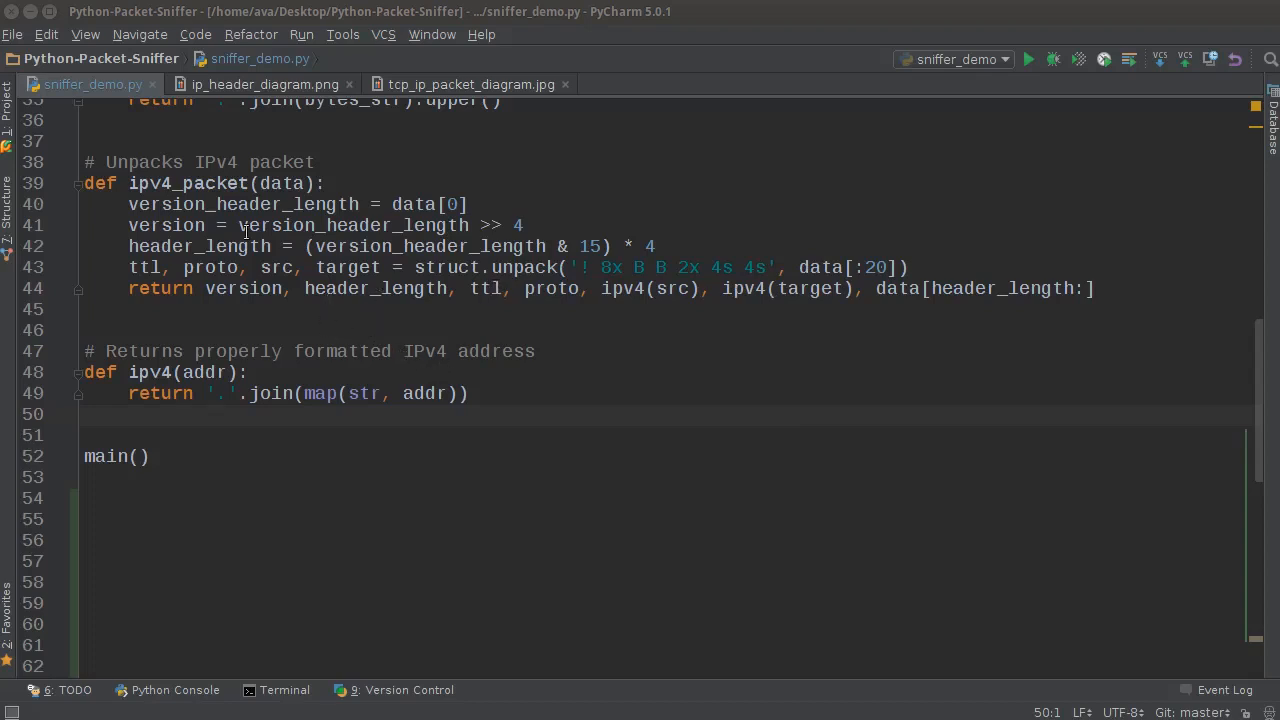
Review ip_header_diagram.png down to the Protocol and Header Checksum field descriptions
{"action": "scroll", "scroll_direction": "up", "scroll_amount": 3}
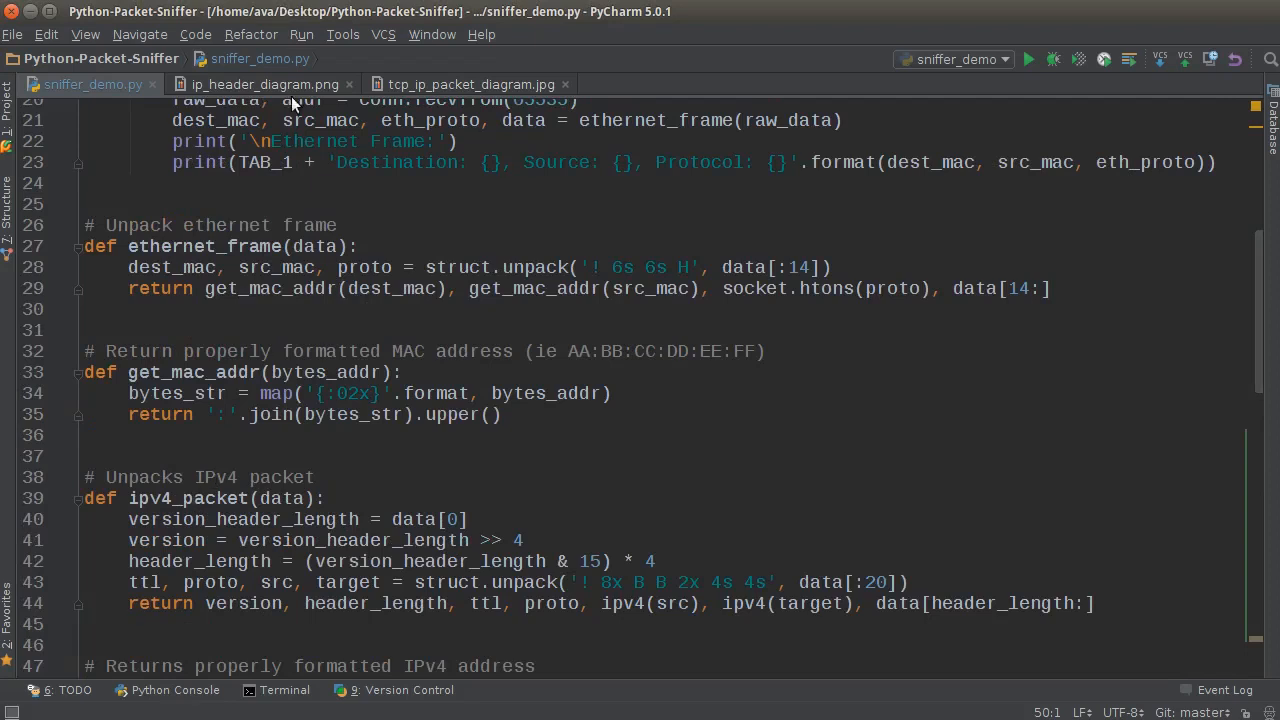
{"action": "left_click", "coordinate": [264, 84]}
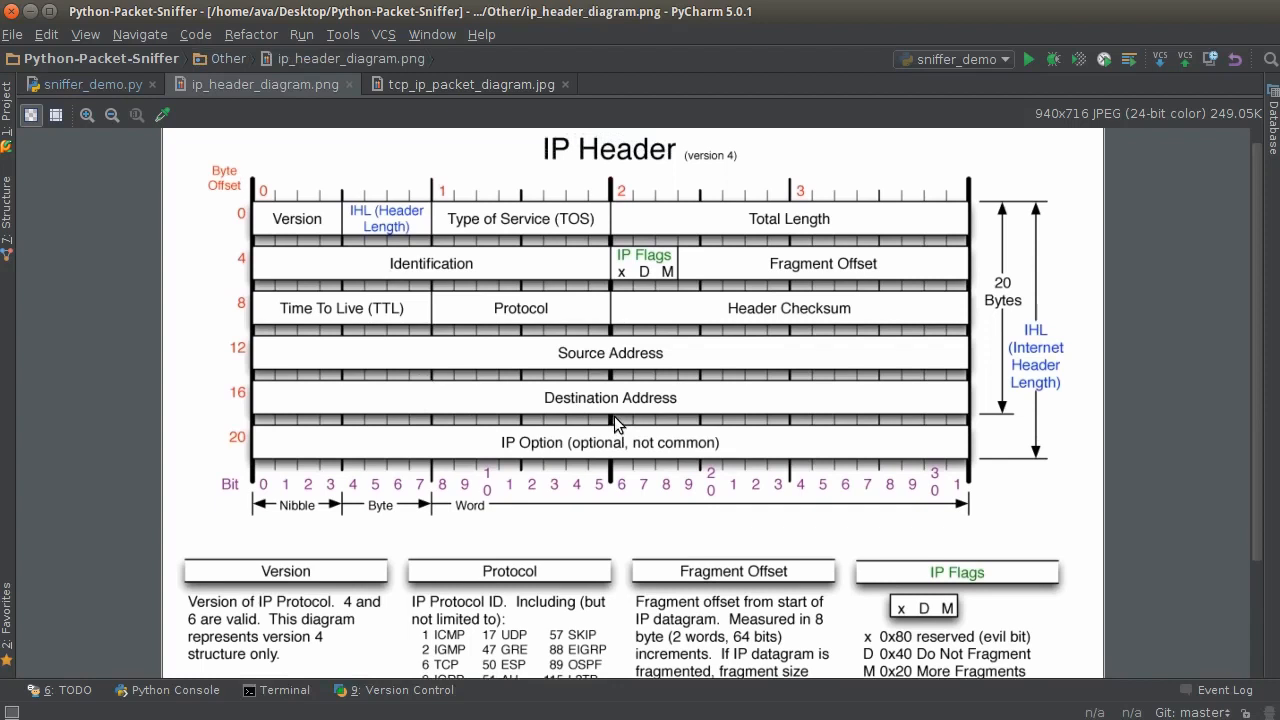
{"action": "mouse_move", "coordinate": [450, 336]}
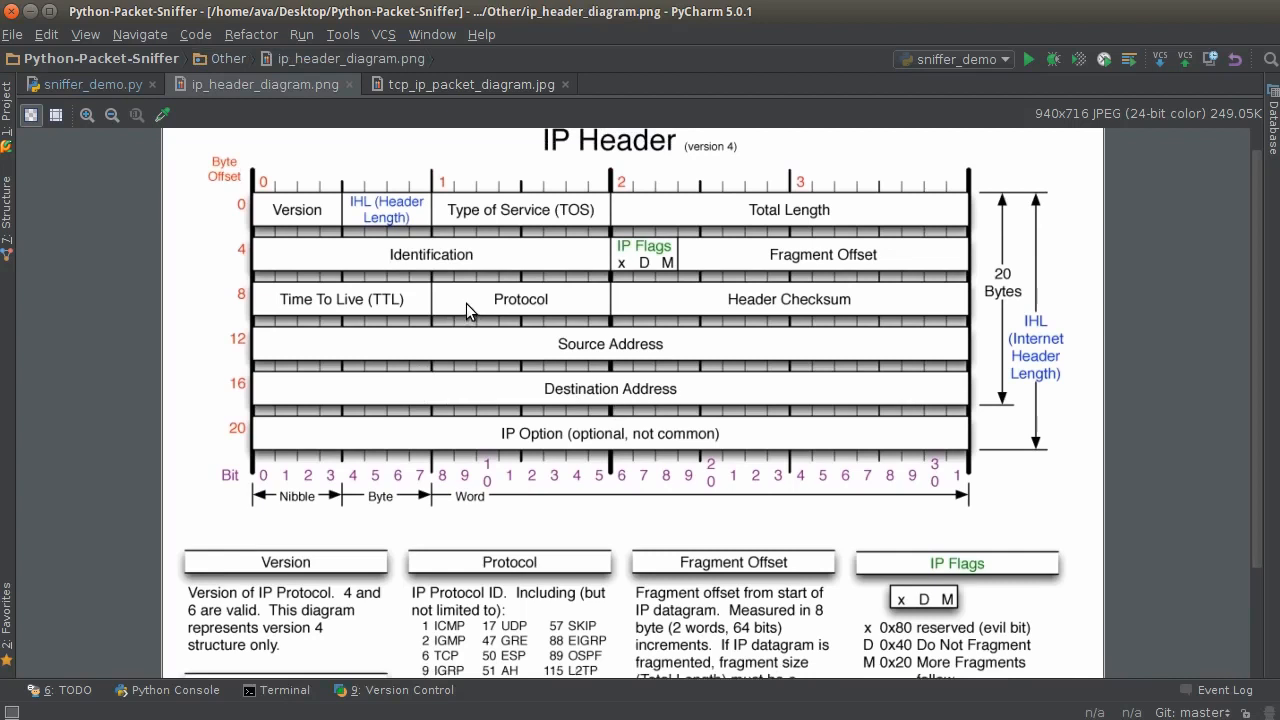
{"action": "mouse_move", "coordinate": [478, 348]}
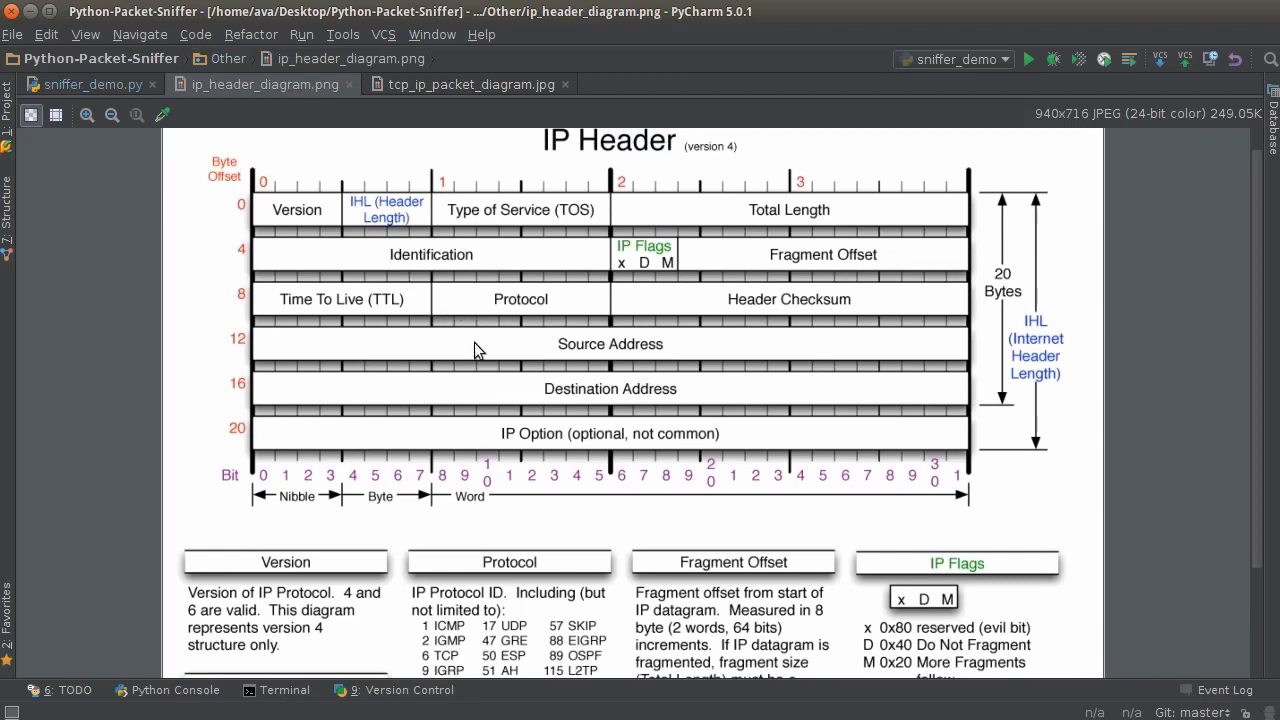
{"action": "scroll", "scroll_direction": "down", "scroll_amount": 3}
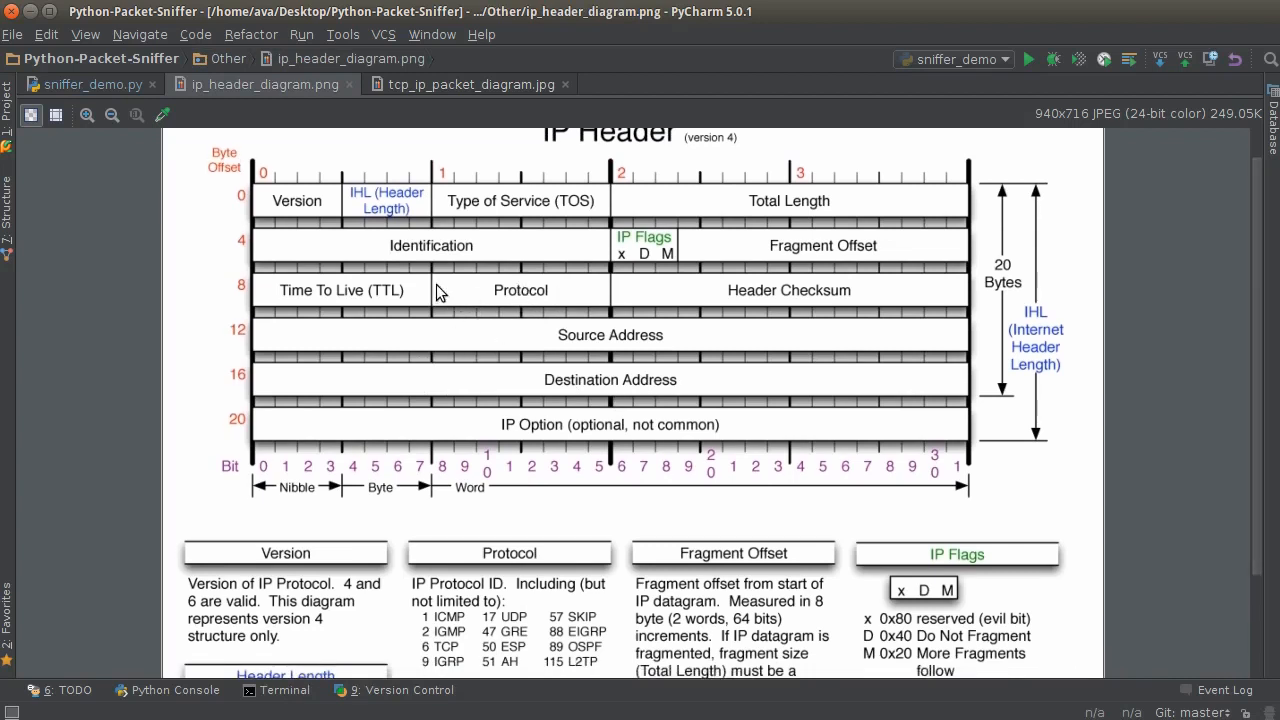
{"action": "mouse_move", "coordinate": [524, 300]}
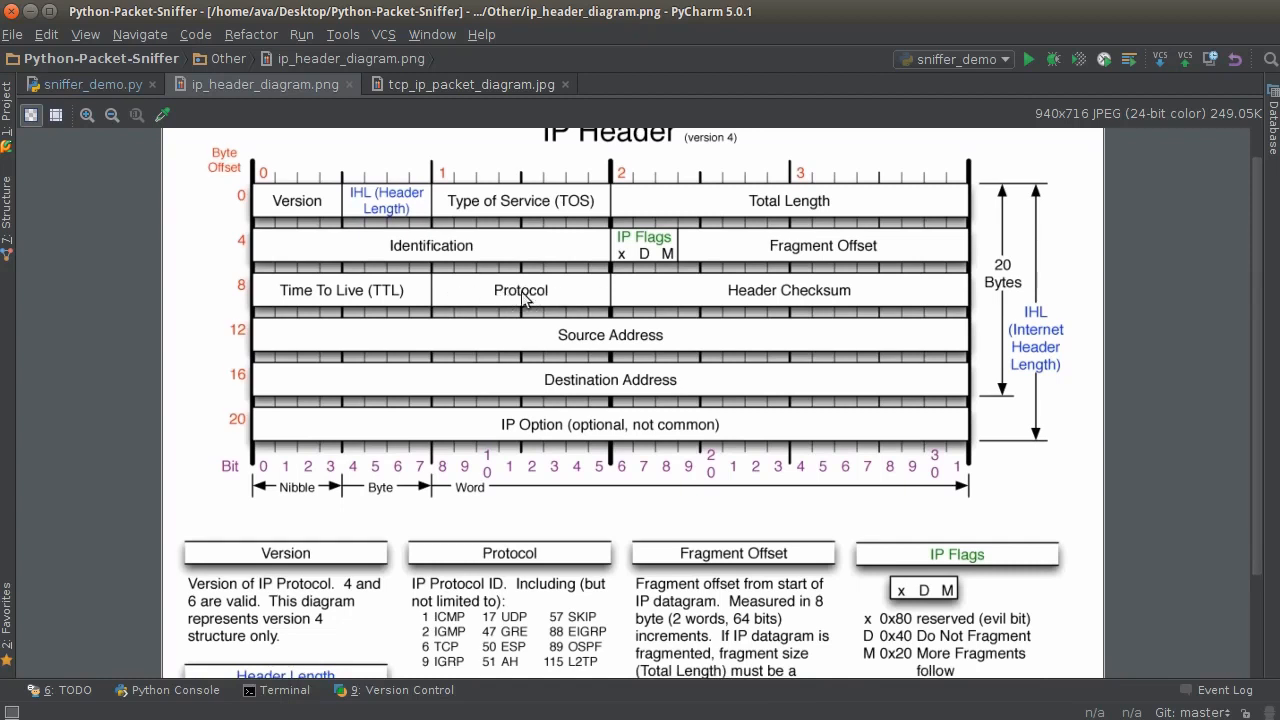
{"action": "scroll", "scroll_direction": "down", "scroll_amount": 3}
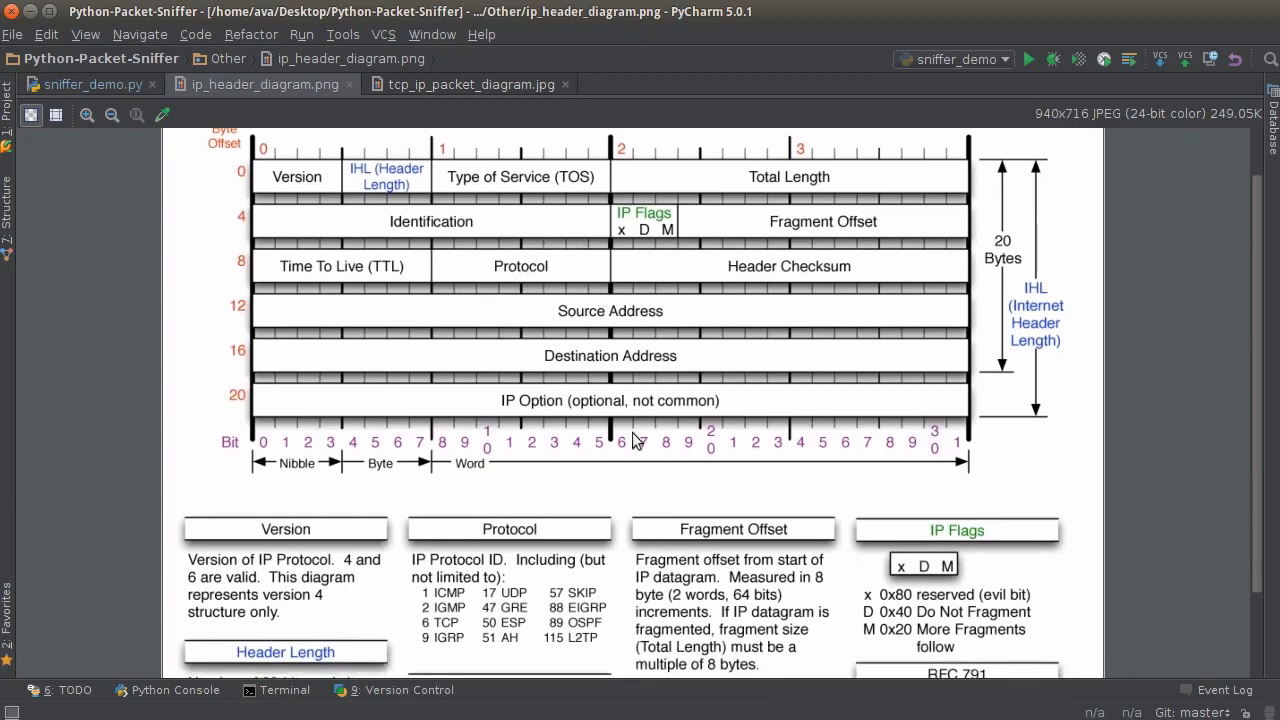
{"action": "scroll", "scroll_direction": "down", "scroll_amount": 3}
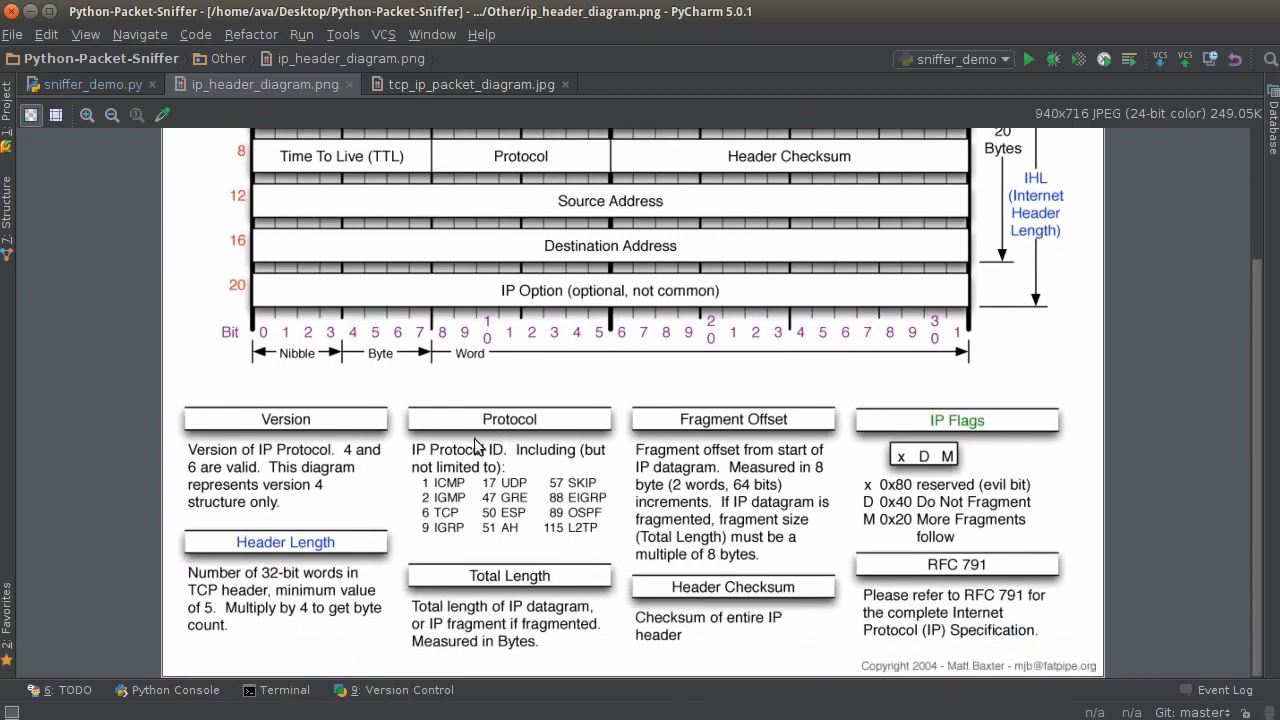
{"action": "mouse_move", "coordinate": [490, 498]}
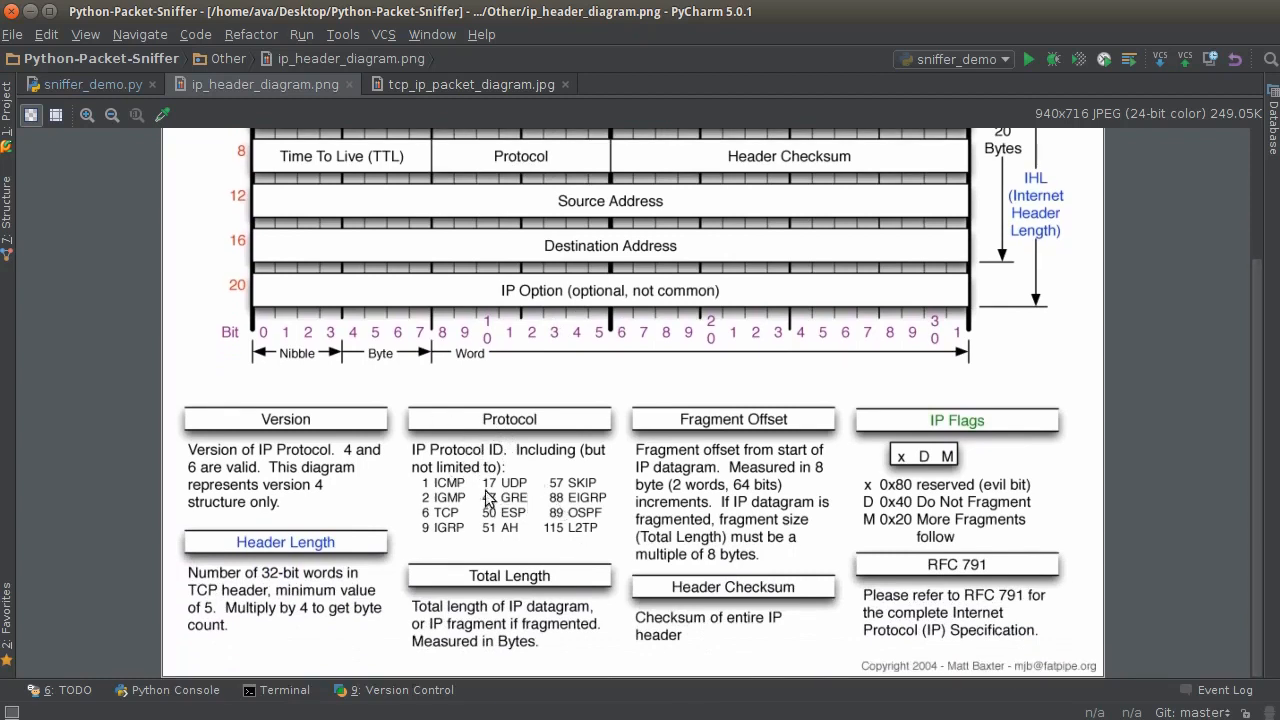
{"action": "mouse_move", "coordinate": [540, 528]}
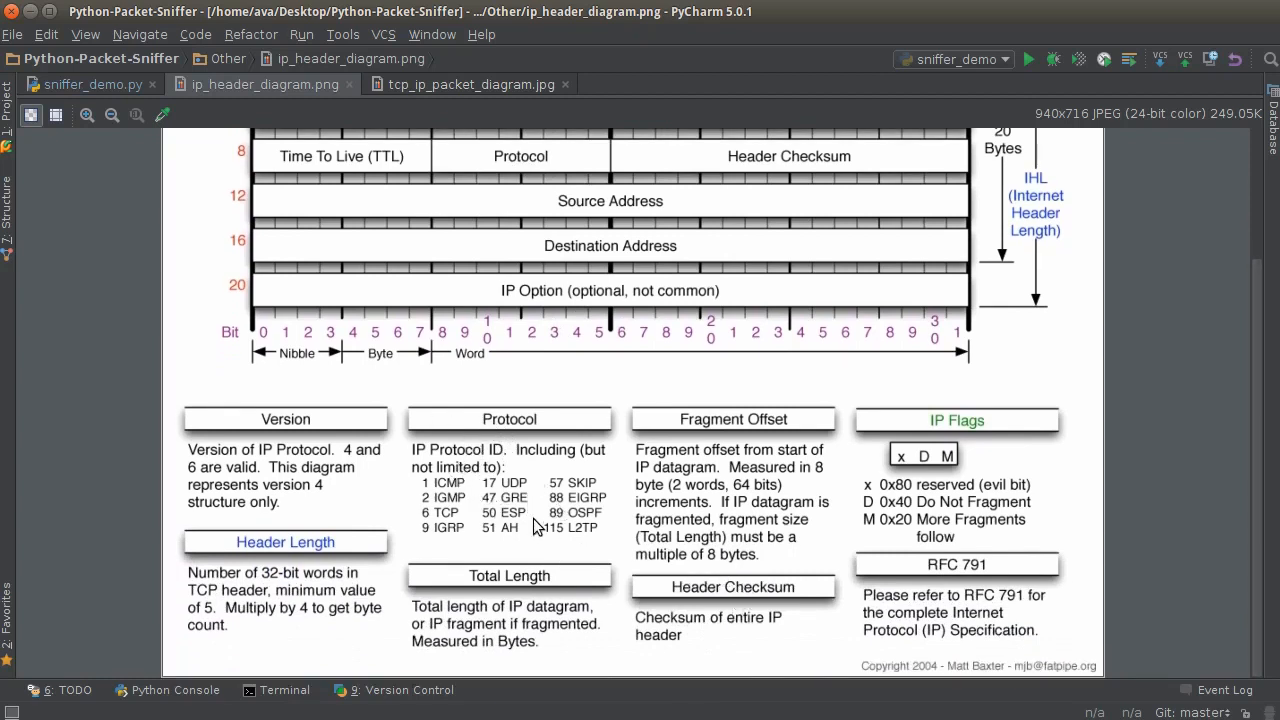
{"action": "mouse_move", "coordinate": [528, 516]}
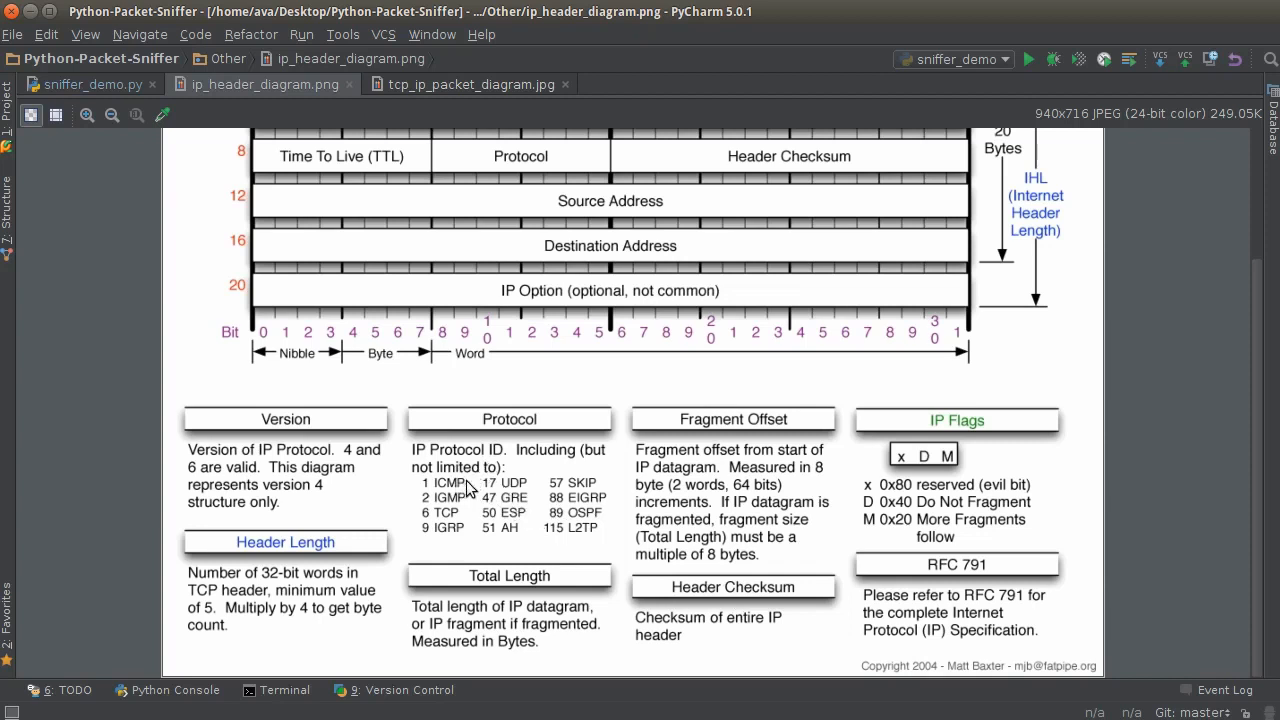
{"action": "mouse_move", "coordinate": [464, 492]}
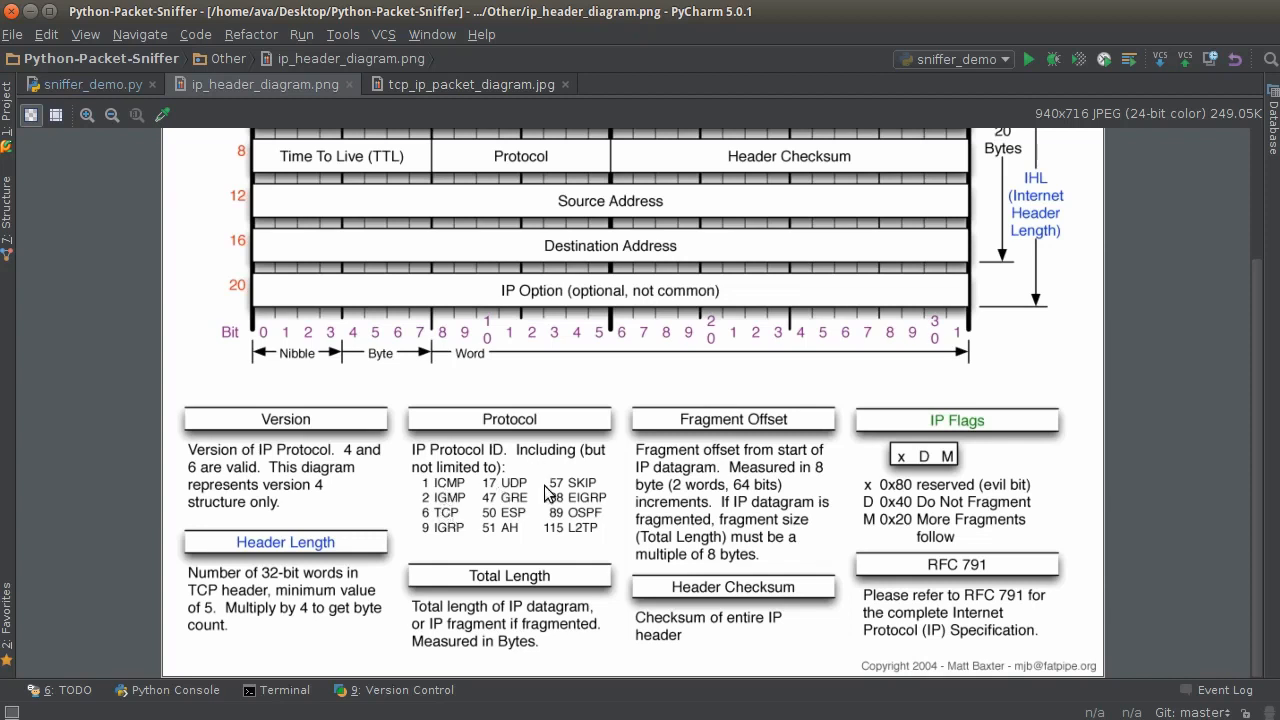
{"action": "mouse_move", "coordinate": [552, 492]}
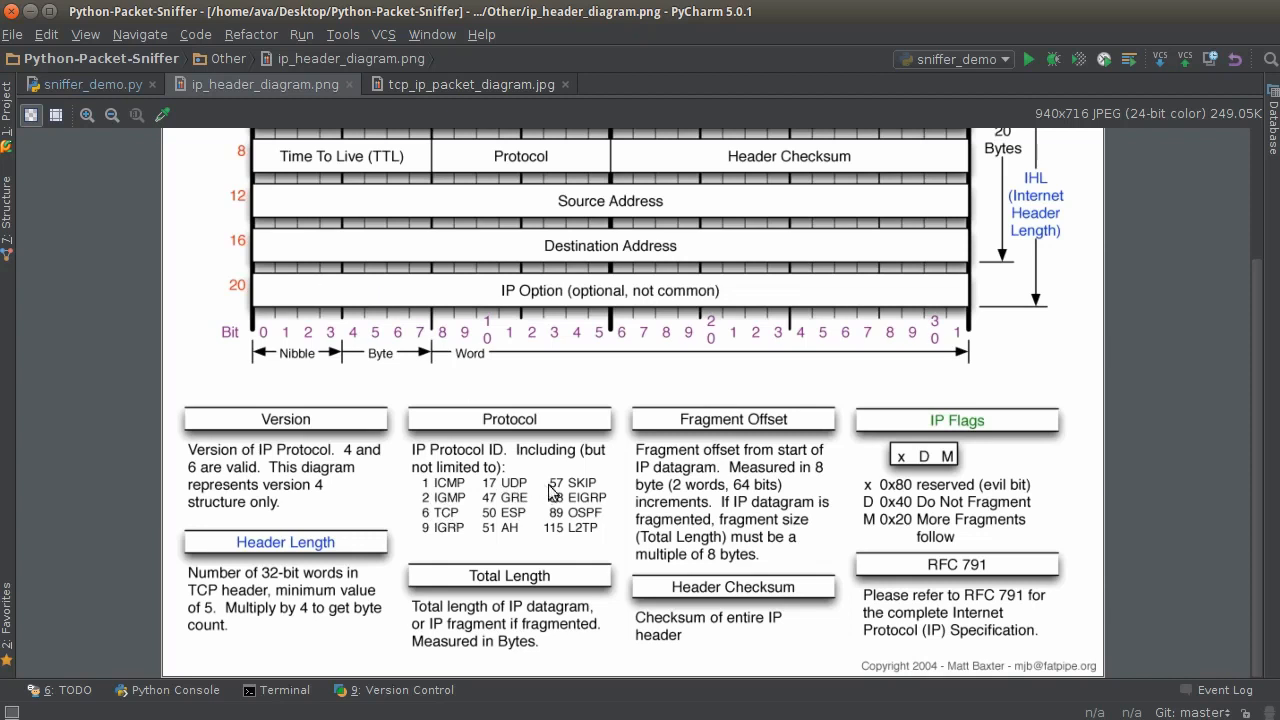
{"action": "mouse_move", "coordinate": [452, 492]}
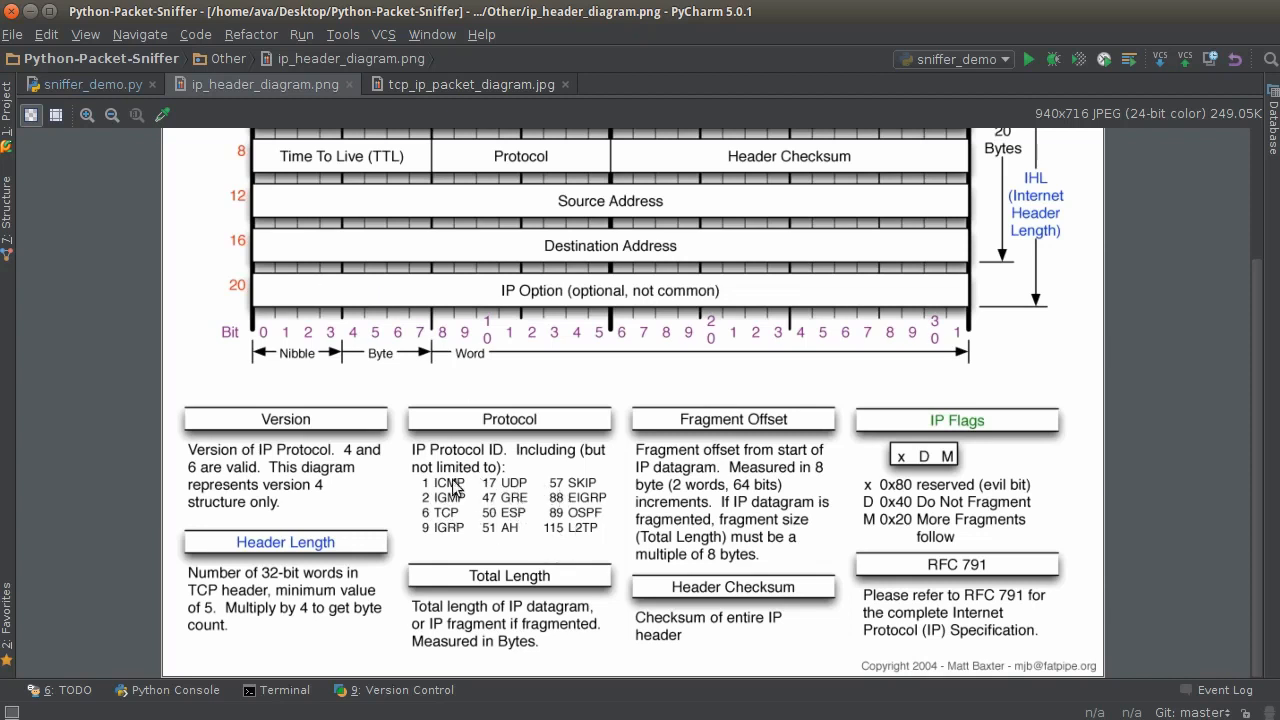
{"action": "mouse_move", "coordinate": [476, 476]}
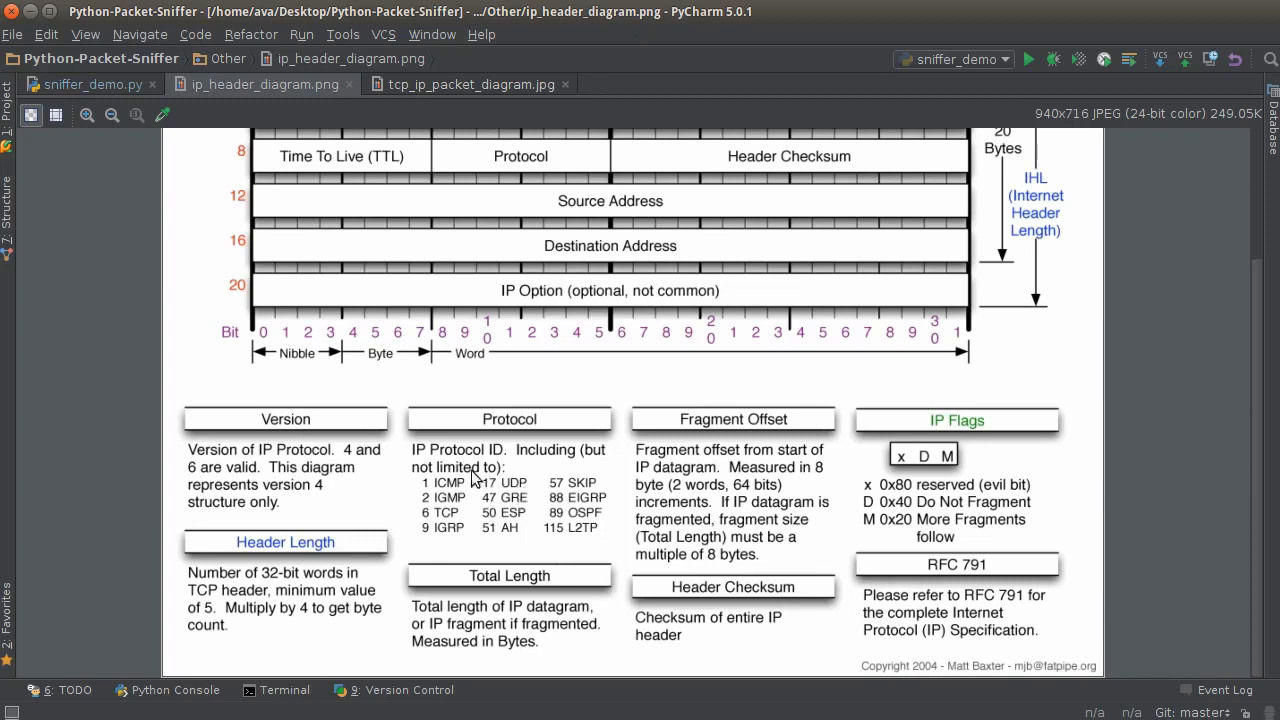
{"action": "mouse_move", "coordinate": [468, 516]}
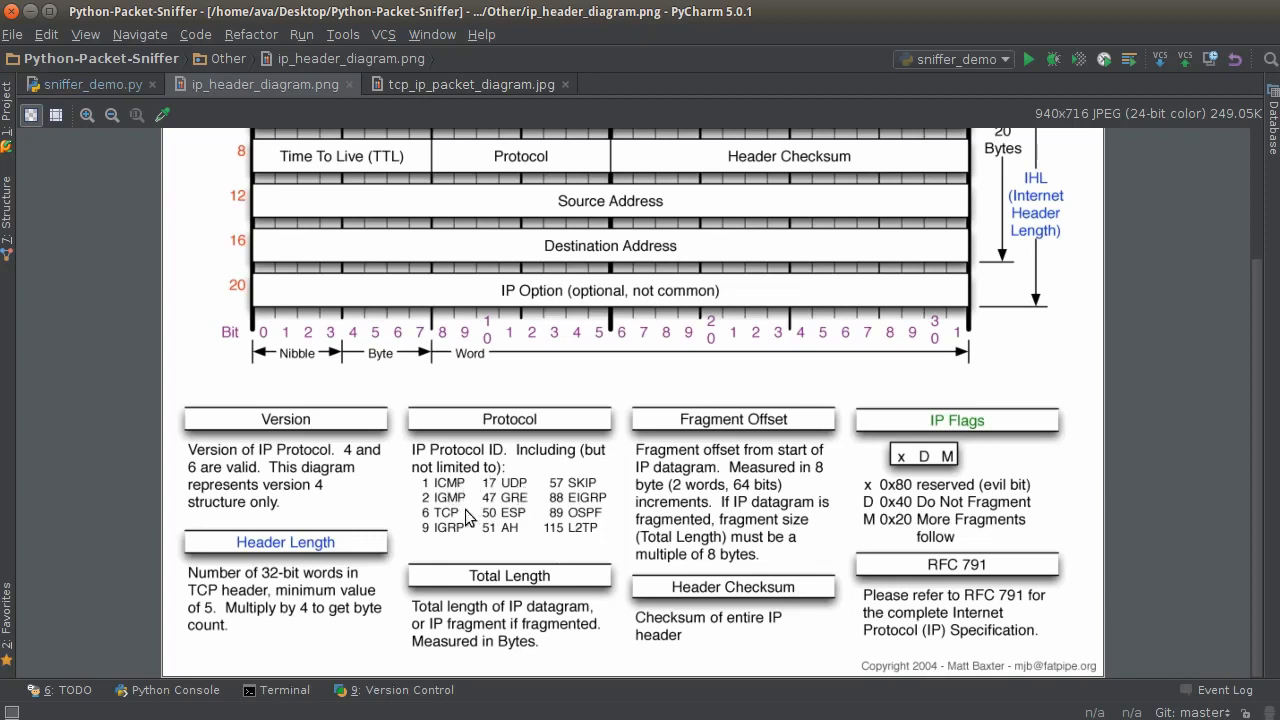
{"action": "mouse_move", "coordinate": [524, 488]}
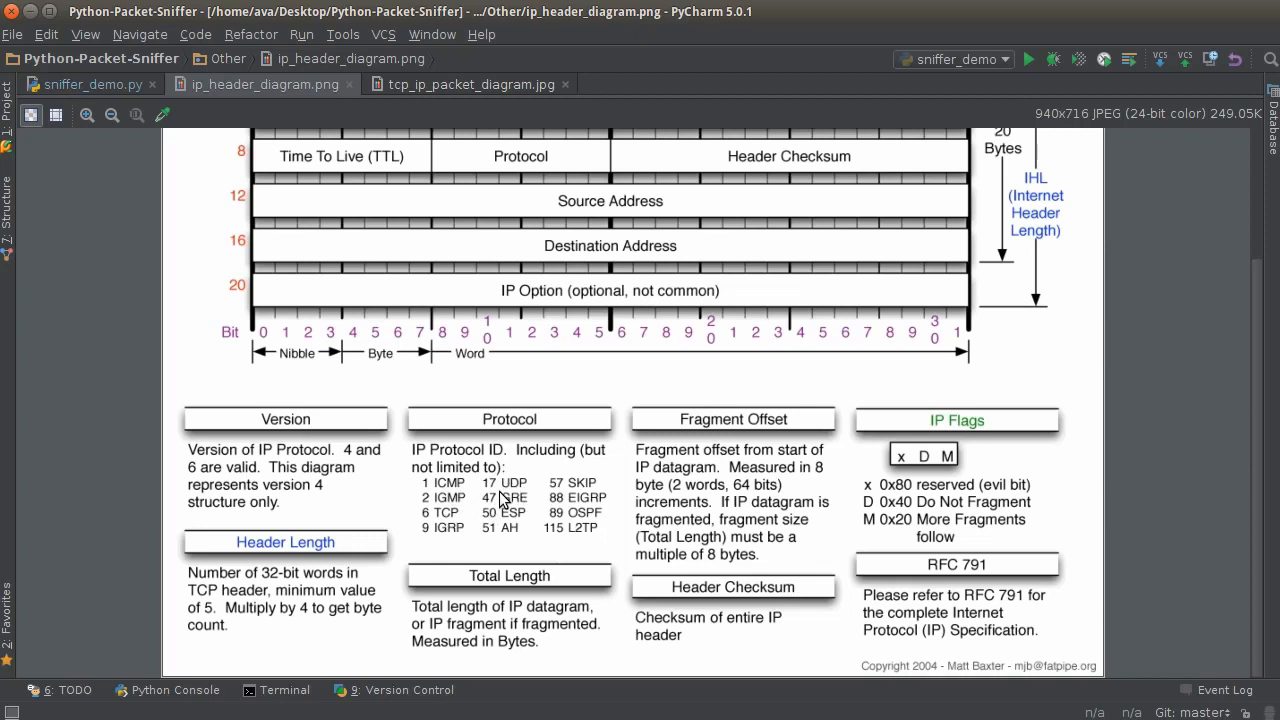
Return to sniffer_demo.py and scroll to the ipv4 functions above main()
{"action": "left_click", "coordinate": [92, 84]}
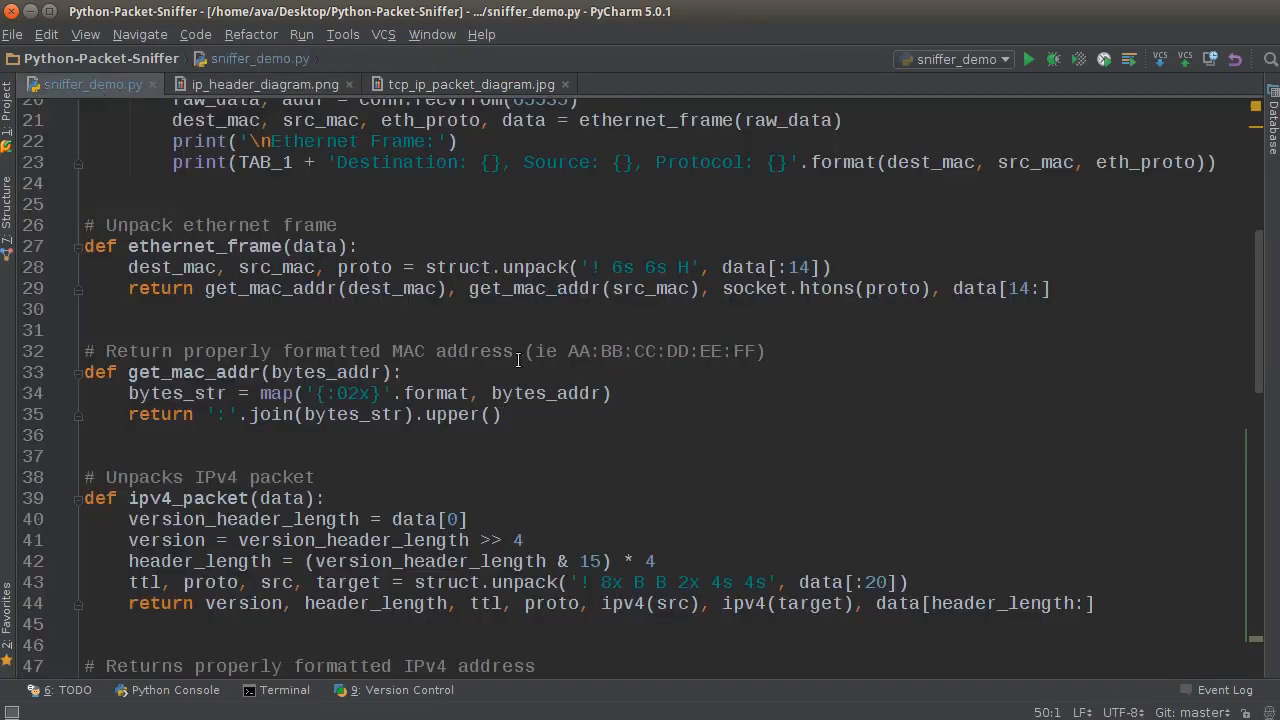
{"action": "scroll", "scroll_direction": "down", "scroll_amount": 3}
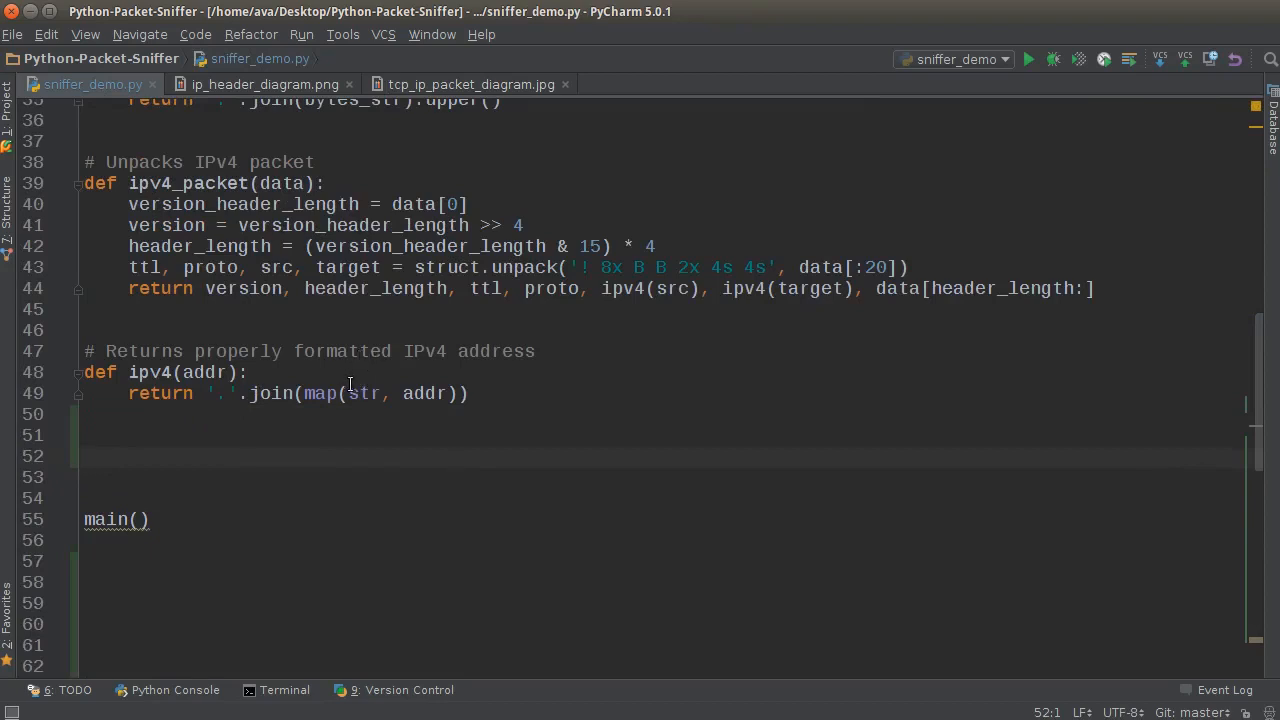
{"action": "mouse_move", "coordinate": [238, 84]}
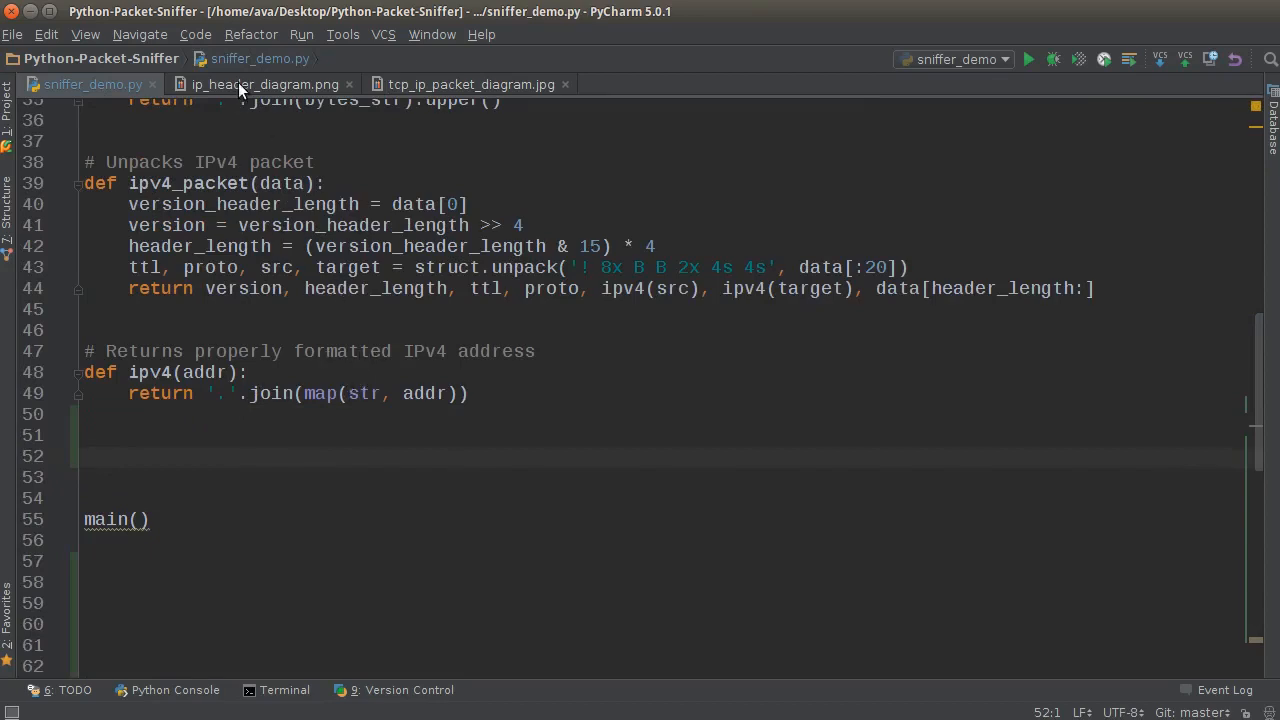
Look at ip_header_diagram.png again, scrolling to the Protocol number list
{"action": "left_click", "coordinate": [262, 84]}
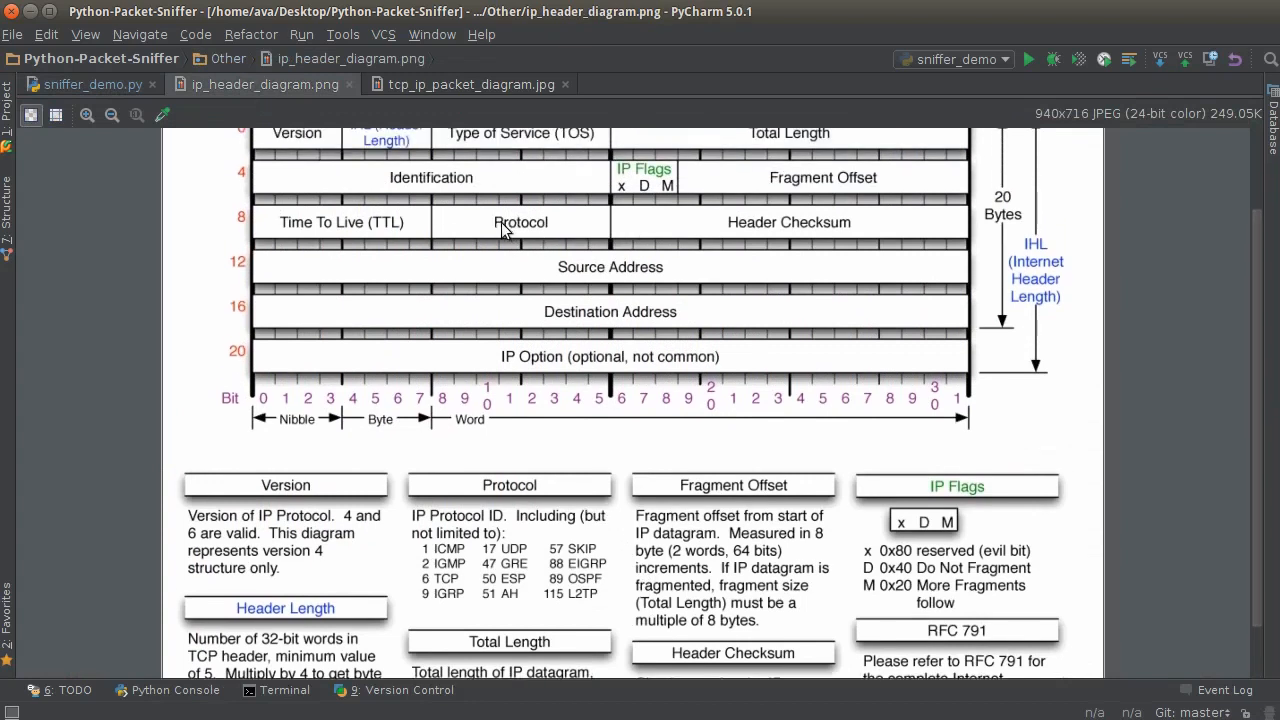
{"action": "mouse_move", "coordinate": [490, 218]}
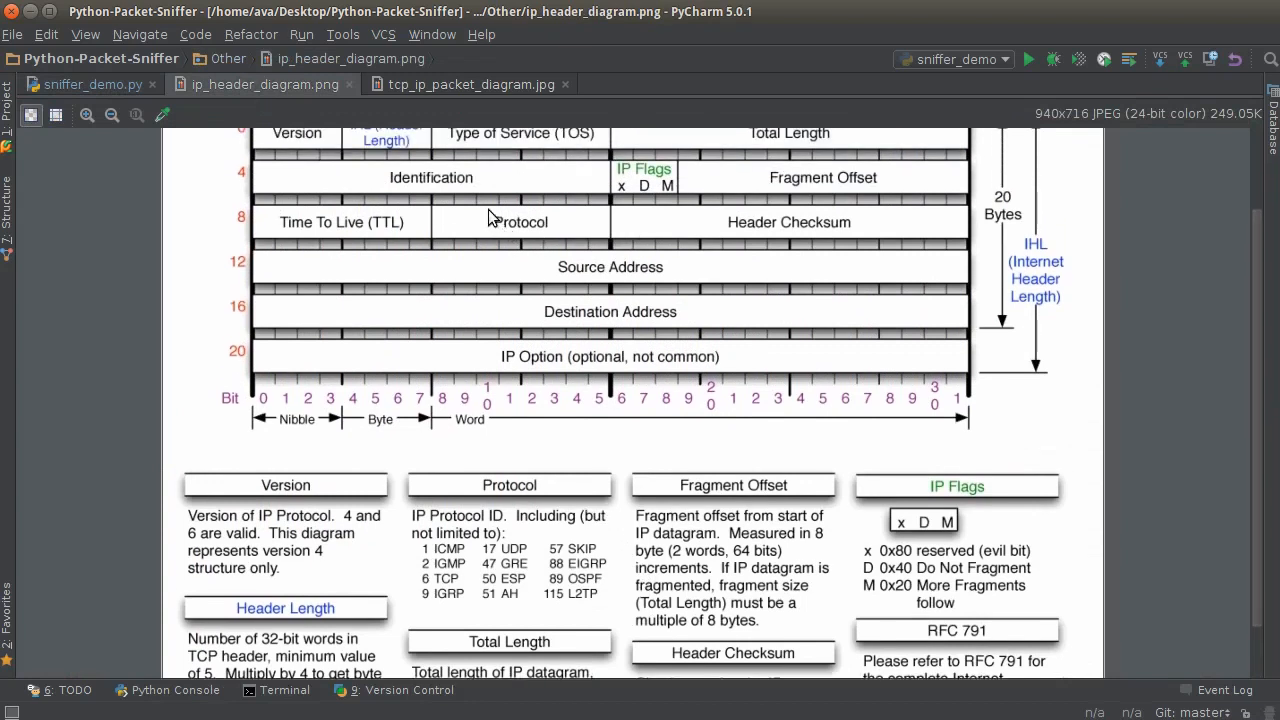
{"action": "scroll", "scroll_direction": "down", "scroll_amount": 3}
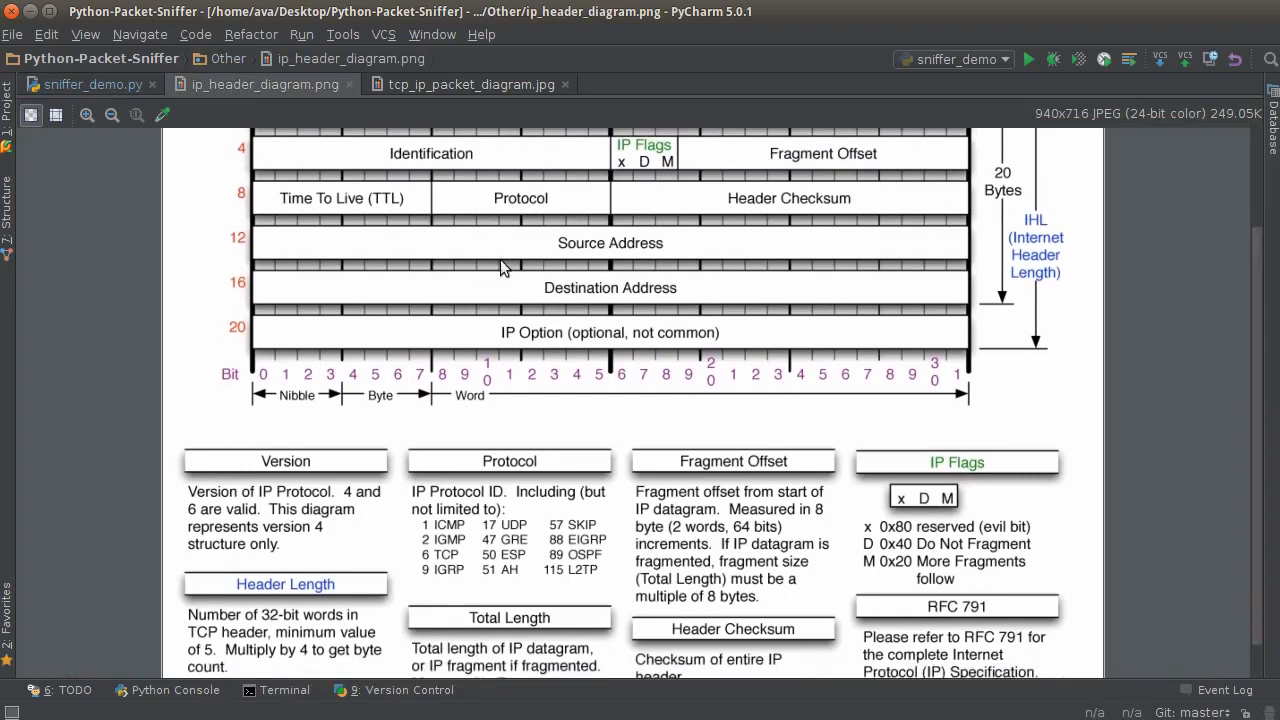
{"action": "scroll", "scroll_direction": "down", "scroll_amount": 3}
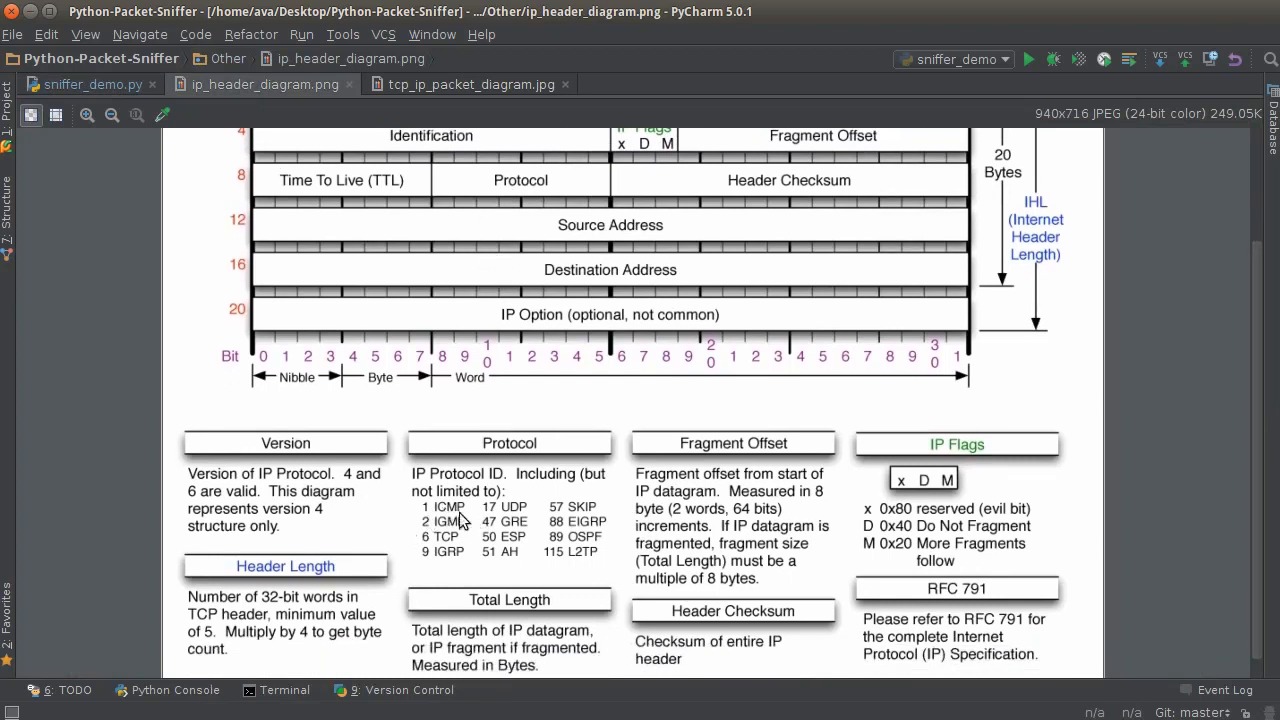
{"action": "mouse_move", "coordinate": [460, 520]}
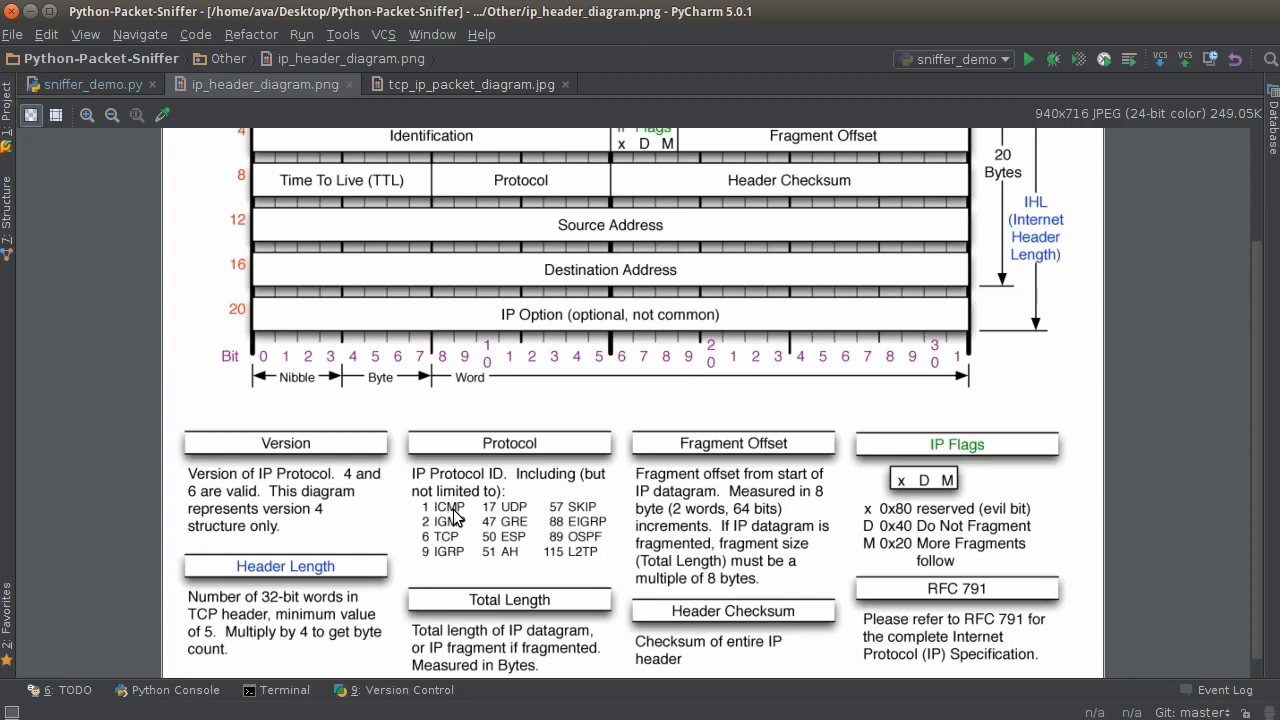
{"action": "mouse_move", "coordinate": [444, 542]}
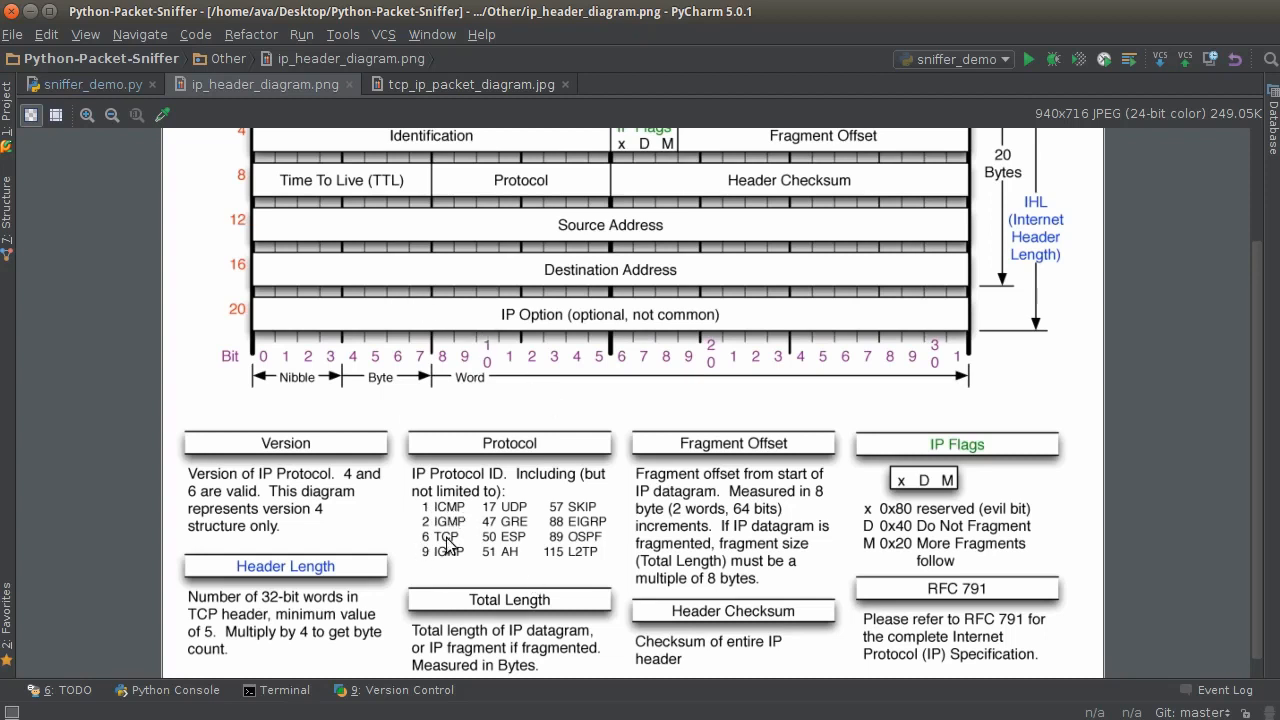
Add a '# Unpacks ICMP packet' comment and define icmp_packet(data) in sniffer_demo.py
{"action": "left_click", "coordinate": [90, 84]}
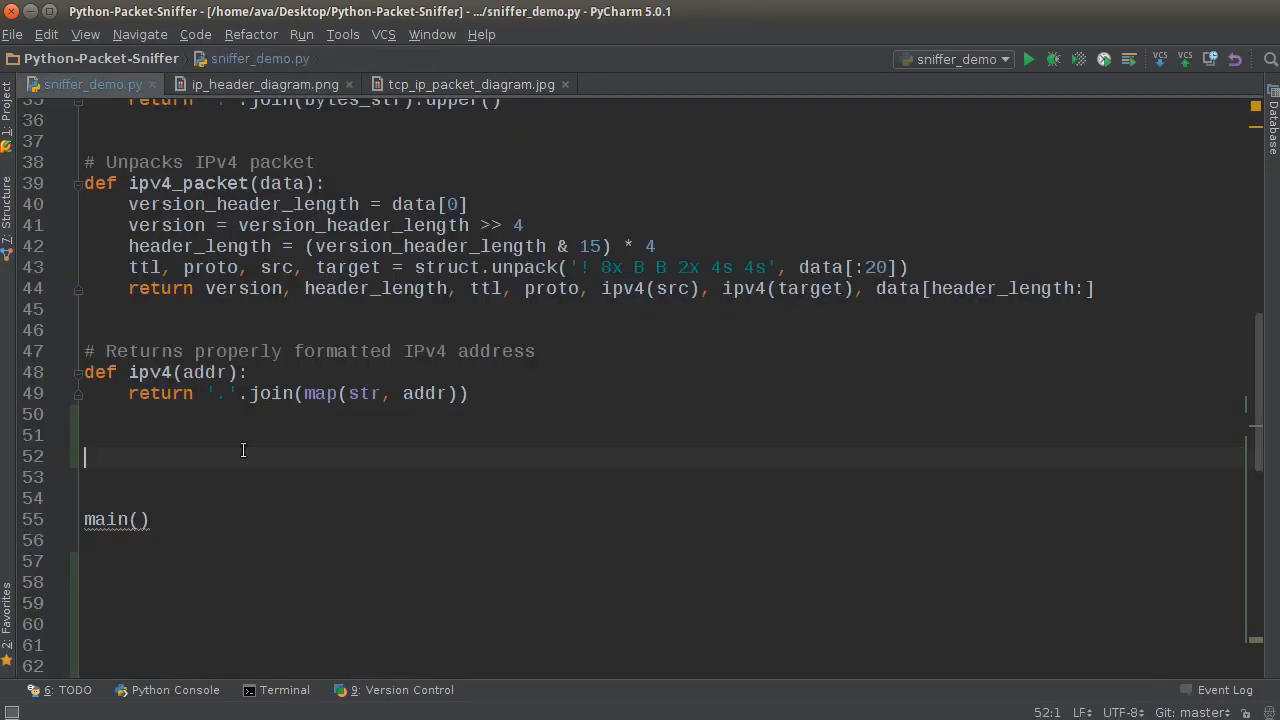
{"action": "mouse_move", "coordinate": [162, 456]}
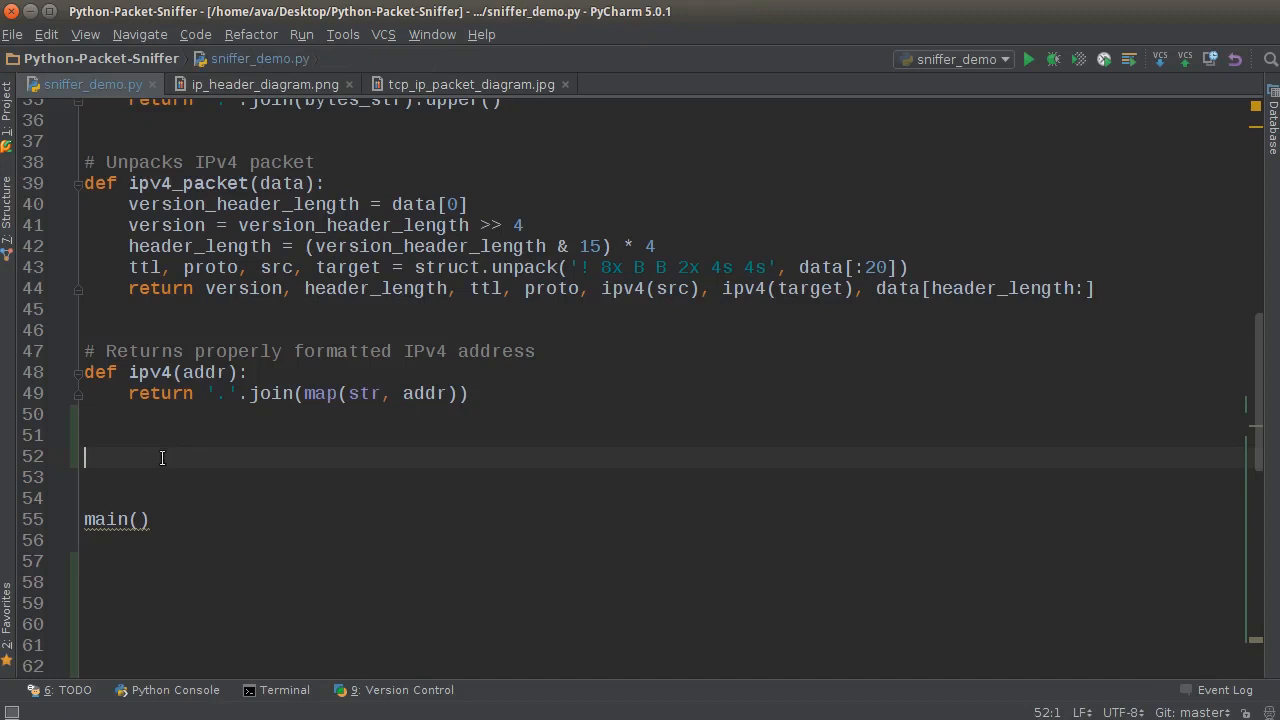
{"action": "type", "text": "#"}
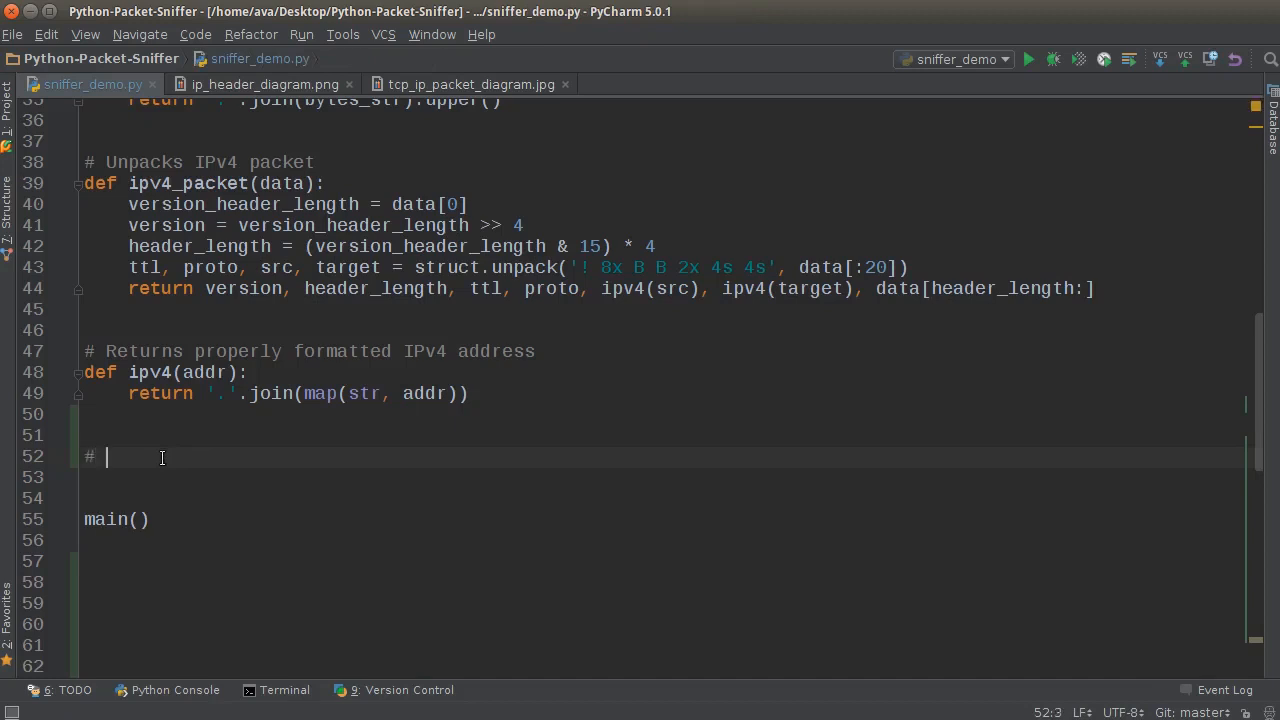
{"action": "type", "text": "Unpa"}
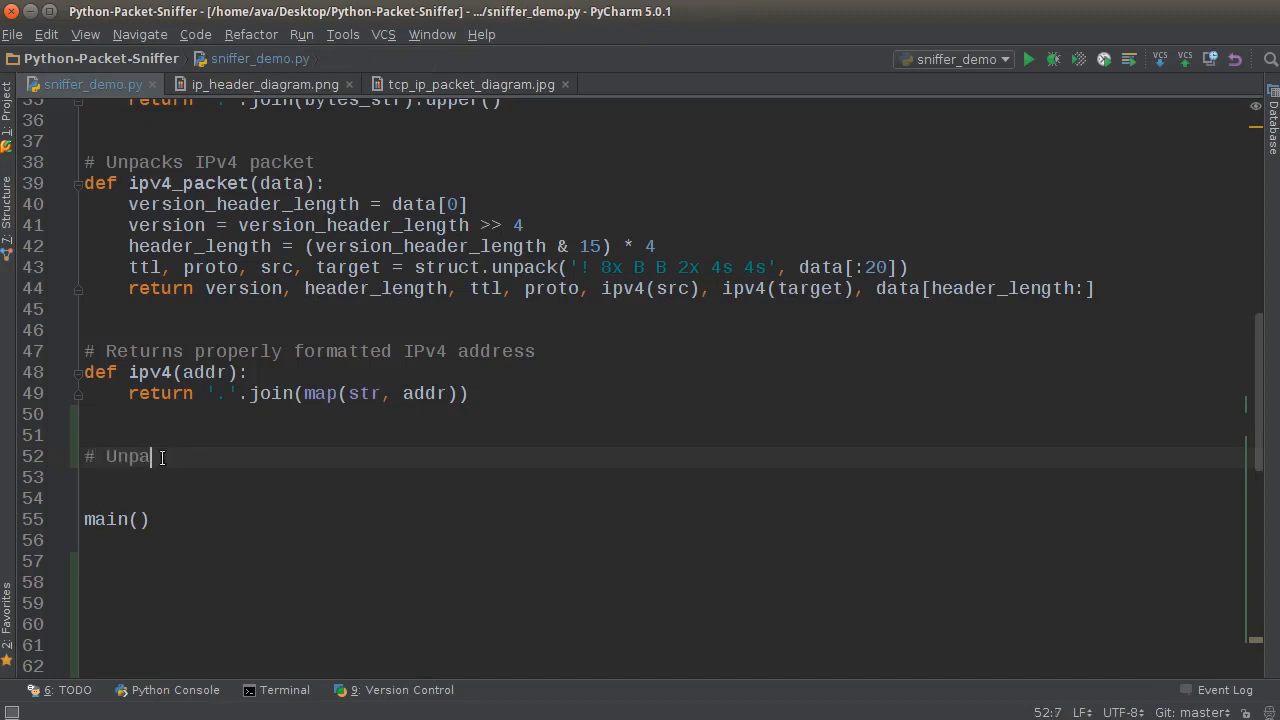
{"action": "type", "text": "cks ICMP packet"}
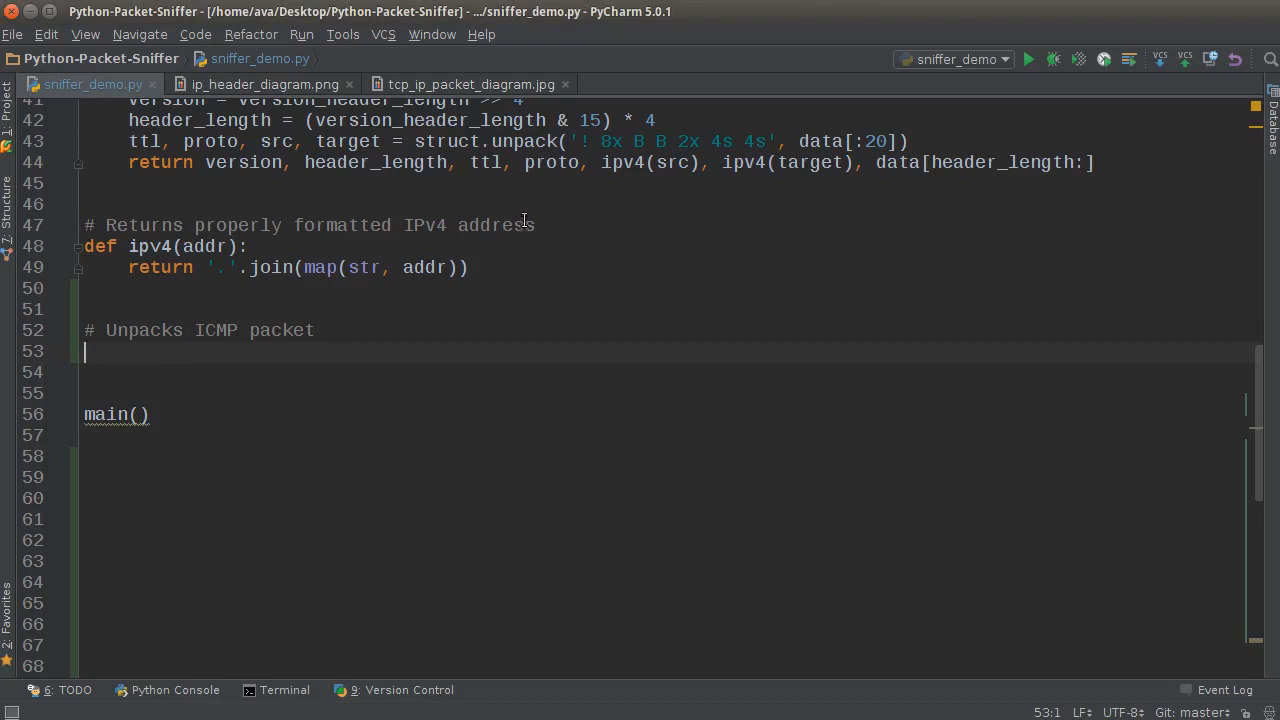
{"action": "type", "text": "def"}
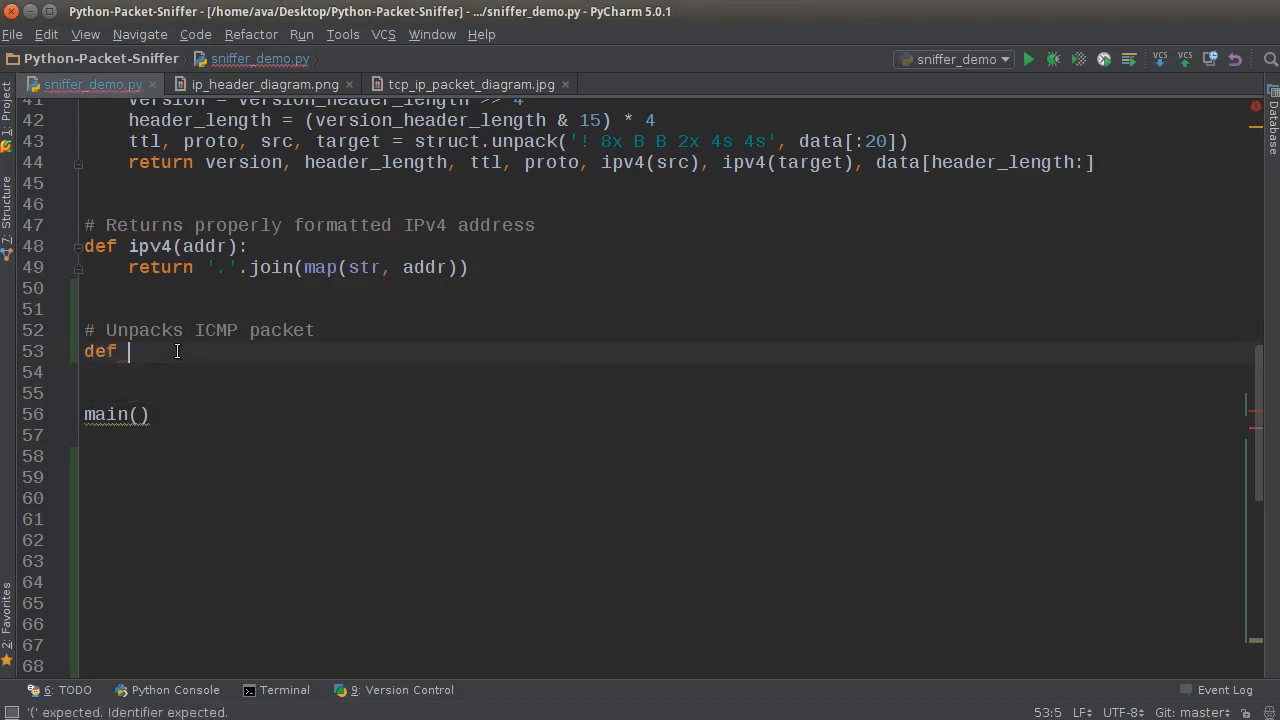
{"action": "type", "text": "icmp_packe"}
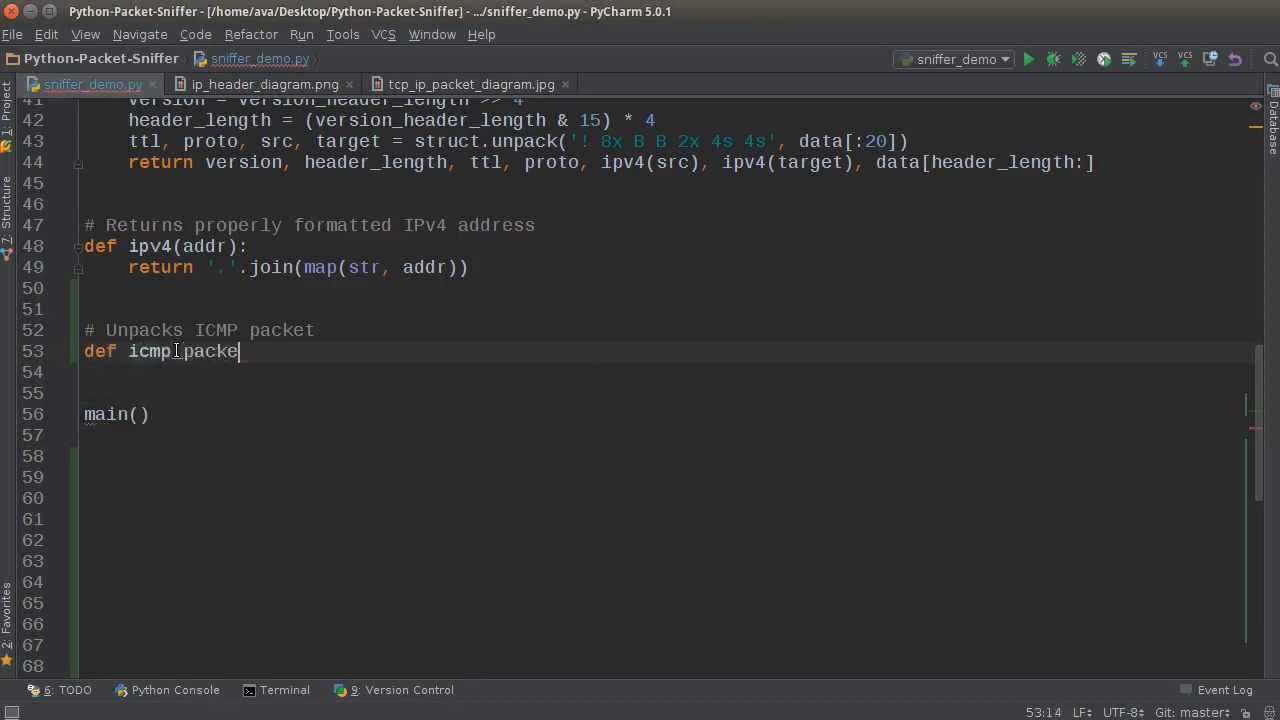
{"action": "type", "text": "t(dta):"}
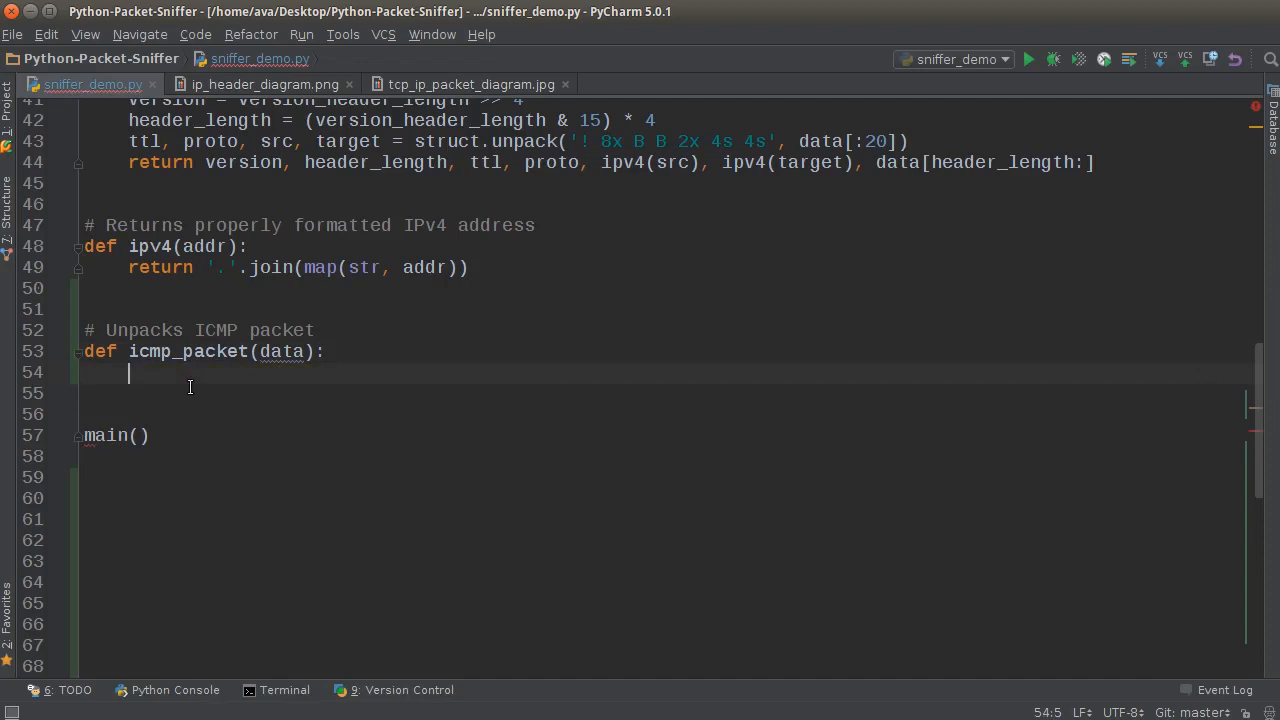
Unpack icmp_type, code, checksum with struct.unpack('! B B H', data[:4])
{"action": "type", "text": "icmp"}
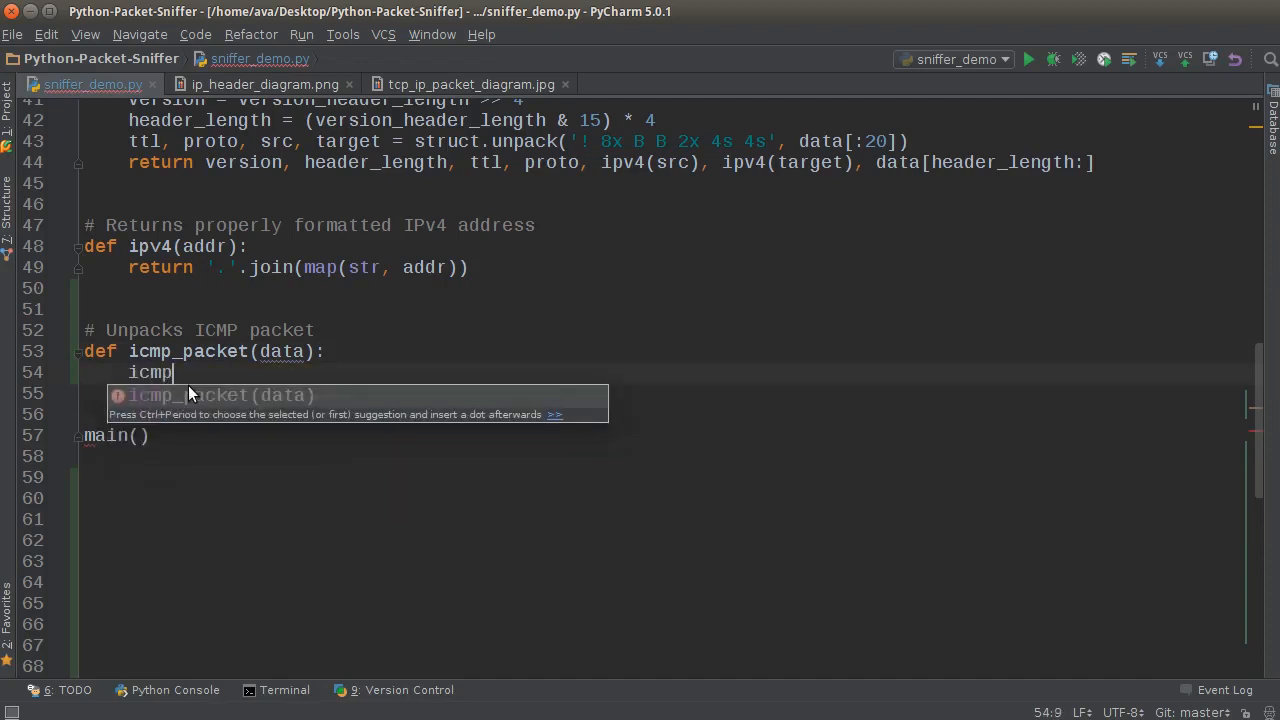
{"action": "type", "text": "_type, code, checksum ="}
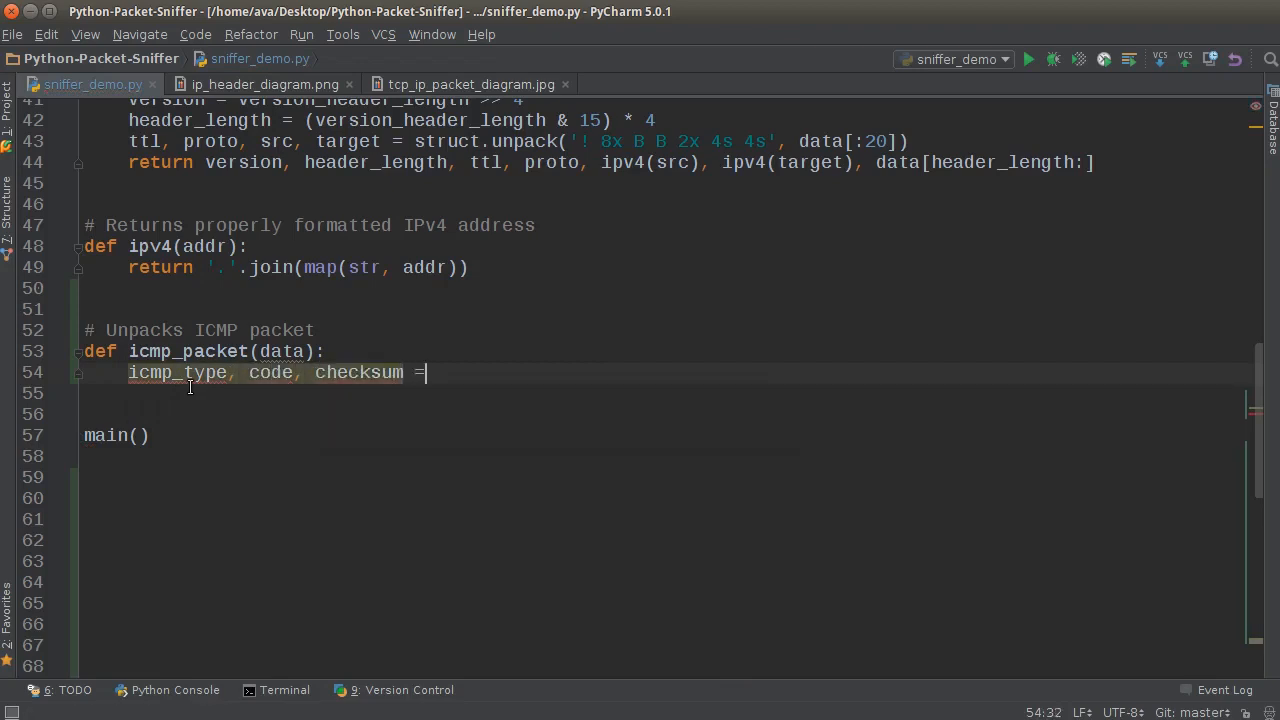
{"action": "type", "text": "struyc"}
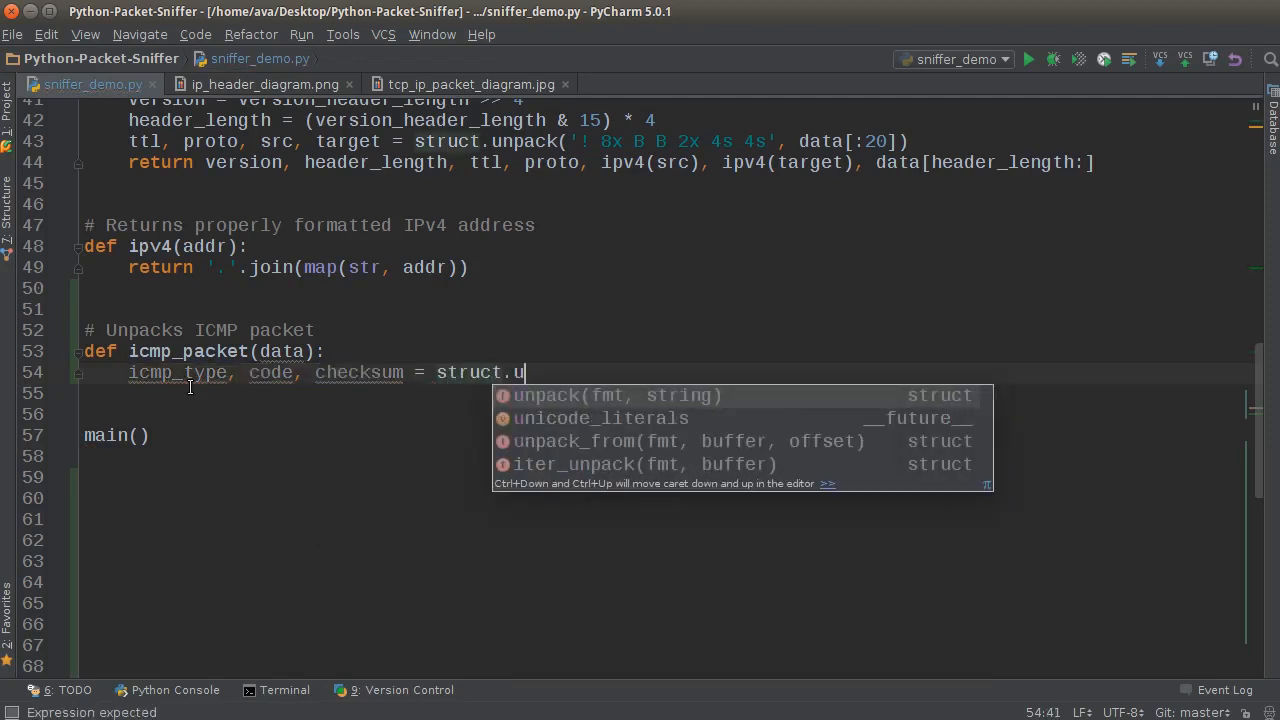
{"action": "key", "text": "Tab"}
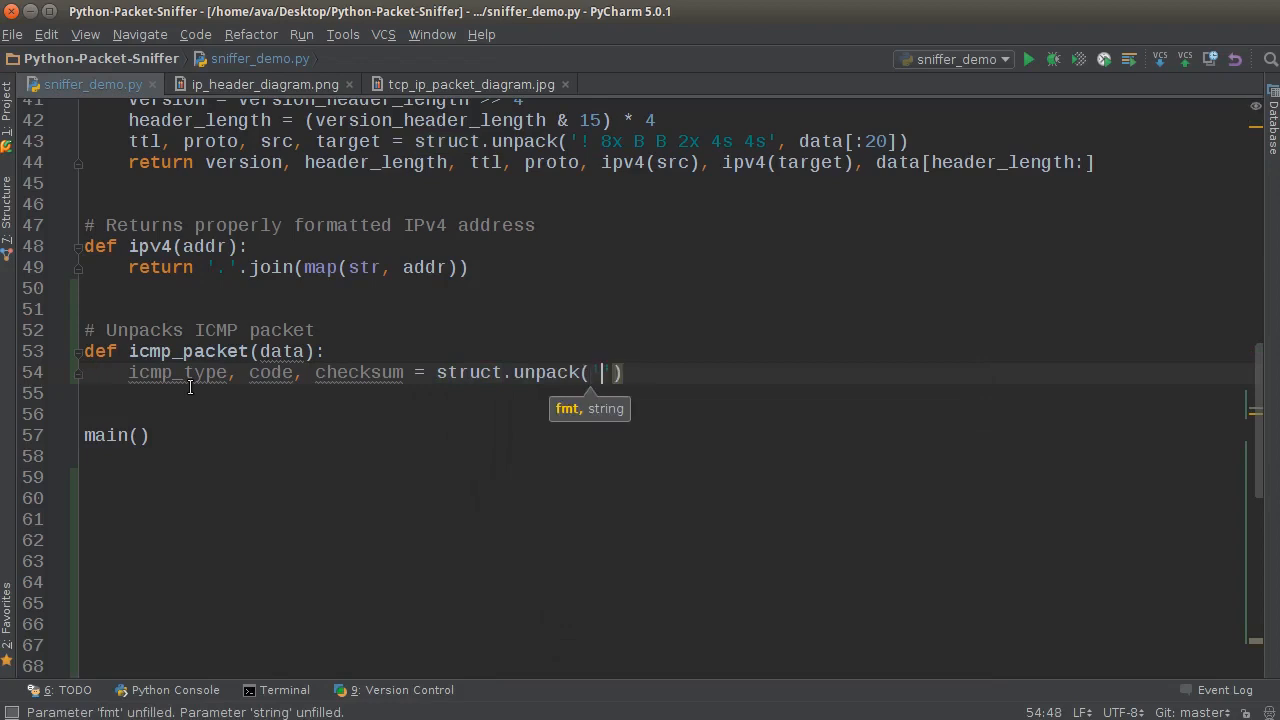
{"action": "type", "text": "! B B H"}
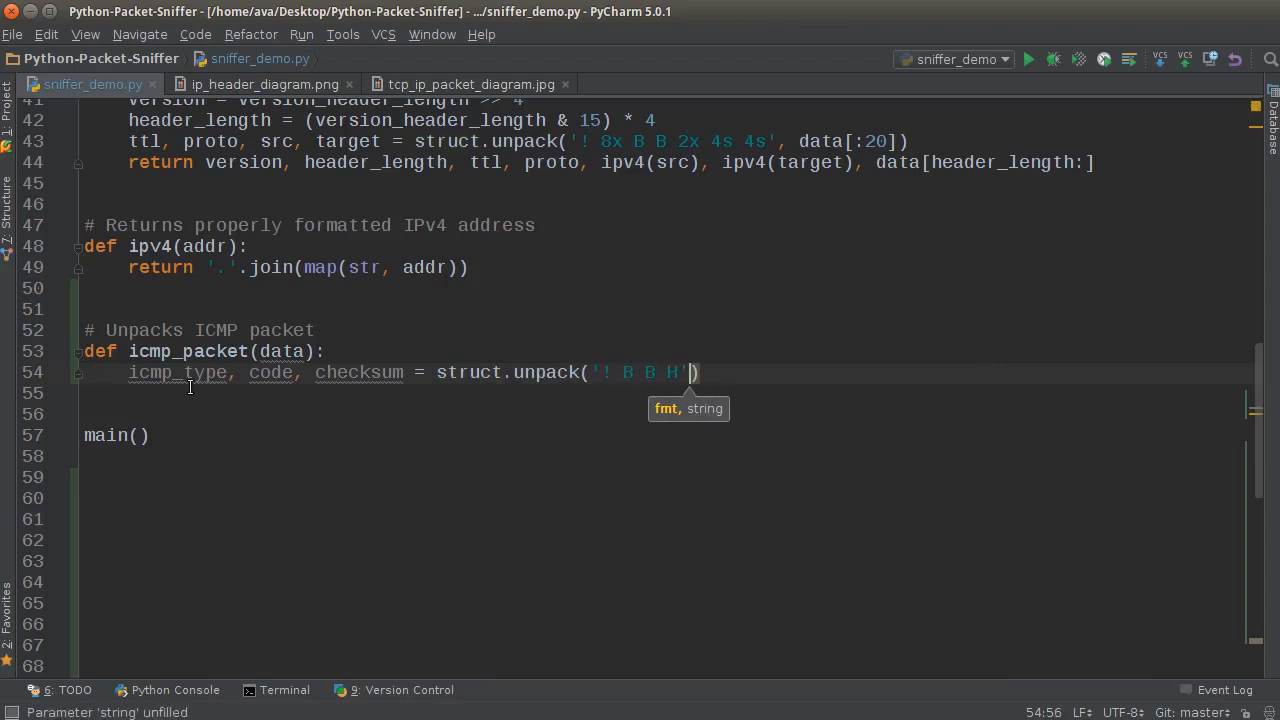
{"action": "type", "text": ", data[:"}
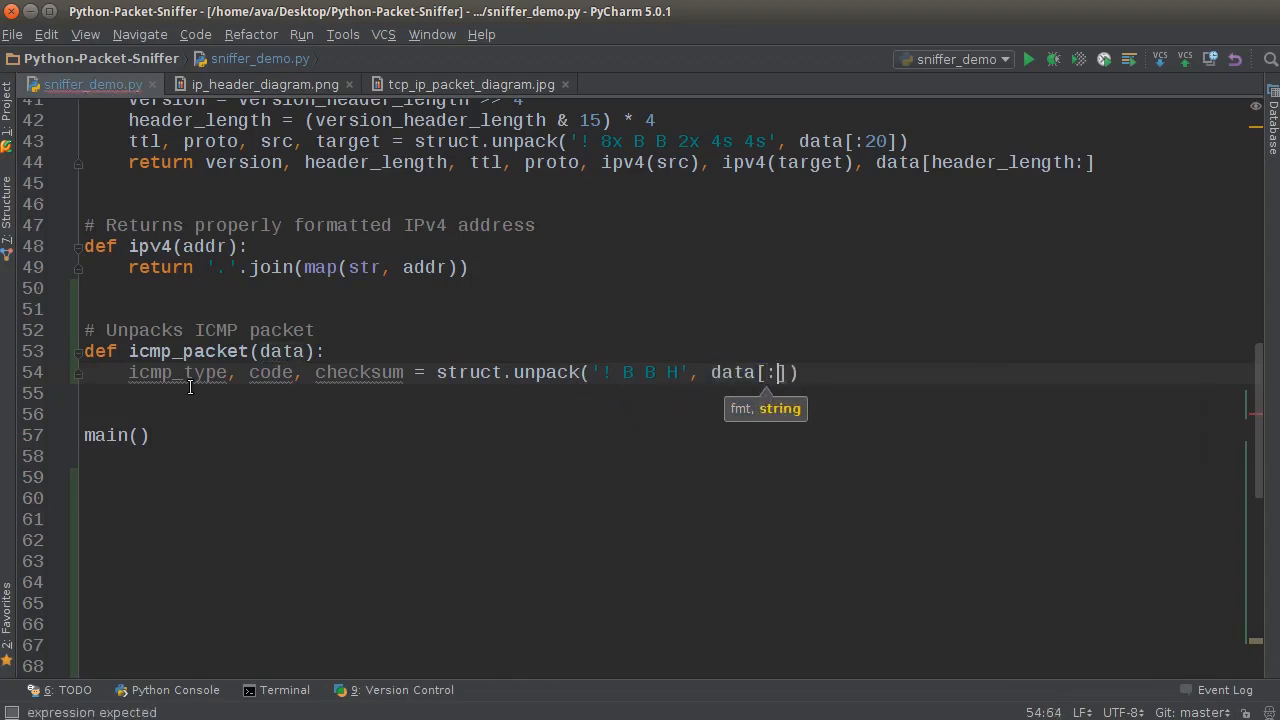
{"action": "type", "text": "4"}
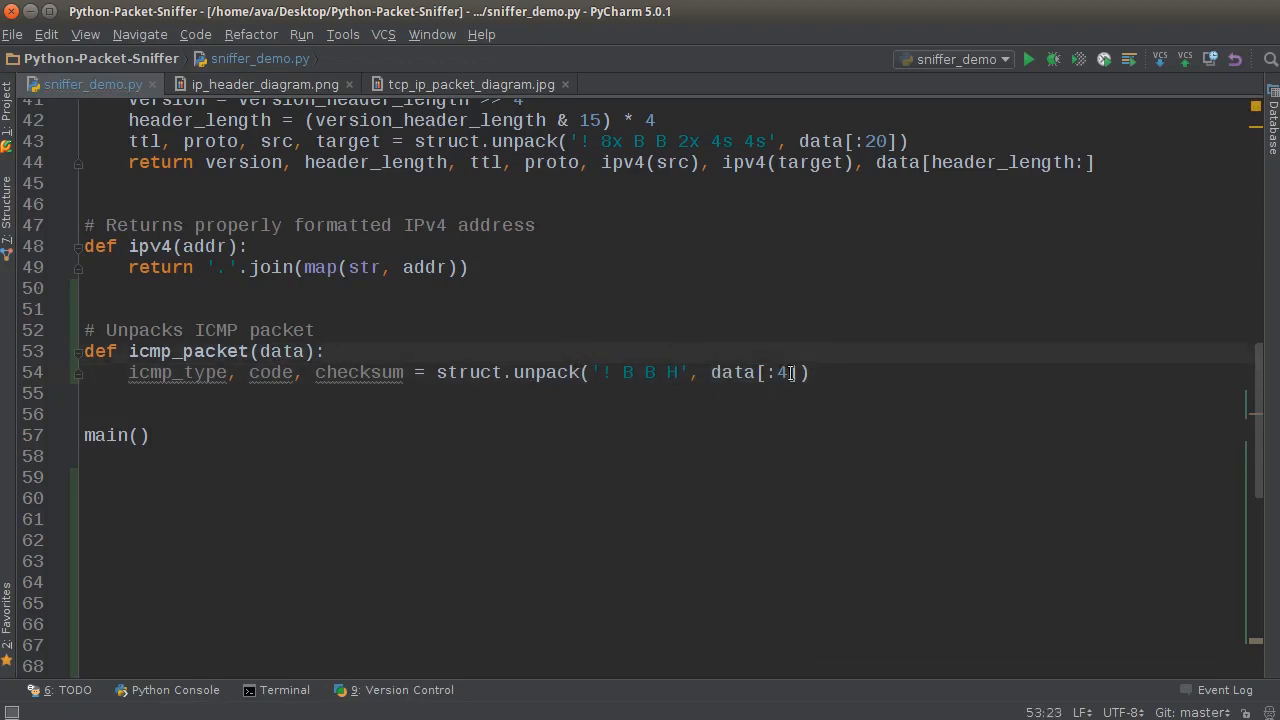
Return icmp_type, code, checksum and data[4:] from icmp_packet
{"action": "left_click", "coordinate": [318, 330]}
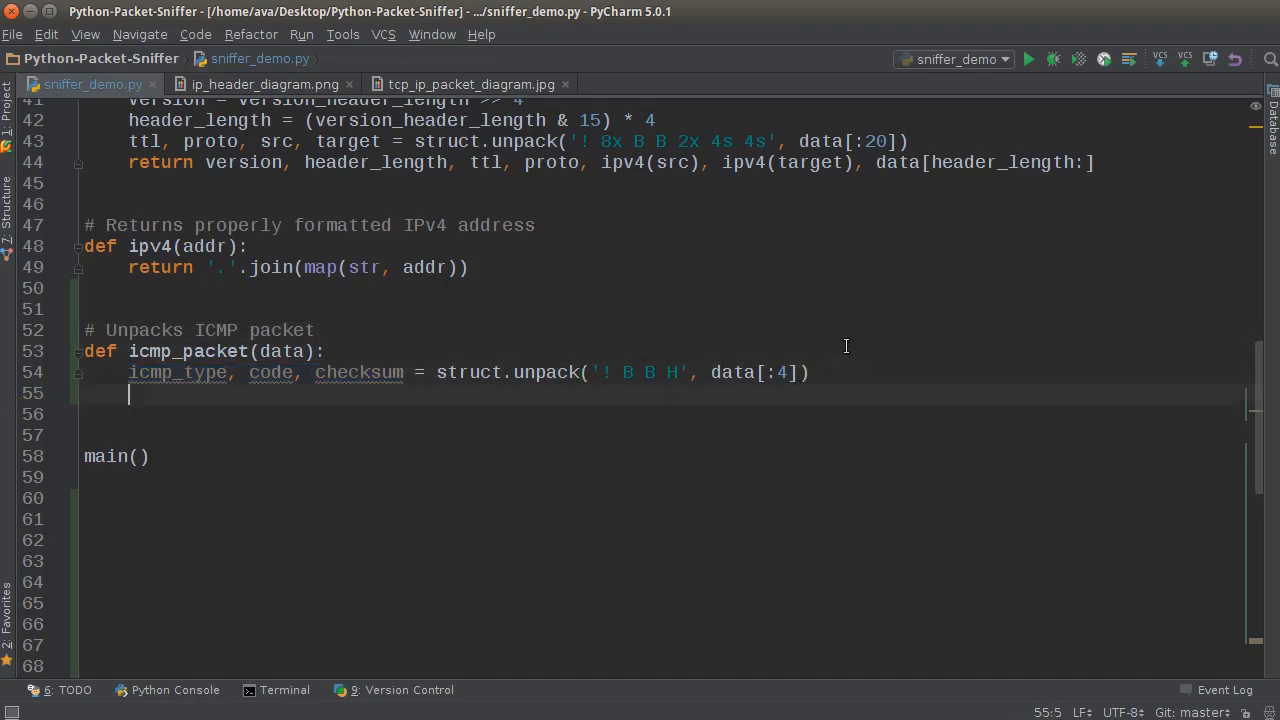
{"action": "type", "text": "return"}
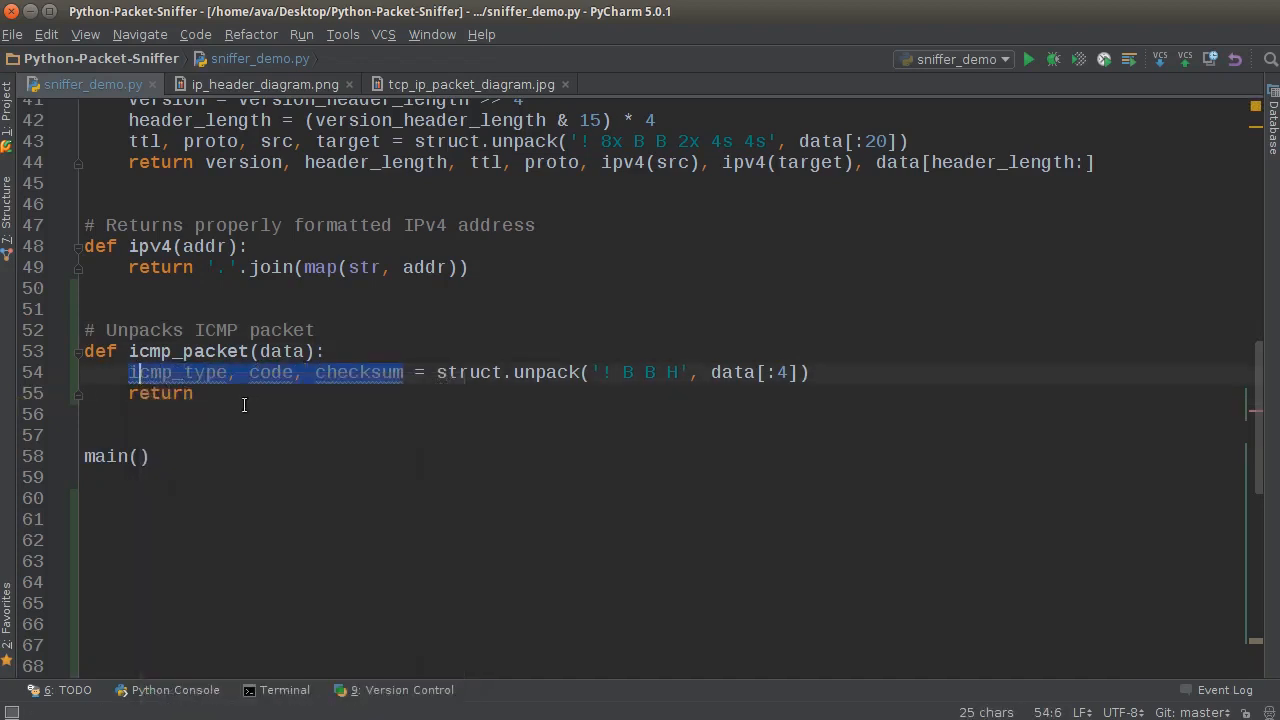
{"action": "type", "text": "icmp_type, code, checksum"}
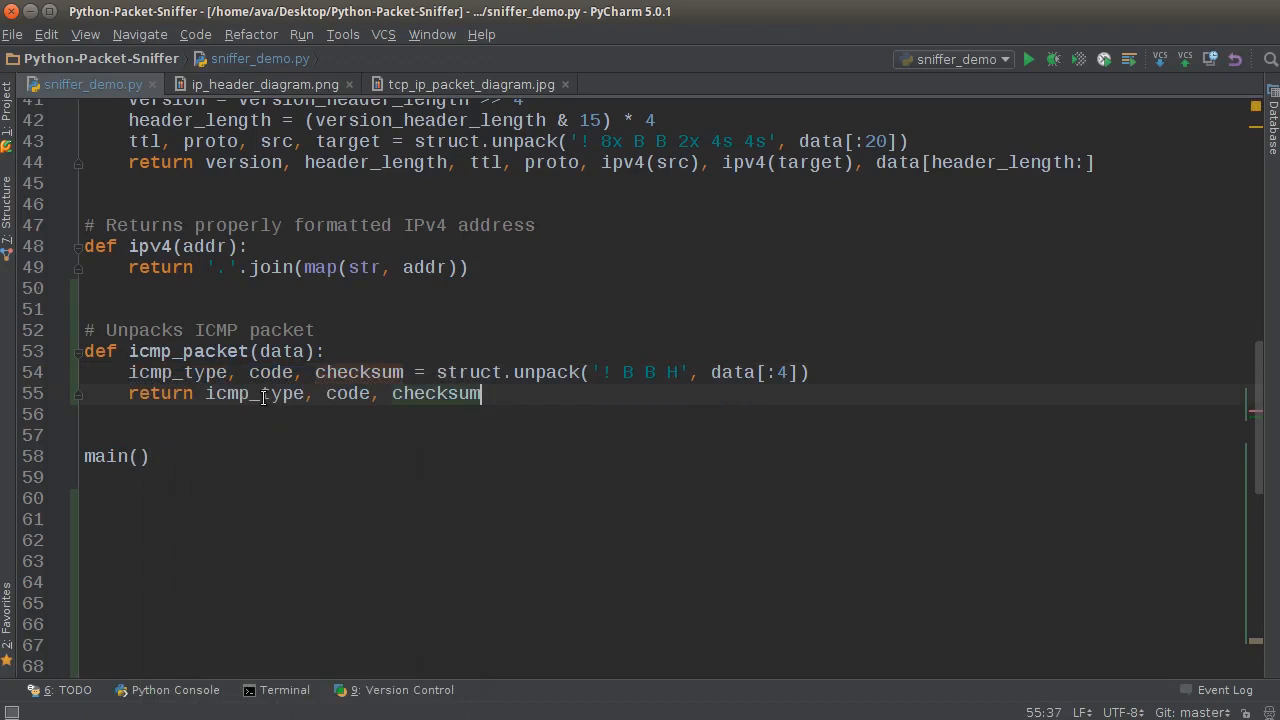
{"action": "type", "text": ", data"}
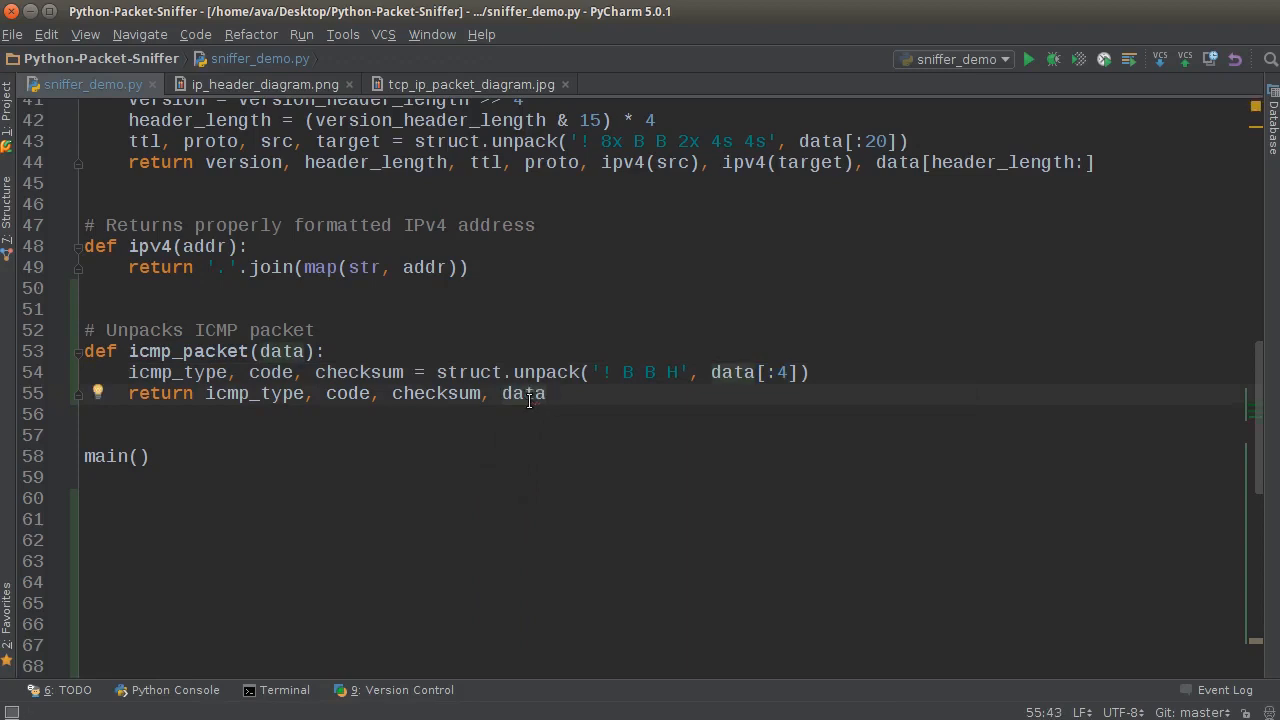
{"action": "type", "text": "[4:"}
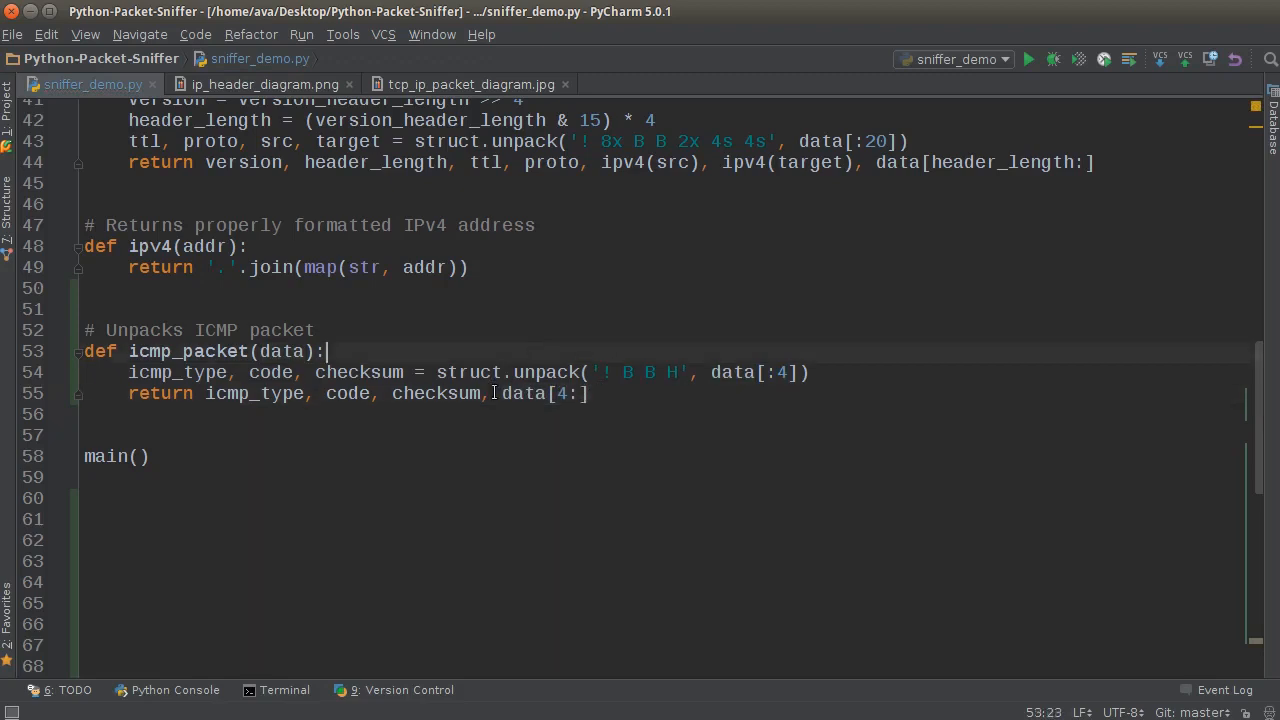
{"action": "left_click_drag", "start_coordinate": [204, 392], "coordinate": [484, 392]}
{"action": "type", "text": "#"}
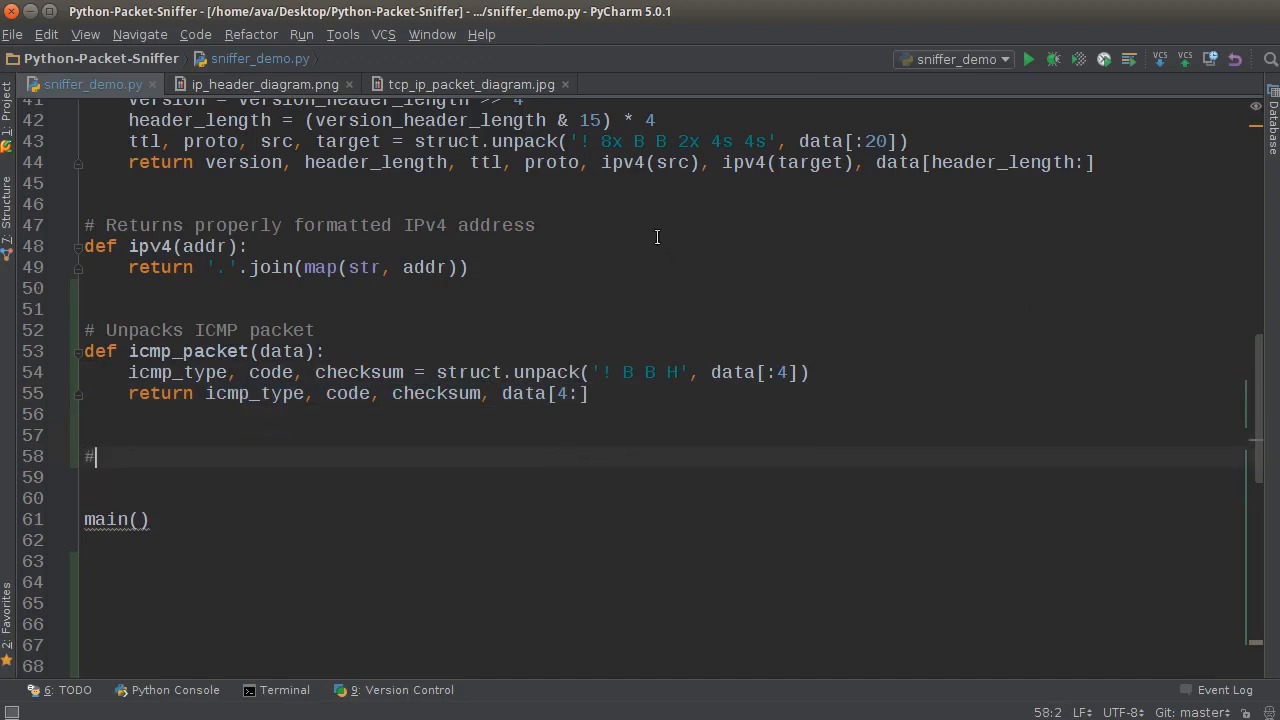
Add a '# Unpacks TCP segment' comment, then view tcp_ip_packet_diagram.jpg
{"action": "type", "text": "Unpacks"}
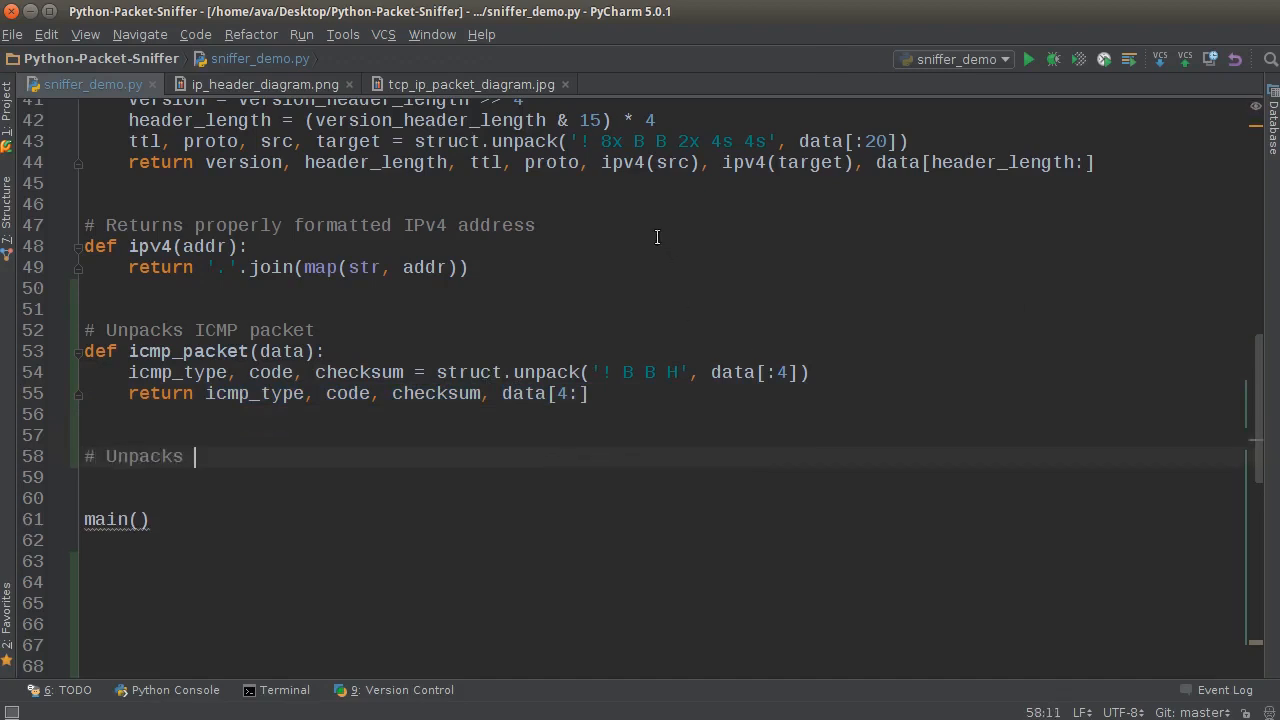
{"action": "type", "text": "TCP segment"}
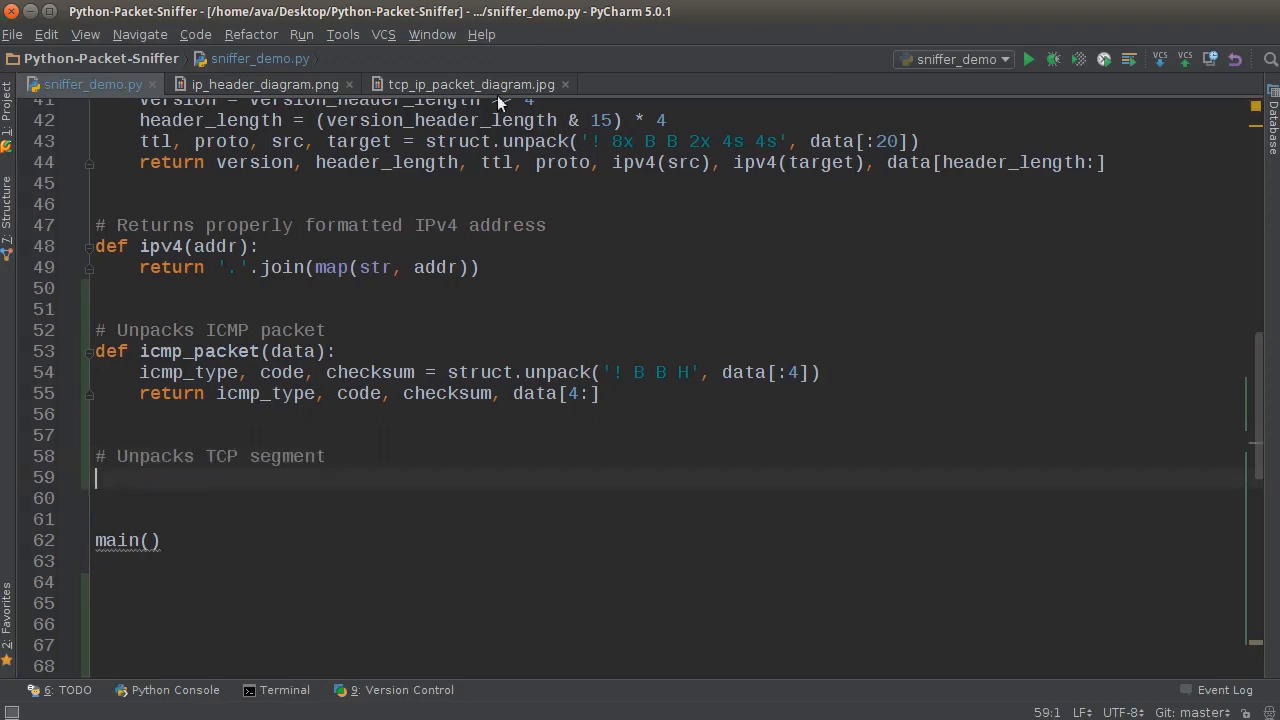
{"action": "left_click", "coordinate": [470, 84]}
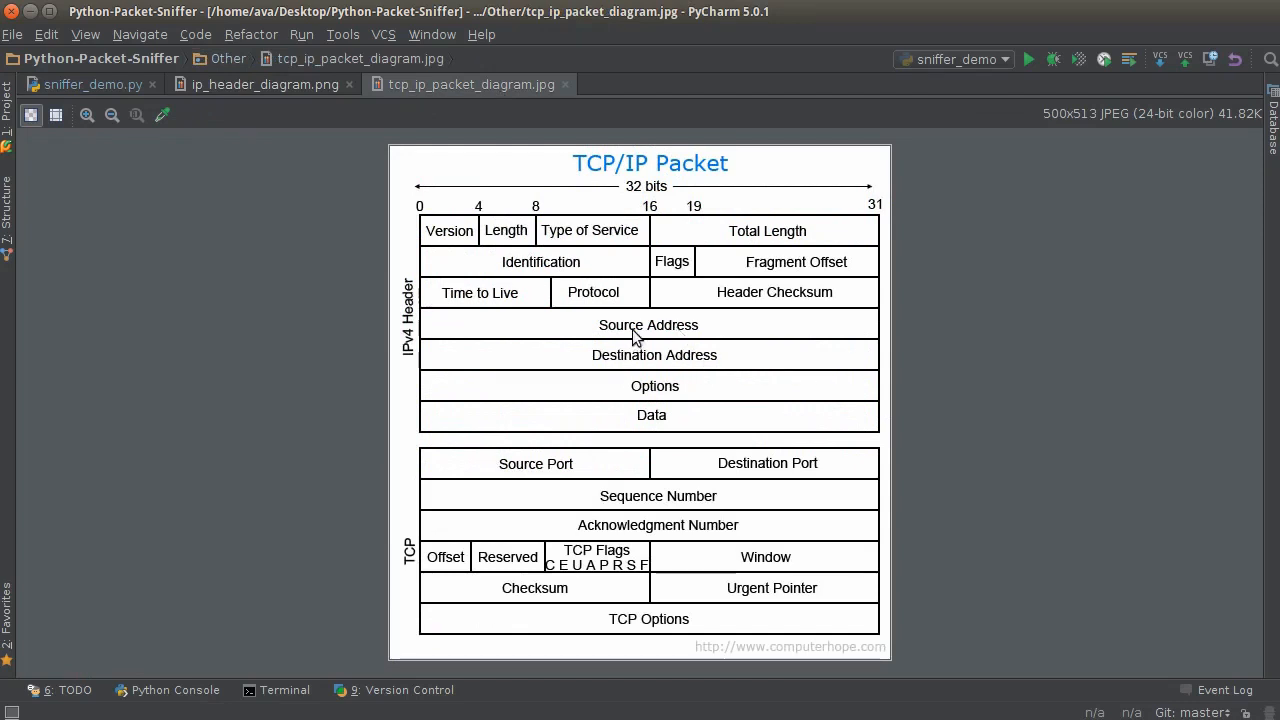
{"action": "mouse_move", "coordinate": [626, 180]}
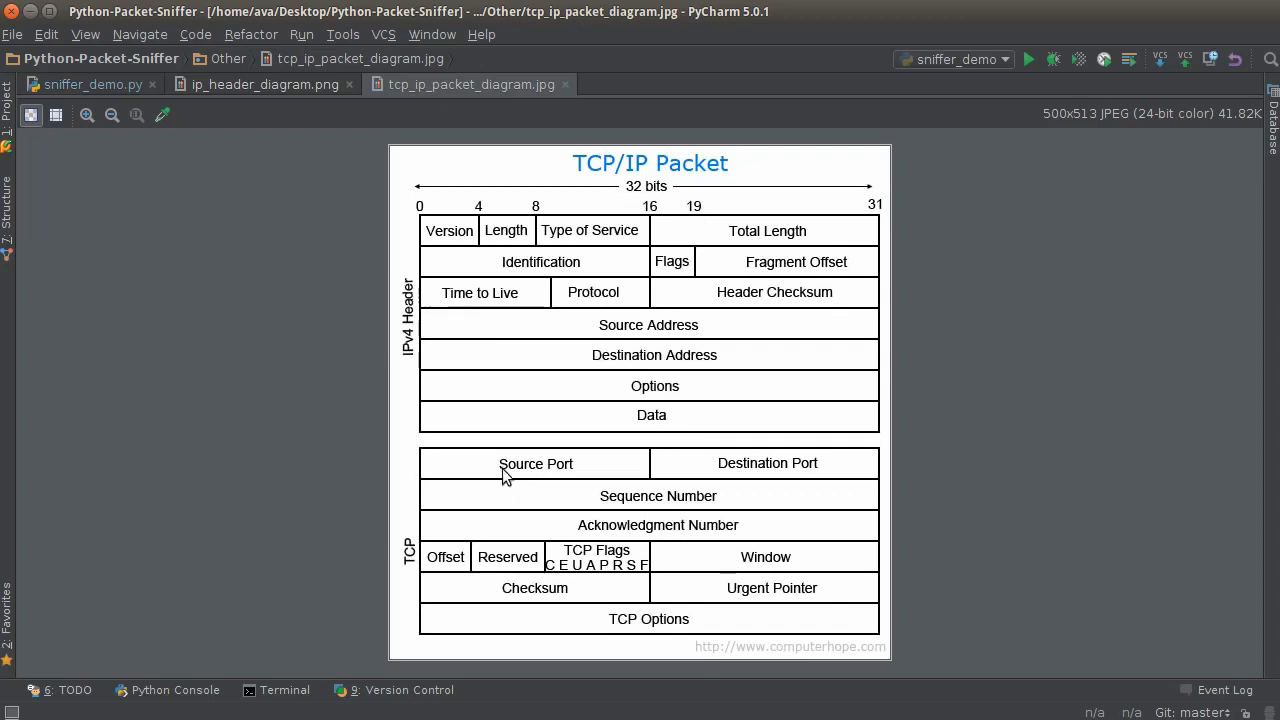
{"action": "mouse_move", "coordinate": [738, 502]}
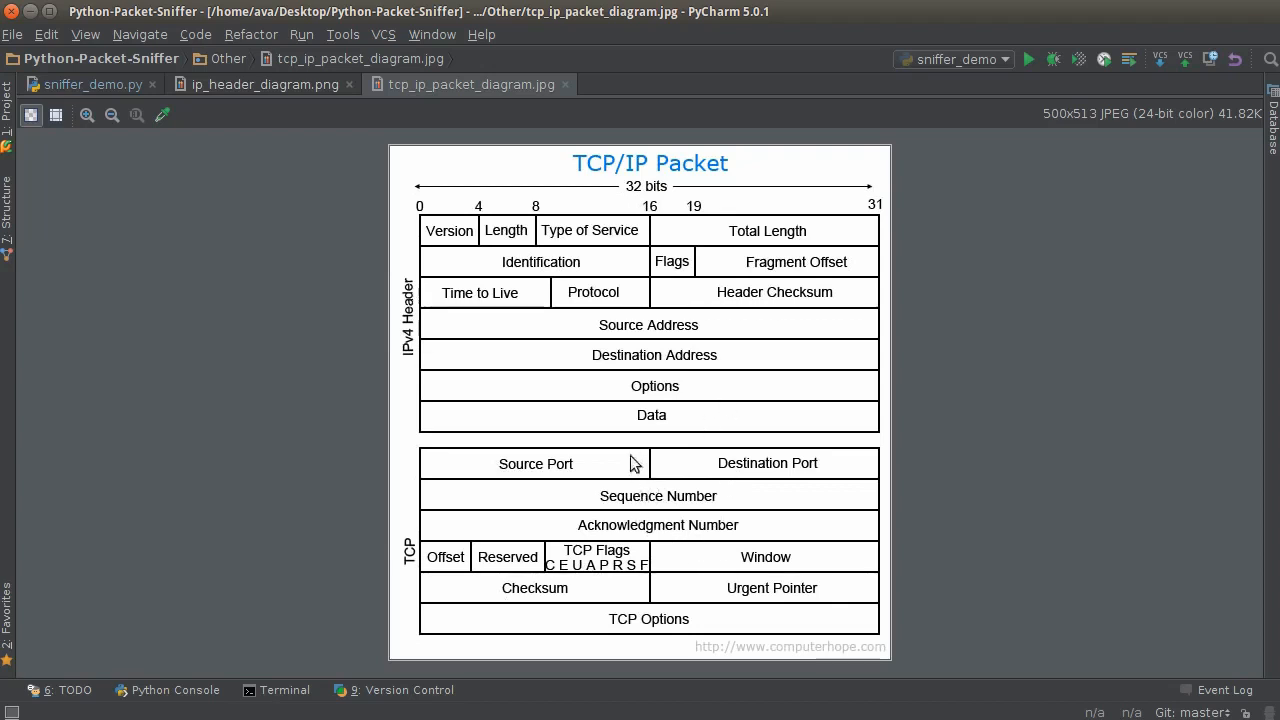
{"action": "mouse_move", "coordinate": [572, 480]}
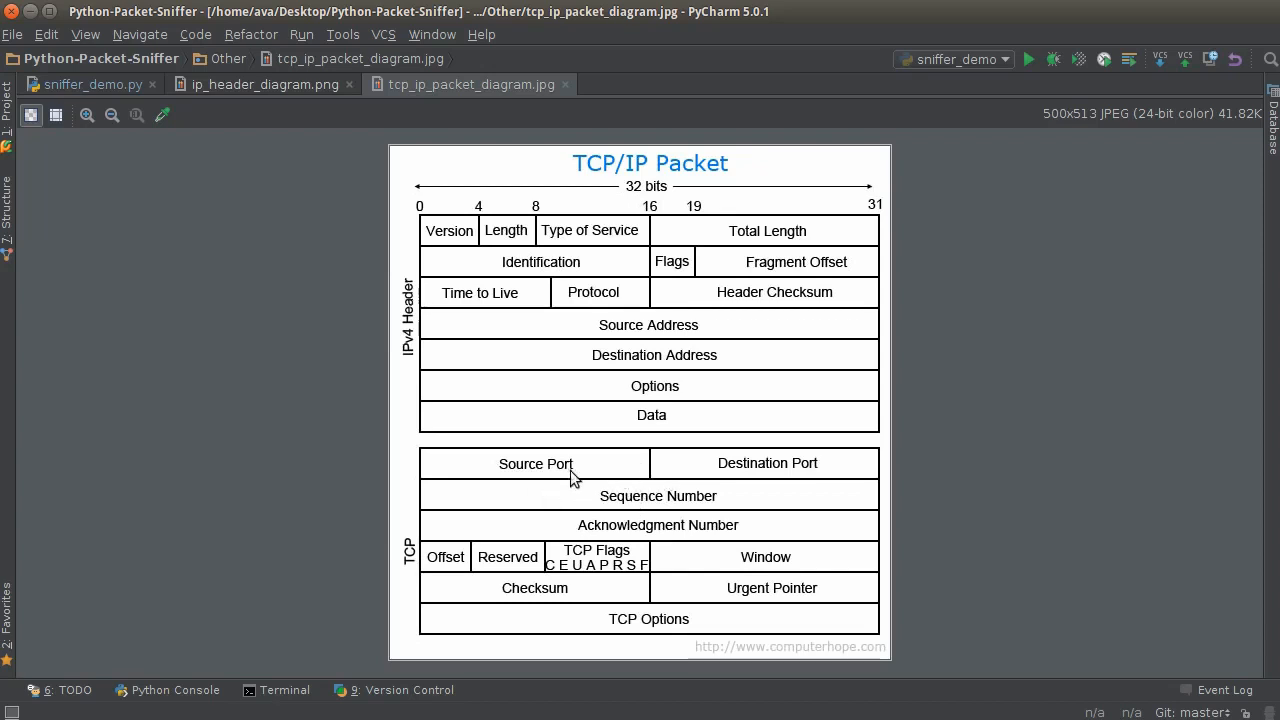
{"action": "mouse_move", "coordinate": [806, 476]}
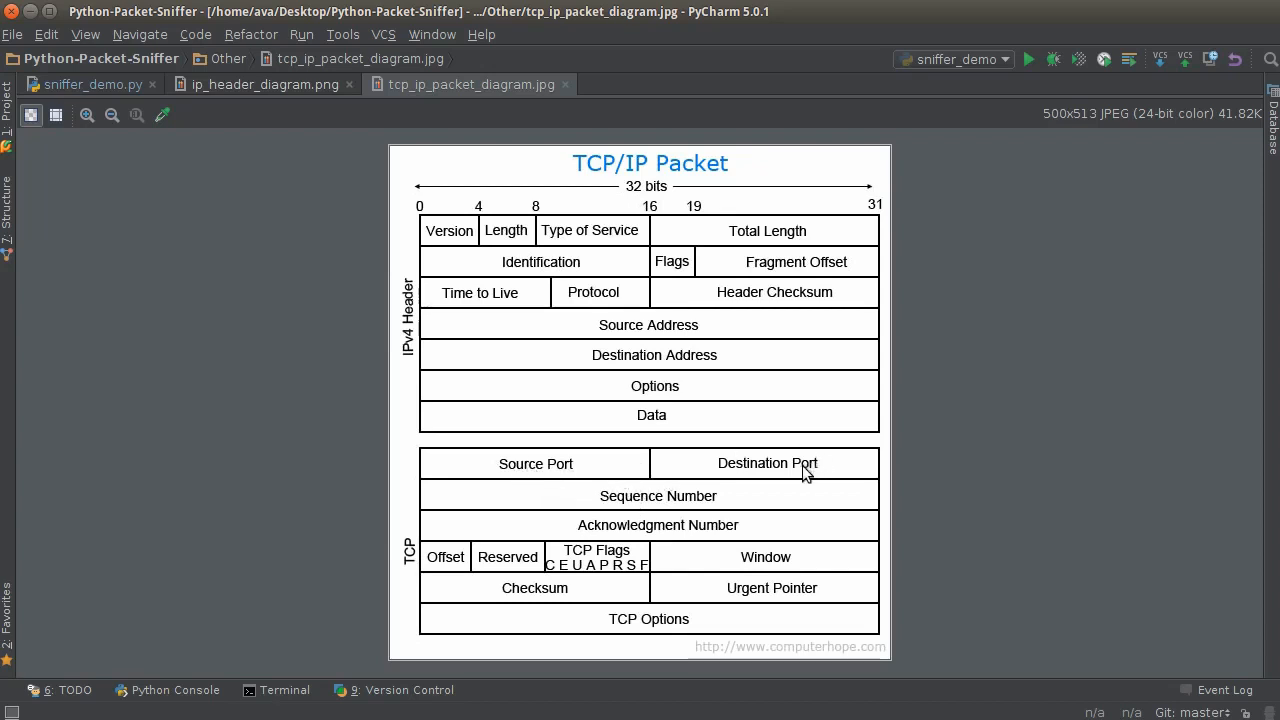
{"action": "mouse_move", "coordinate": [716, 532]}
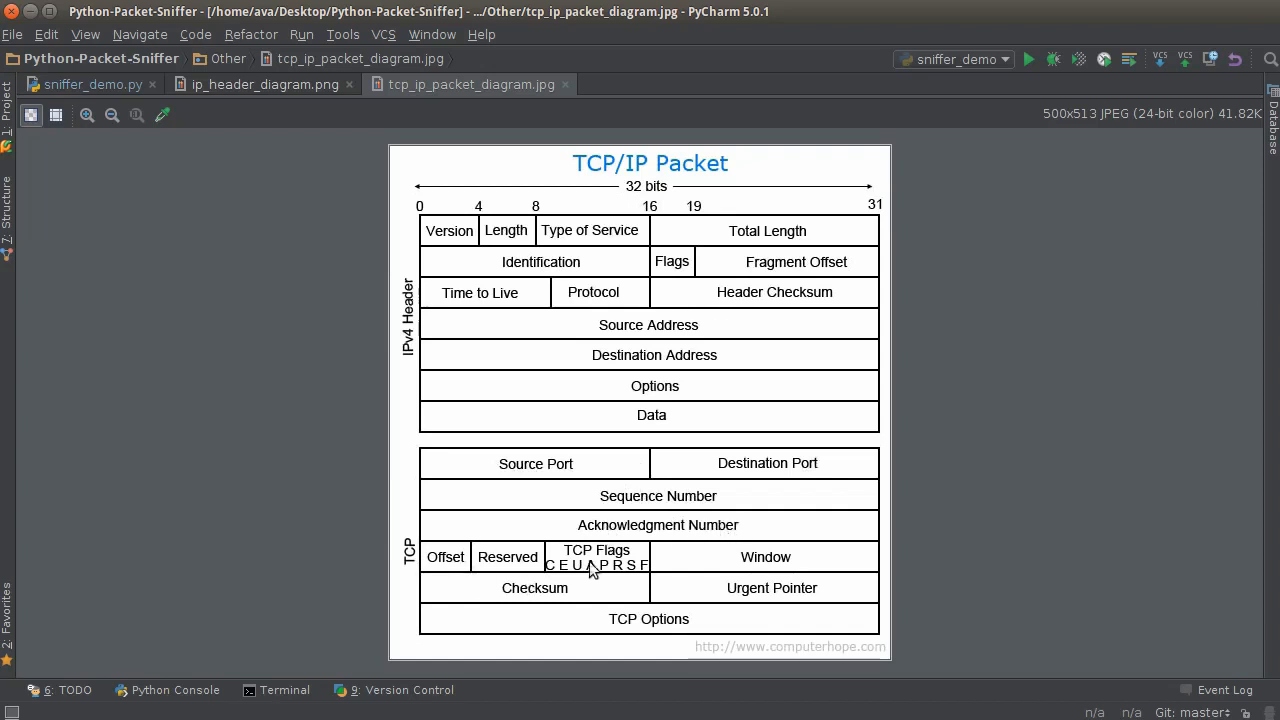
{"action": "mouse_move", "coordinate": [624, 614]}
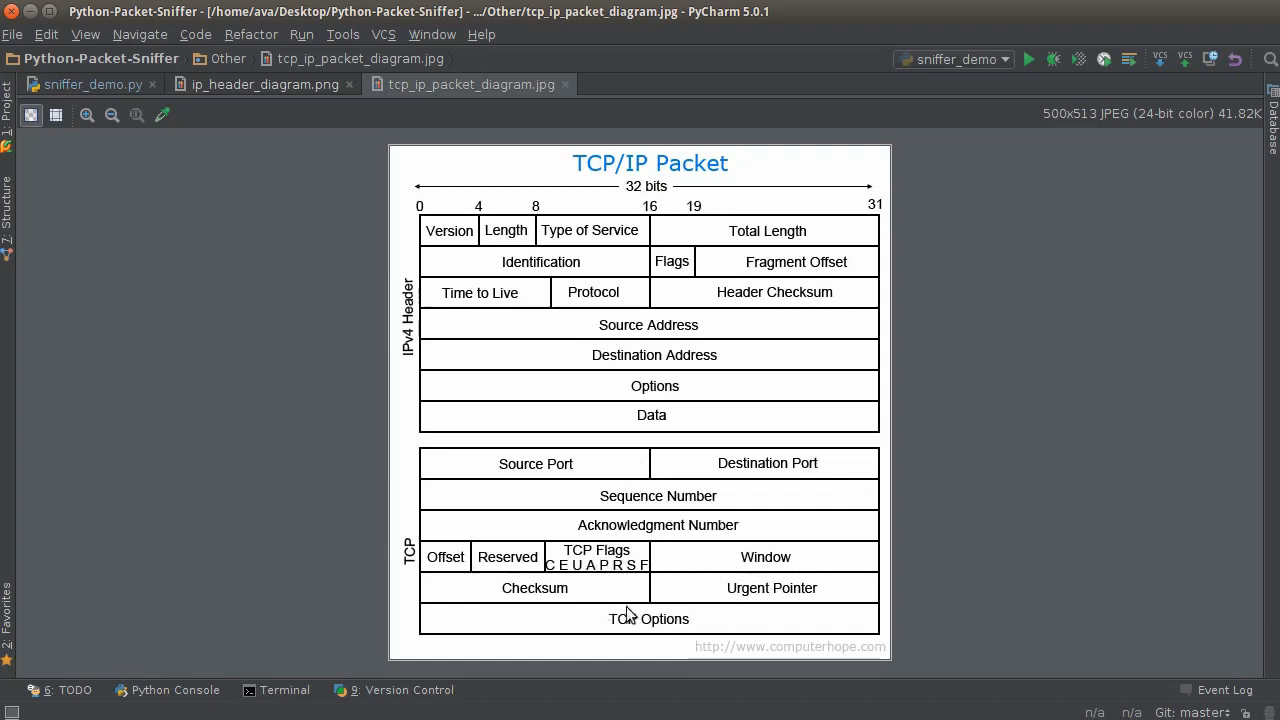
{"action": "mouse_move", "coordinate": [652, 580]}
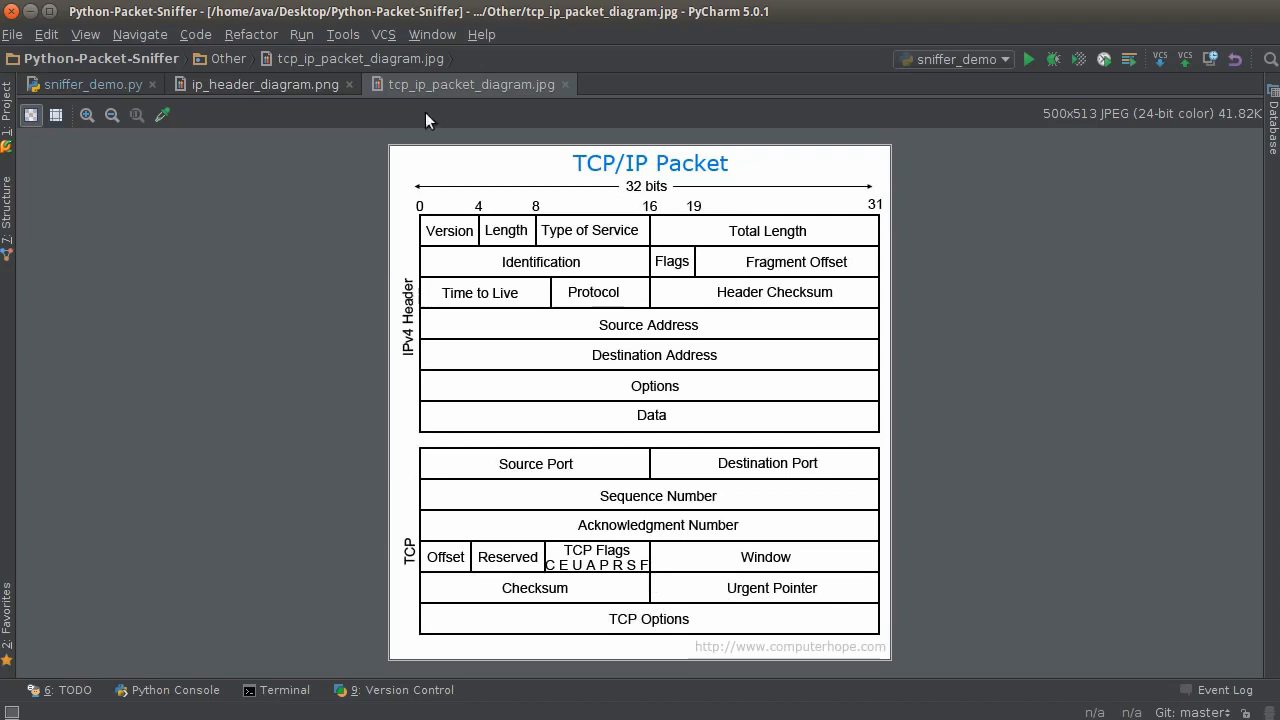
{"action": "mouse_move", "coordinate": [780, 544]}
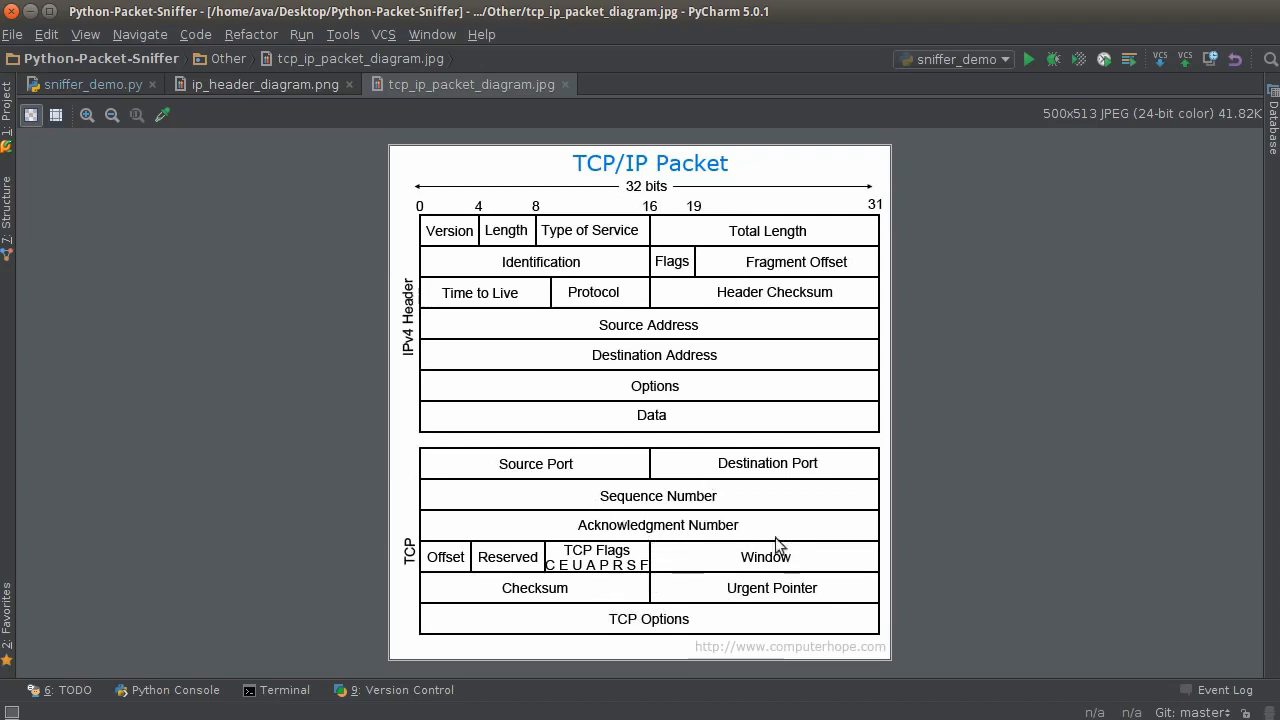
Define tcp_segment(data) and open its tuple, checking the TCP diagram for fields
{"action": "left_click", "coordinate": [88, 84]}
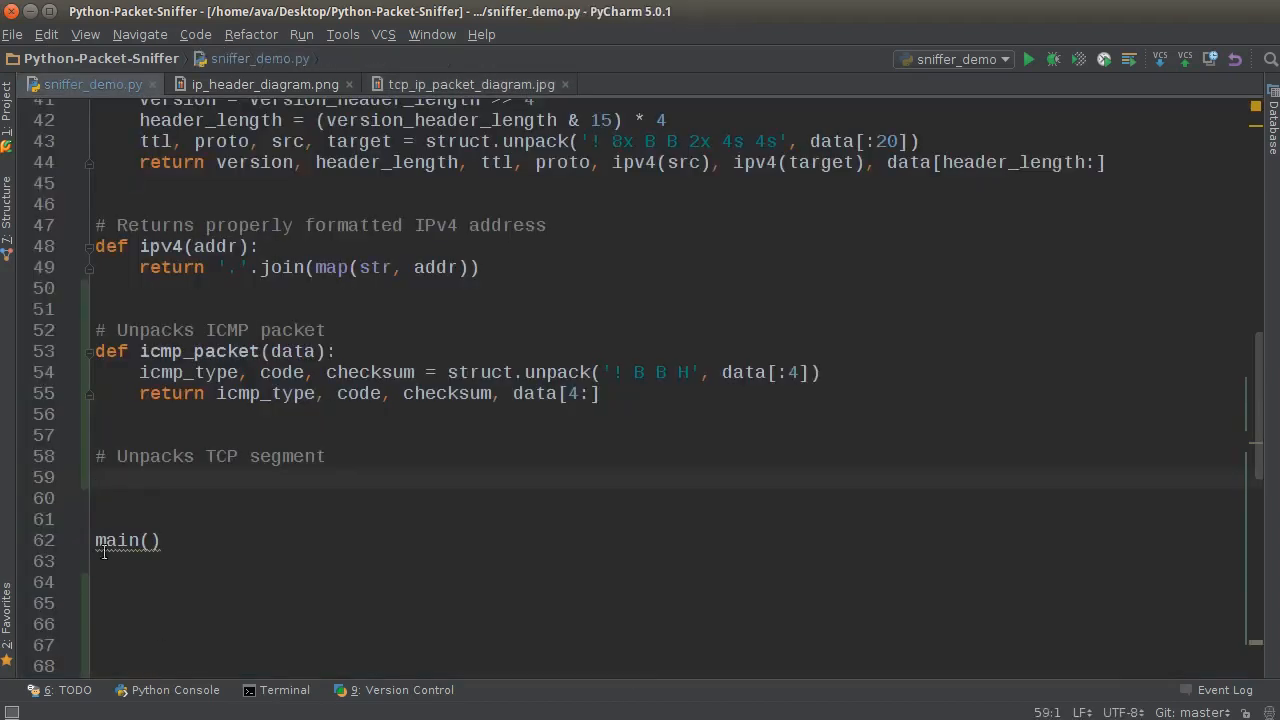
{"action": "type", "text": "def"}
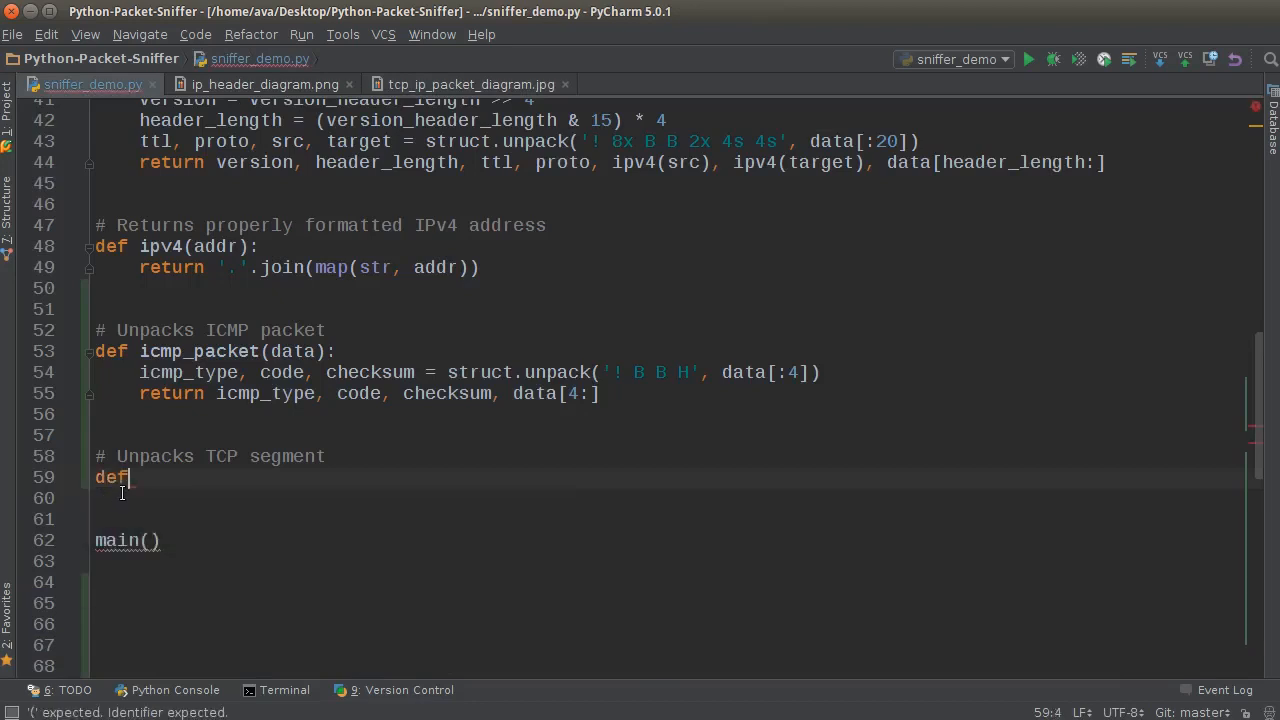
{"action": "scroll", "scroll_direction": "down", "scroll_amount": 3}
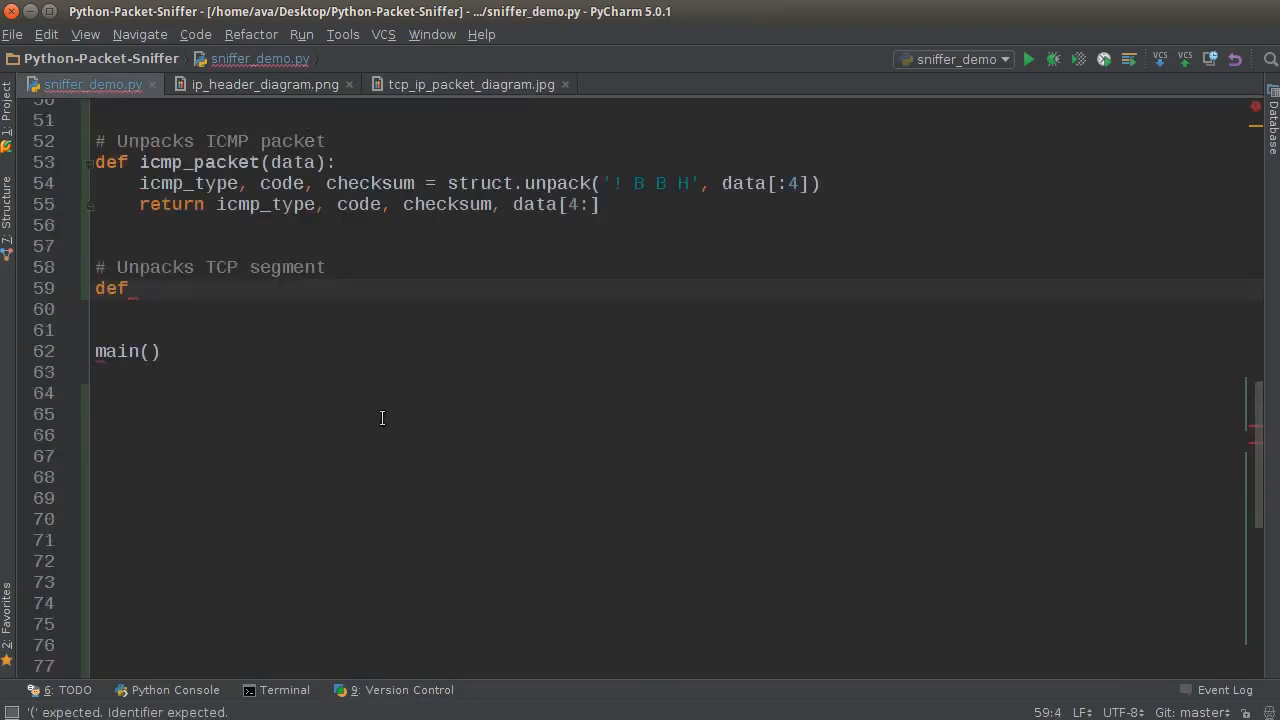
{"action": "type", "text": "tcp_seg"}
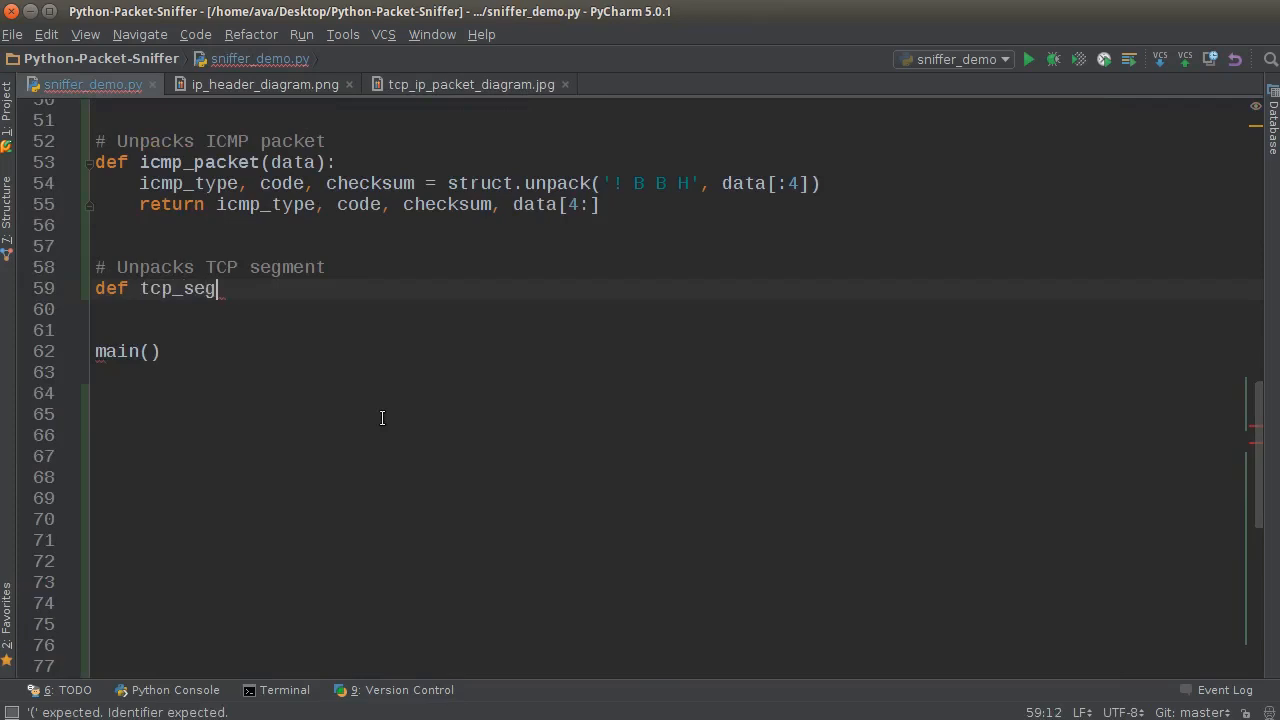
{"action": "type", "text": "ment(data):"}
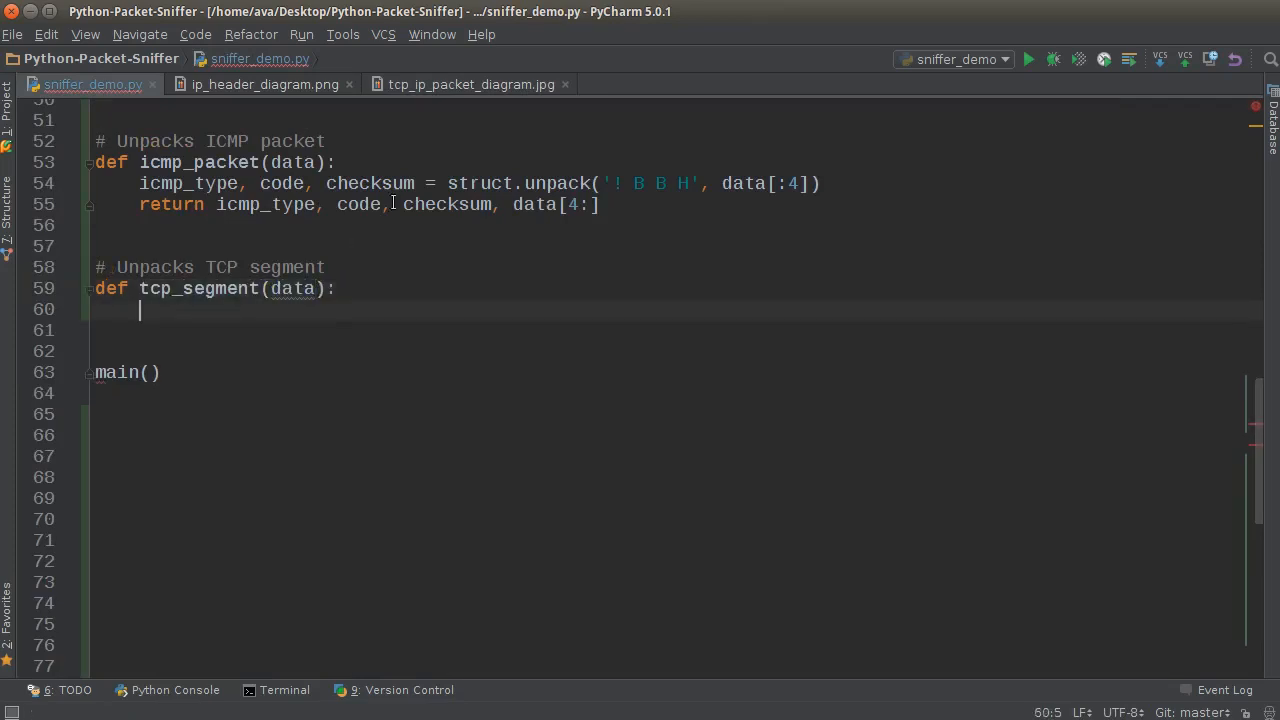
{"action": "left_click", "coordinate": [264, 84]}
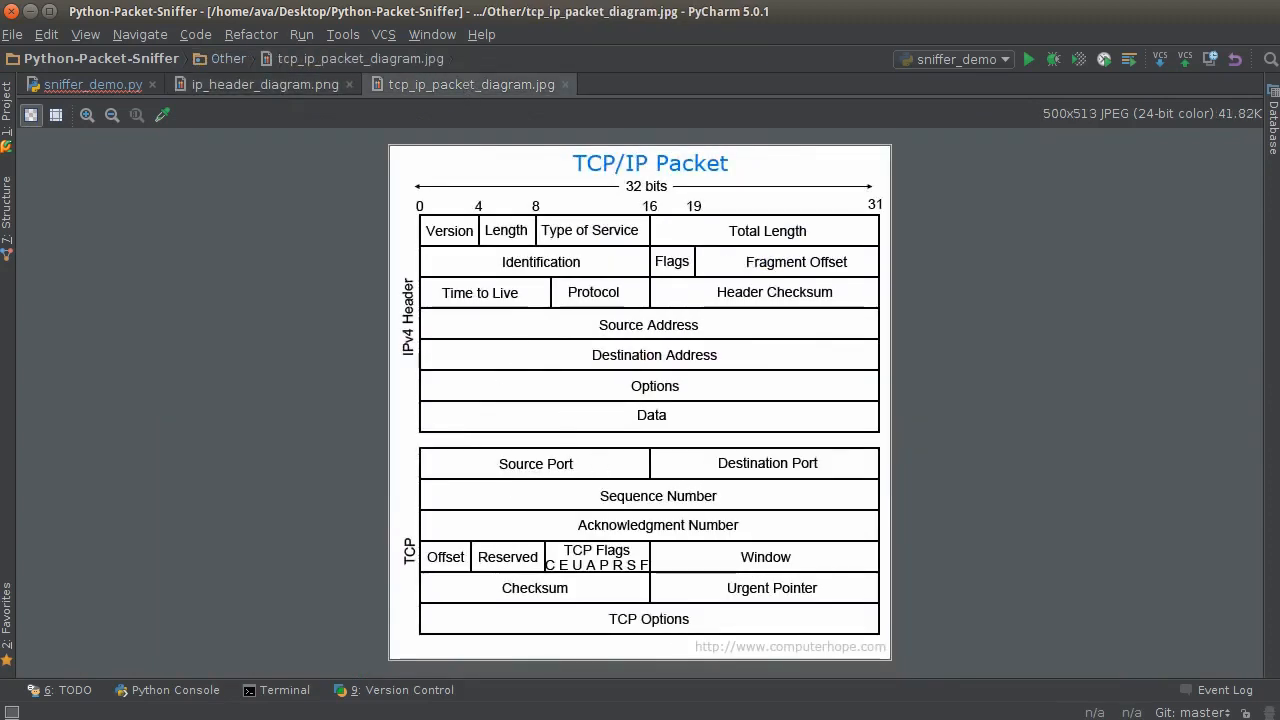
{"action": "left_click", "coordinate": [80, 84]}
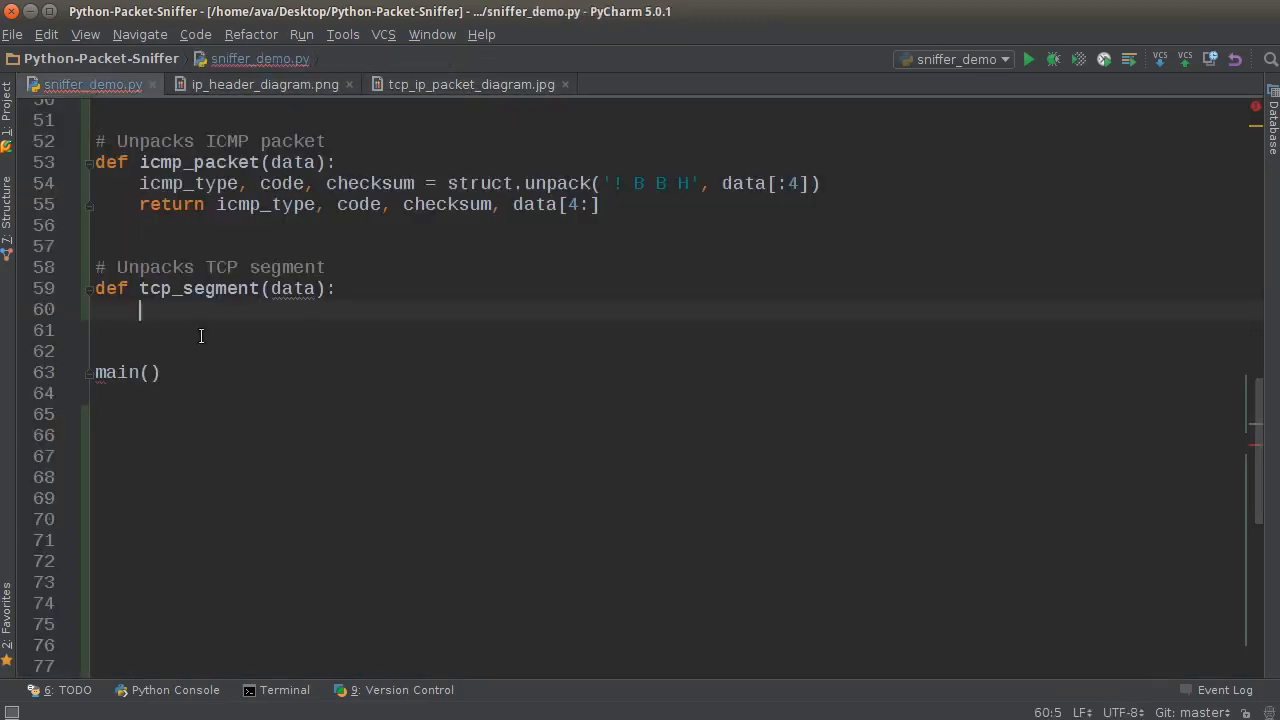
{"action": "type", "text": "("}
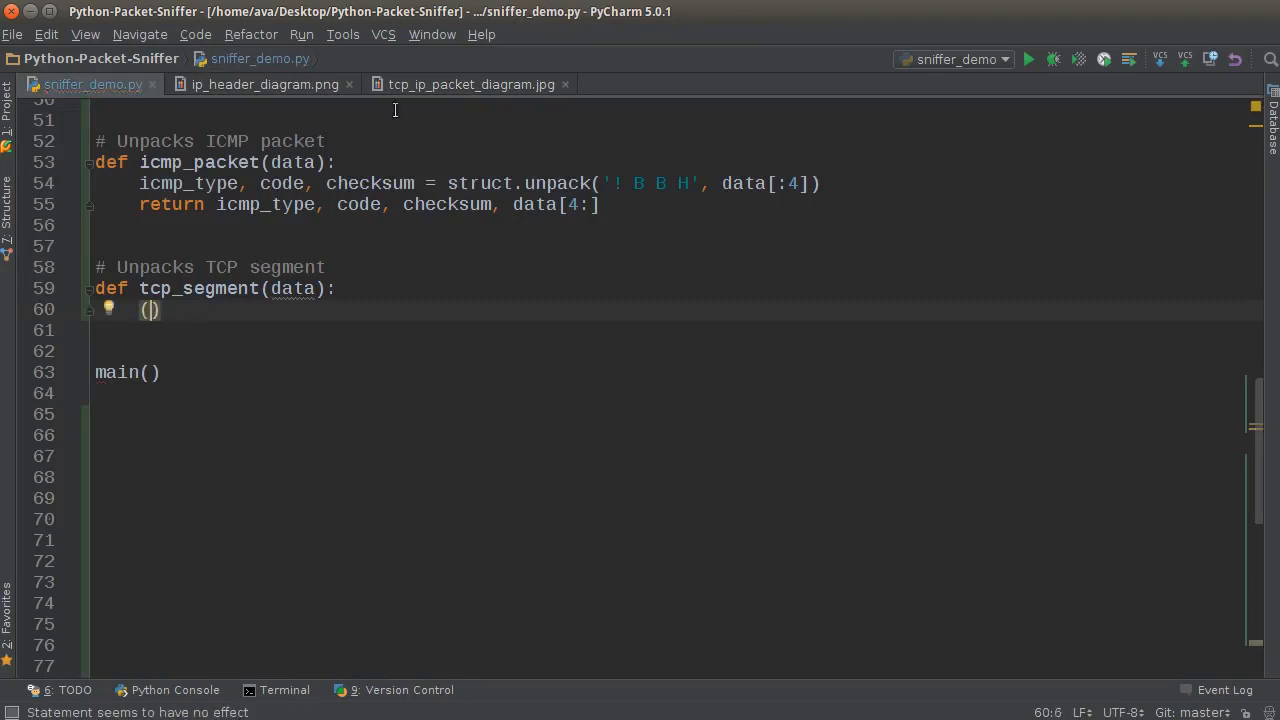
{"action": "left_click", "coordinate": [470, 84]}
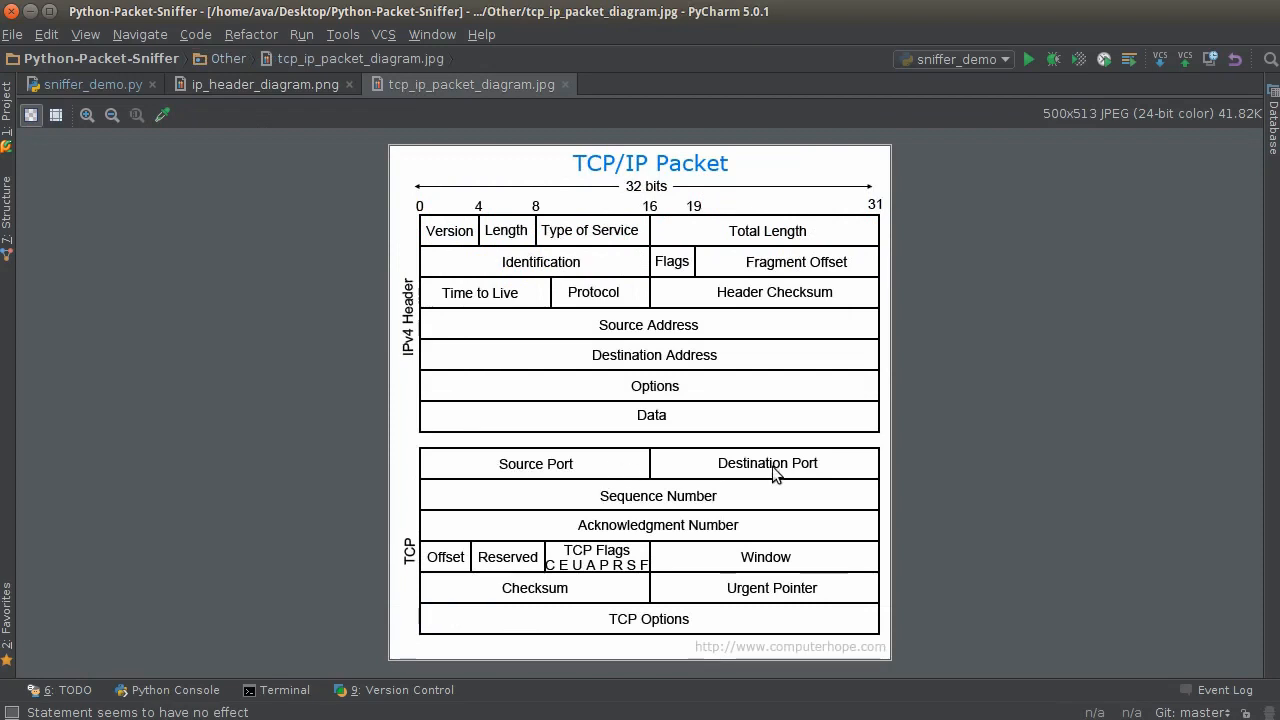
{"action": "mouse_move", "coordinate": [676, 536]}
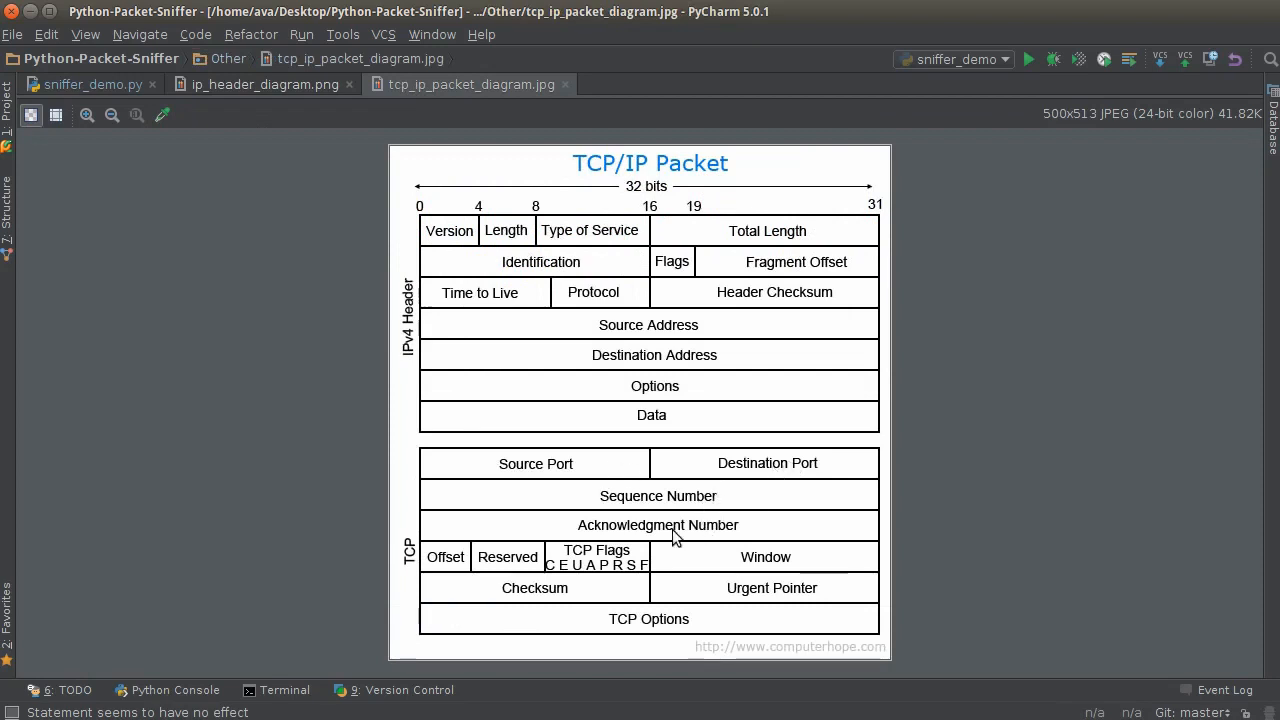
{"action": "left_click", "coordinate": [90, 84]}
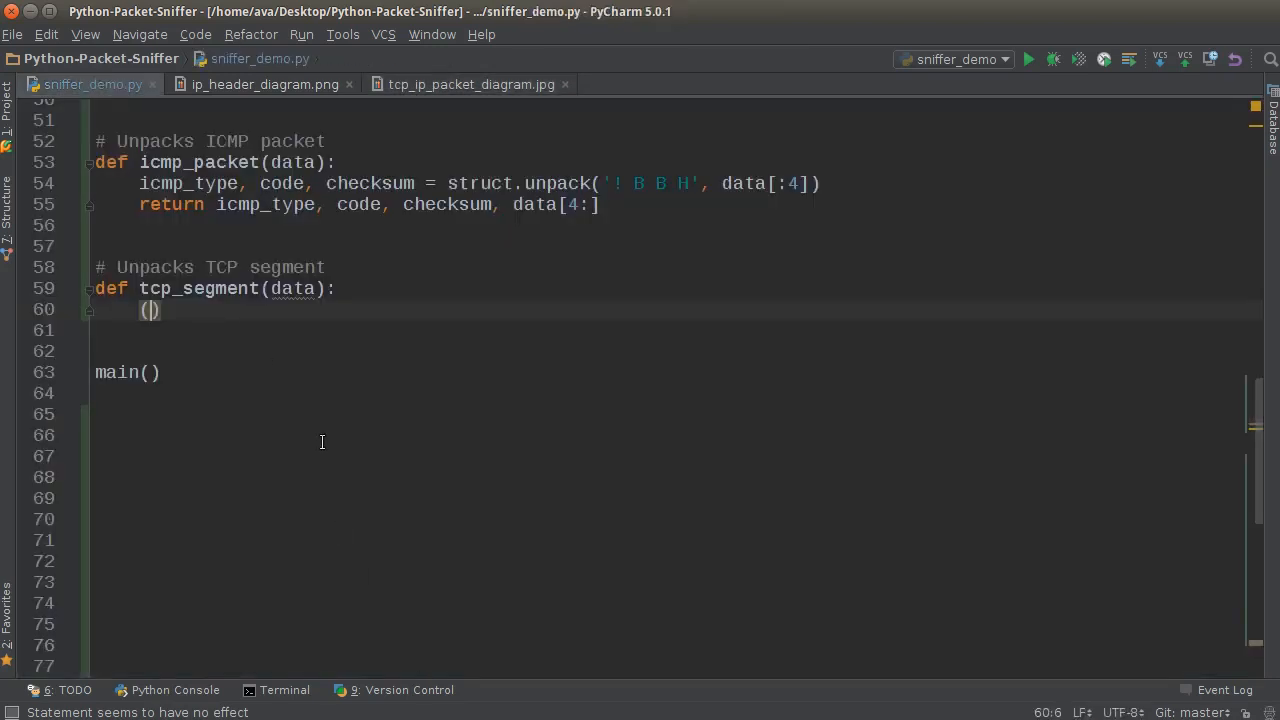
List src_port, dest_port, sequence, acknowledgement and offset_reserved_flags in the tuple
{"action": "type", "text": "s"}
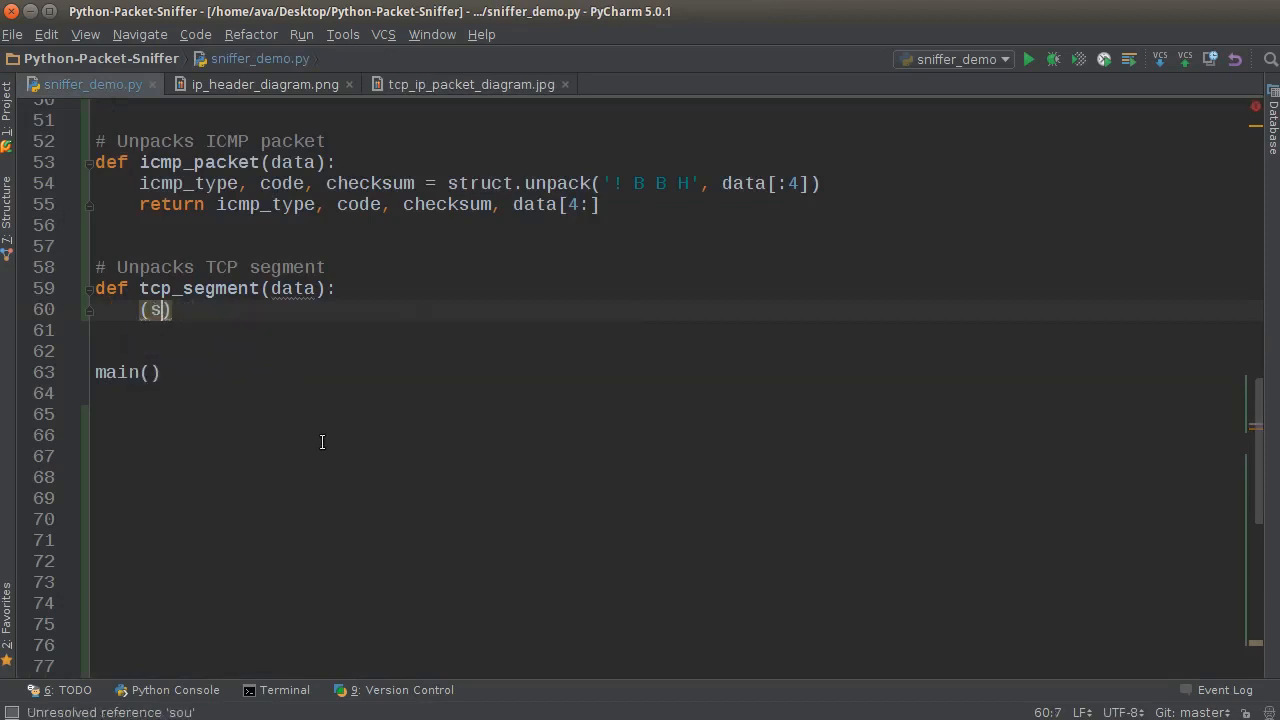
{"action": "type", "text": "rc_port,"}
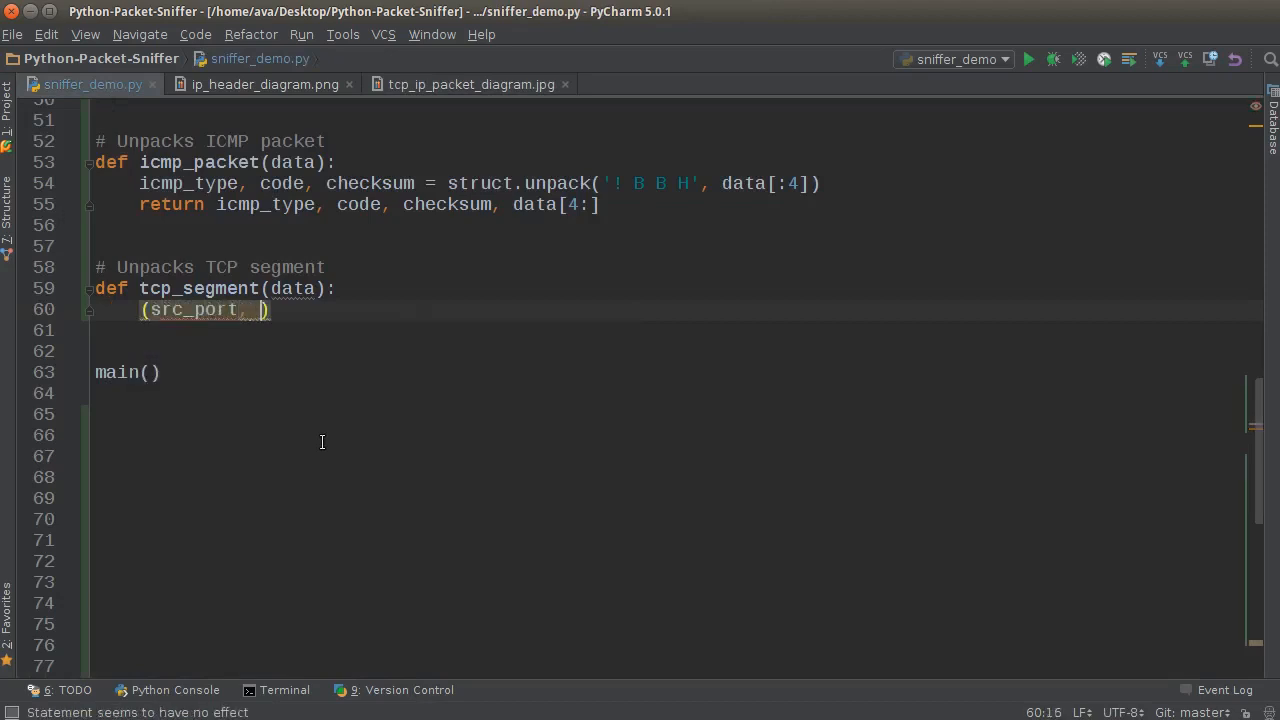
{"action": "type", "text": "dest"}
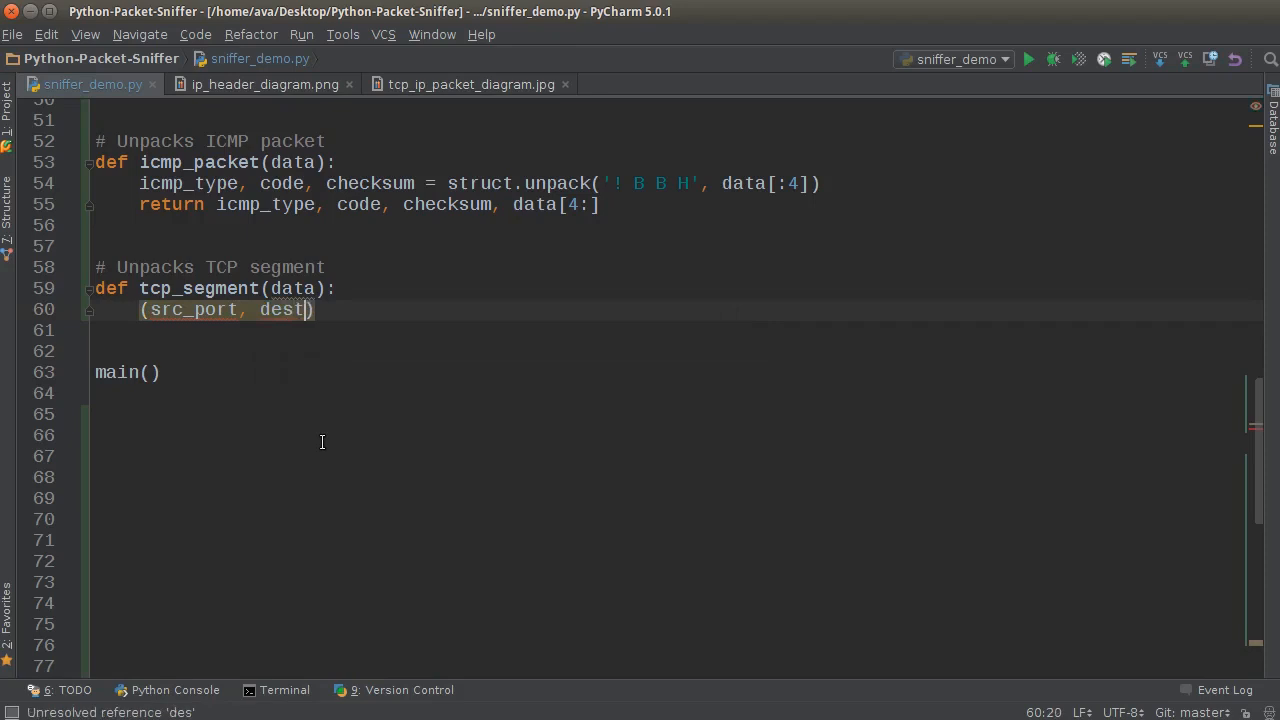
{"action": "type", "text": "_port,"}
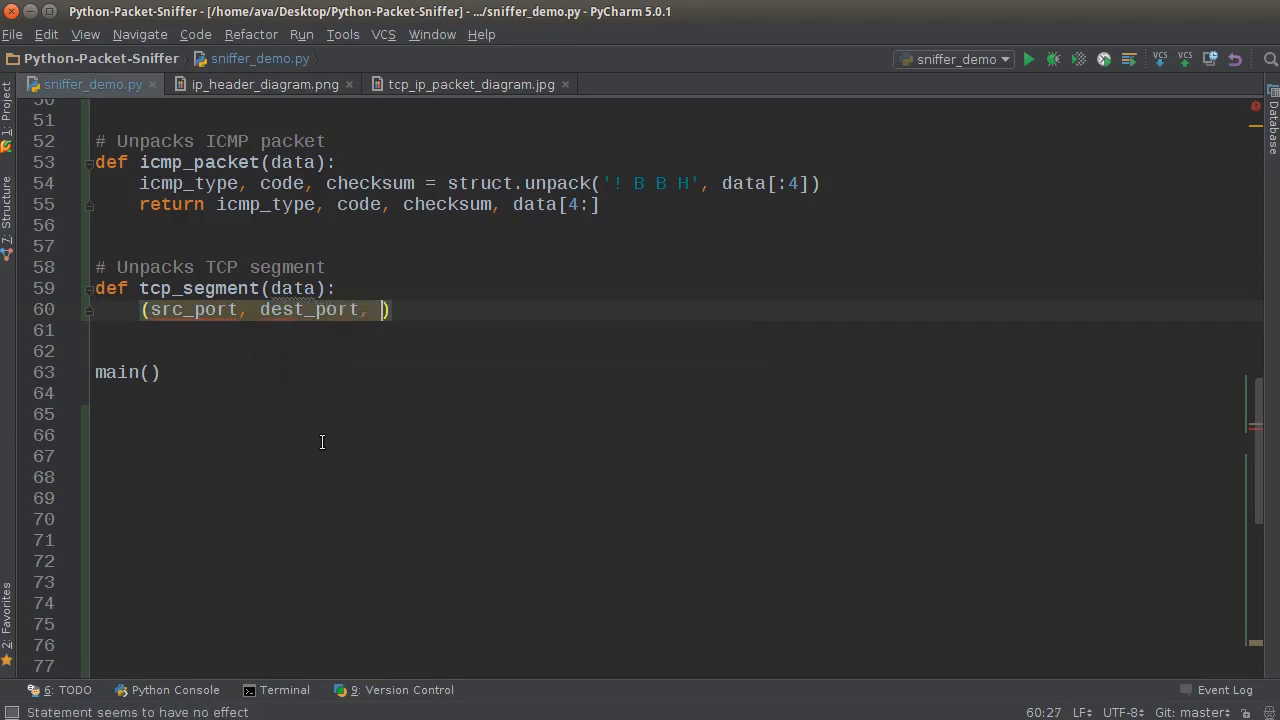
{"action": "type", "text": "seq"}
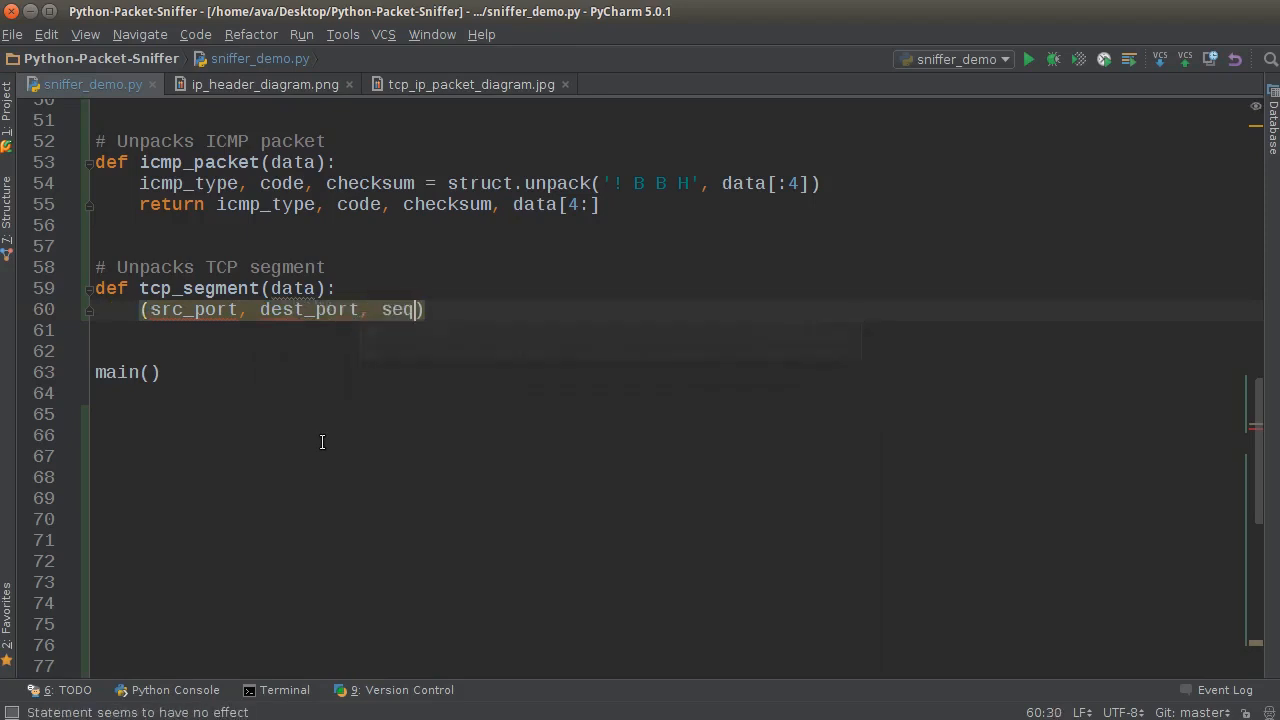
{"action": "type", "text": "uence,"}
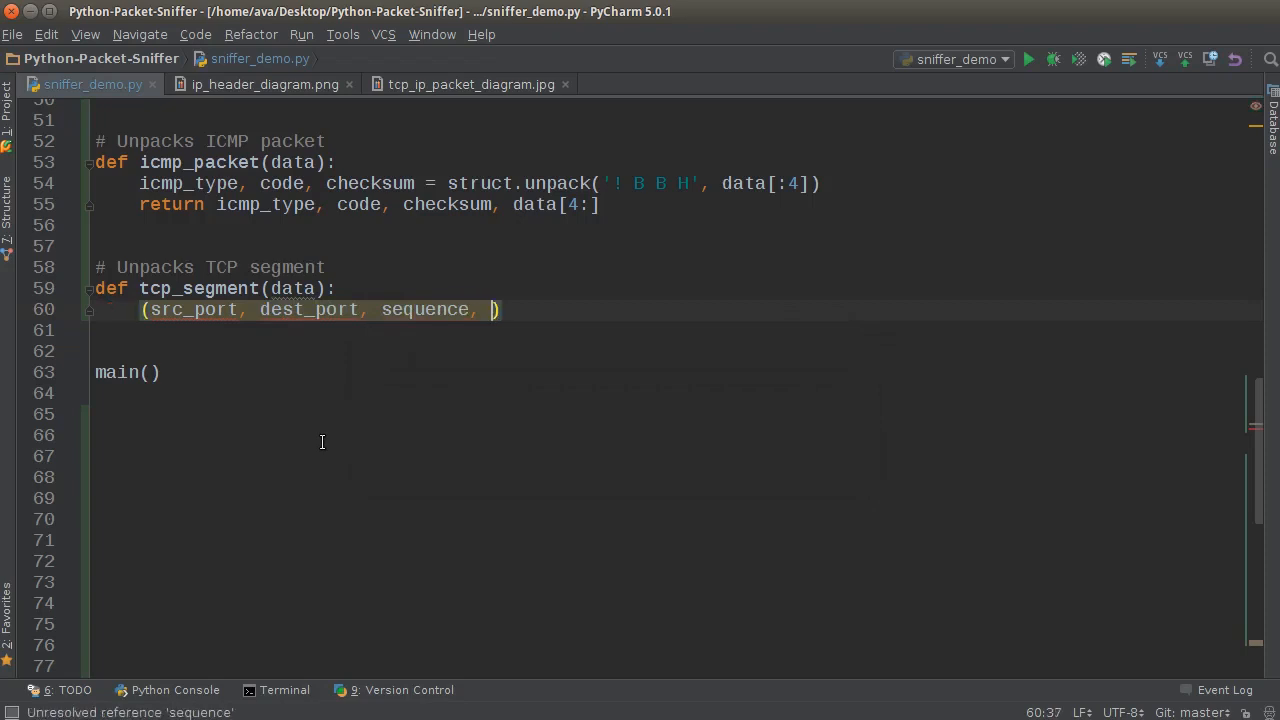
{"action": "type", "text": "ack"}
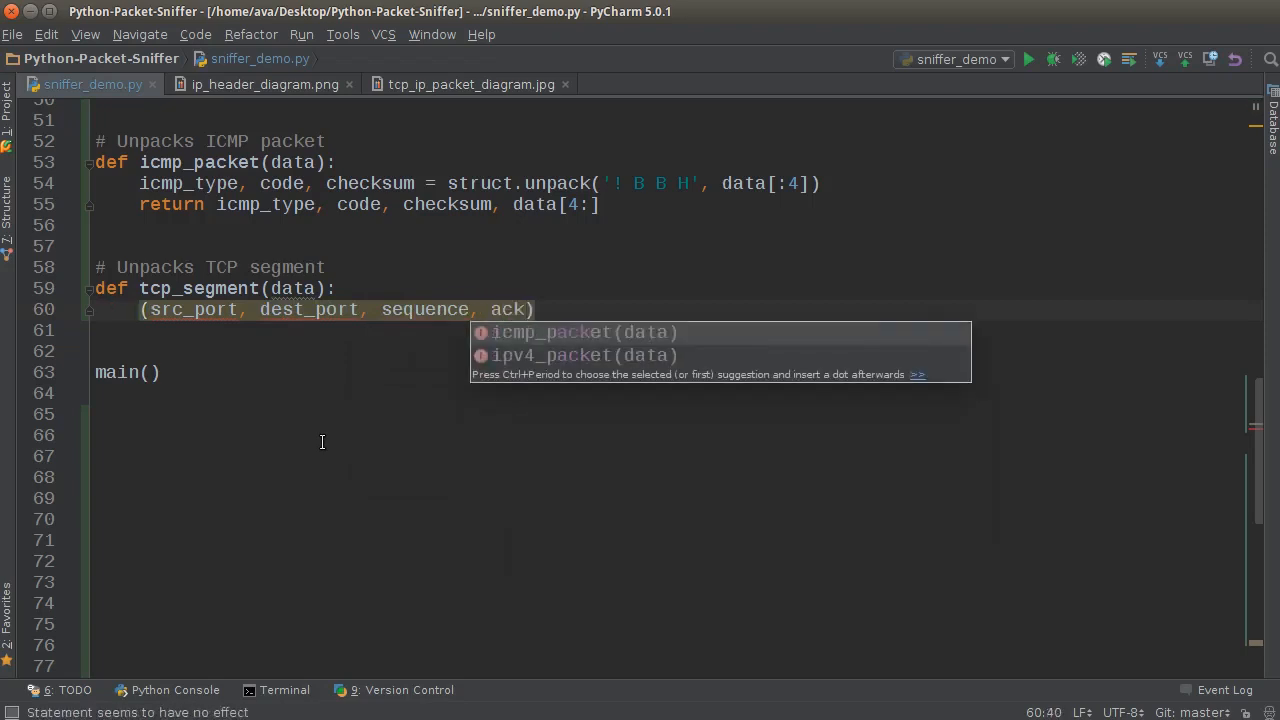
{"action": "type", "text": "now"}
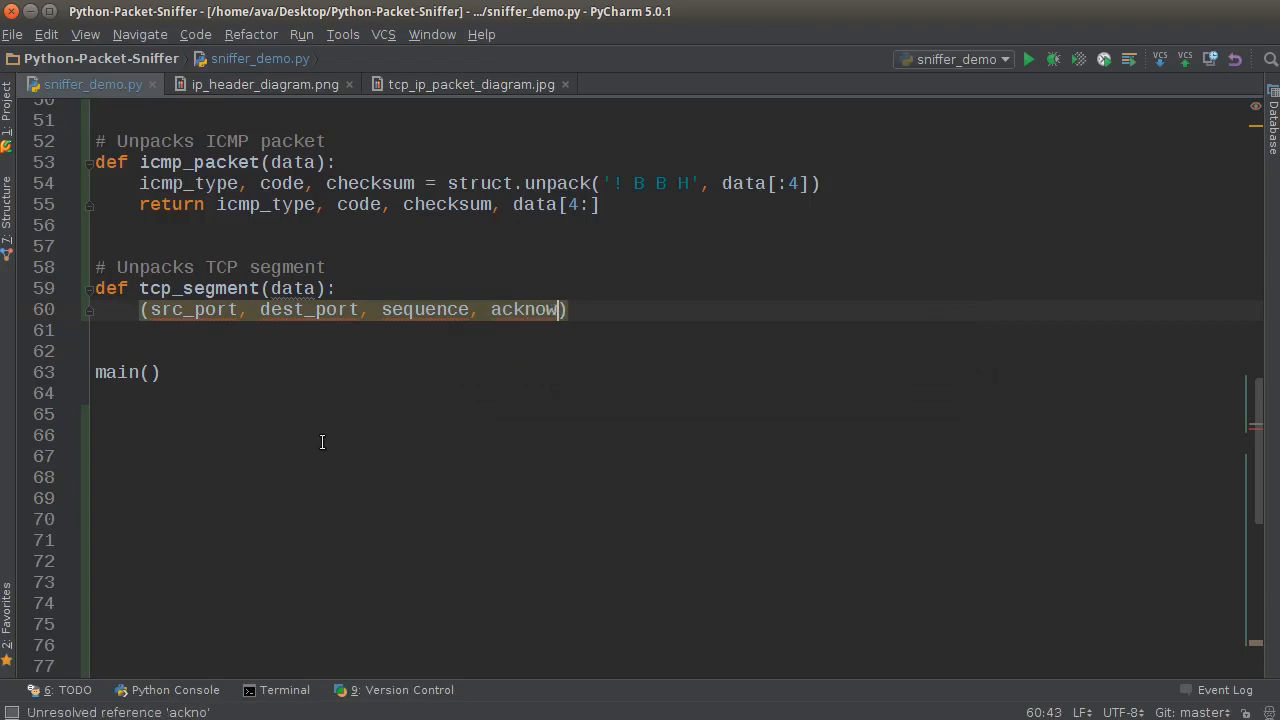
{"action": "type", "text": "l"}
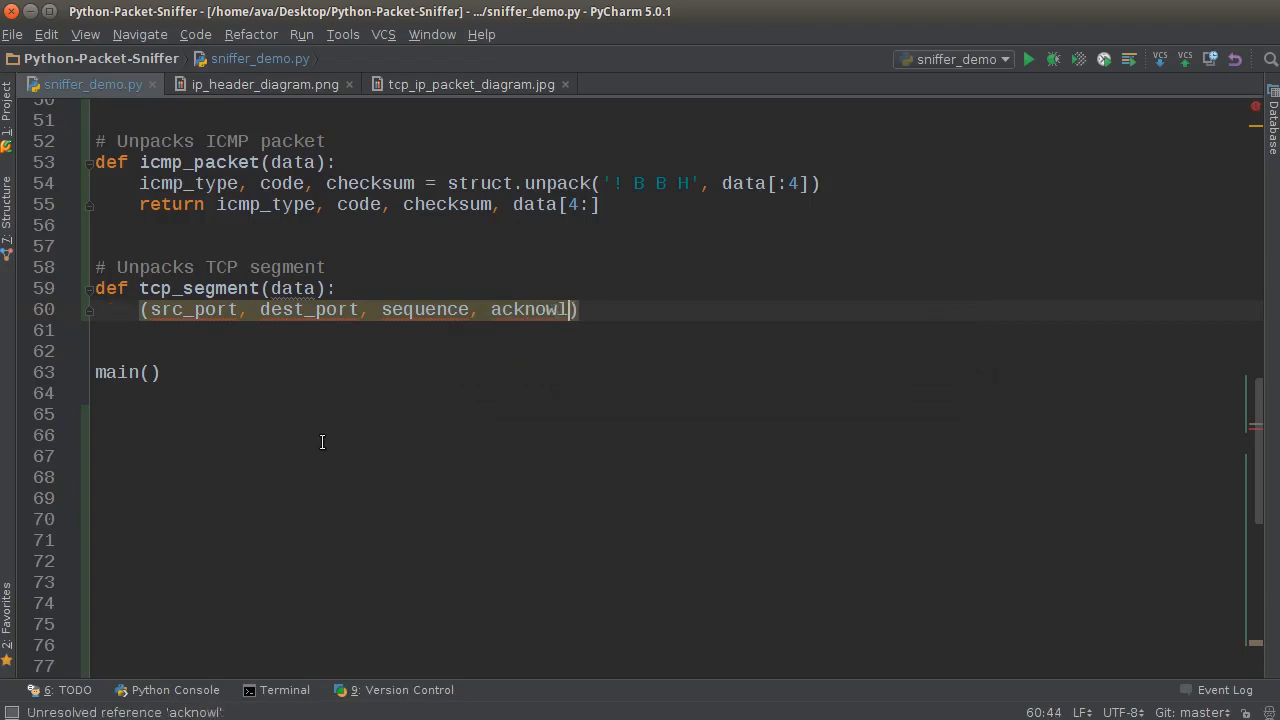
{"action": "type", "text": "dgement,"}
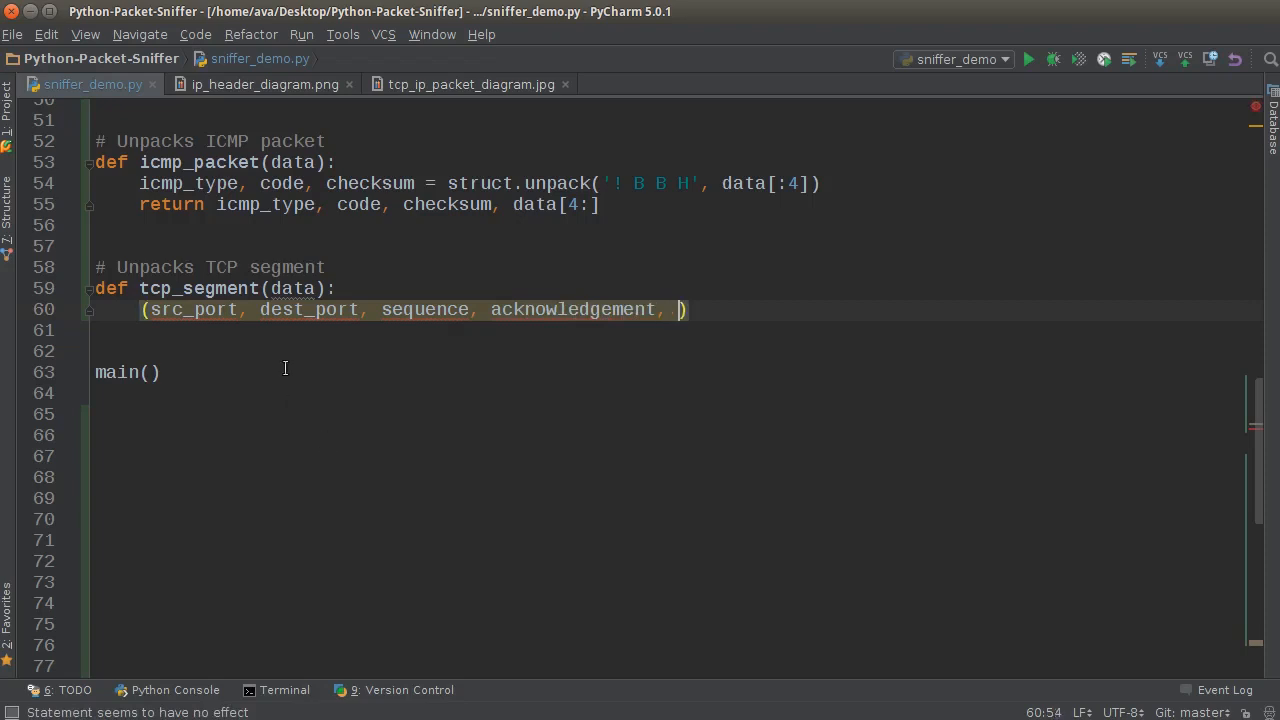
{"action": "mouse_move", "coordinate": [540, 308]}
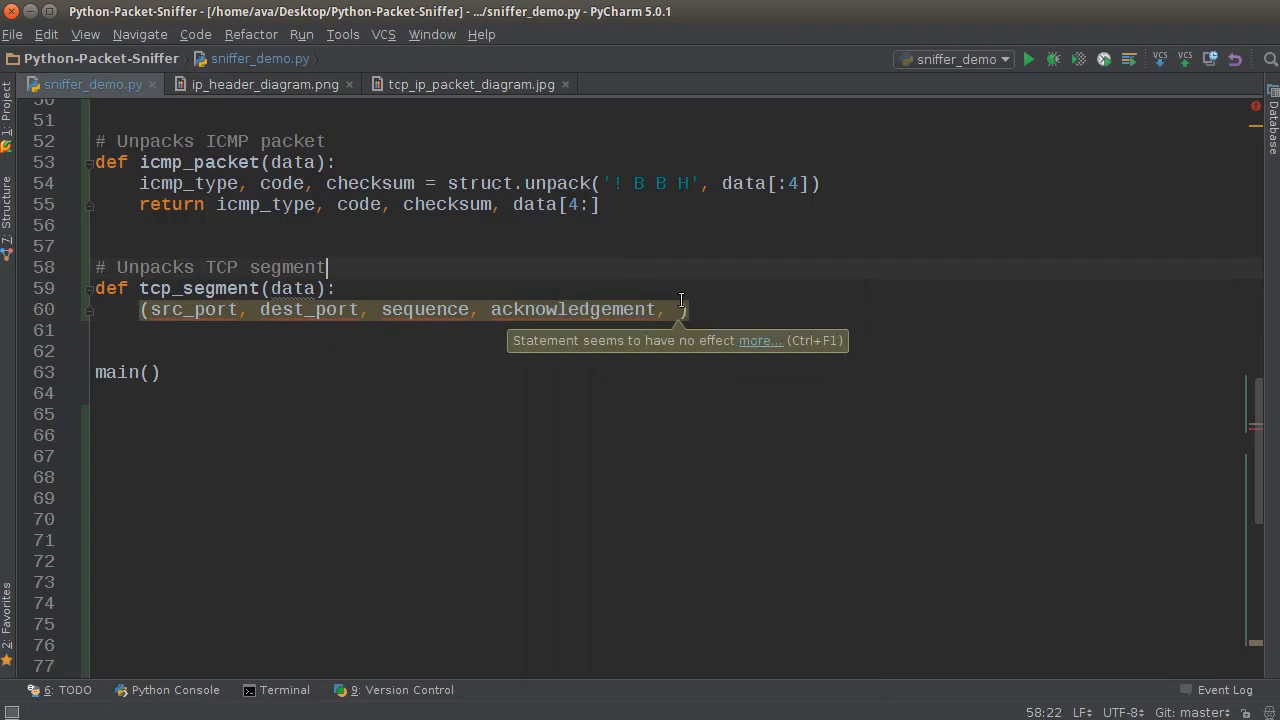
{"action": "type", "text": "o"}
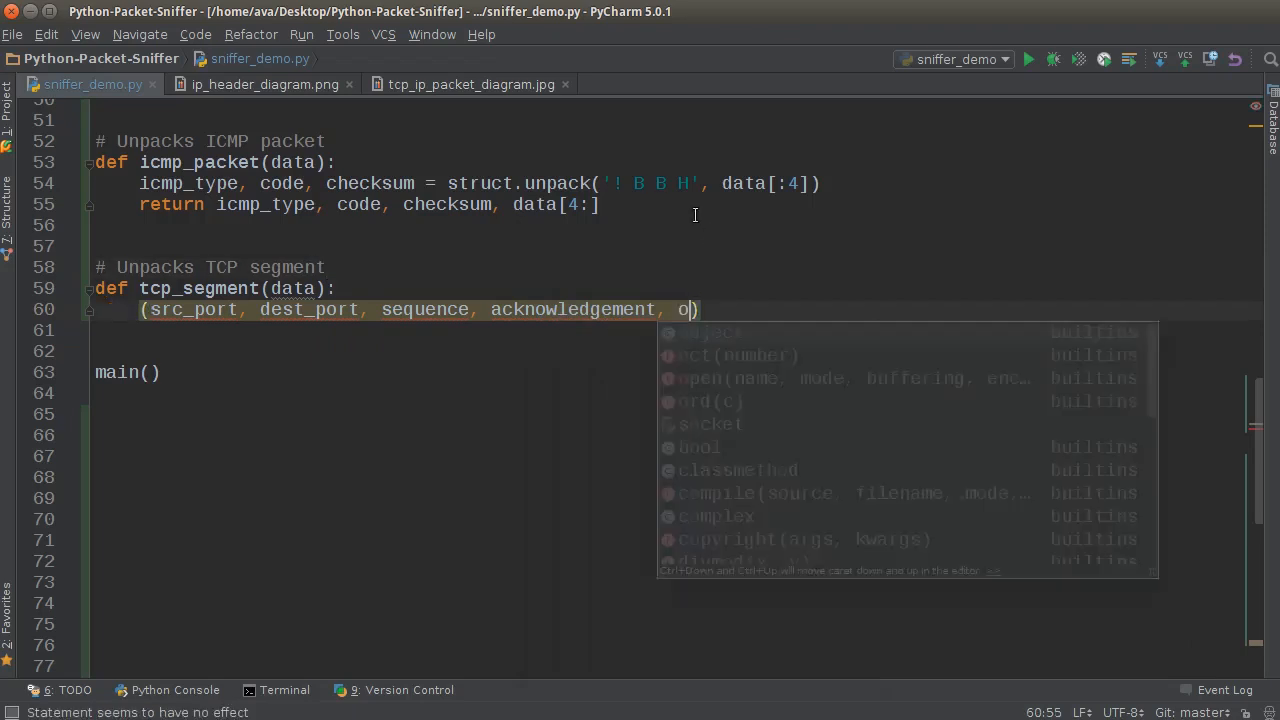
{"action": "type", "text": "ffset_reserved_flags"}
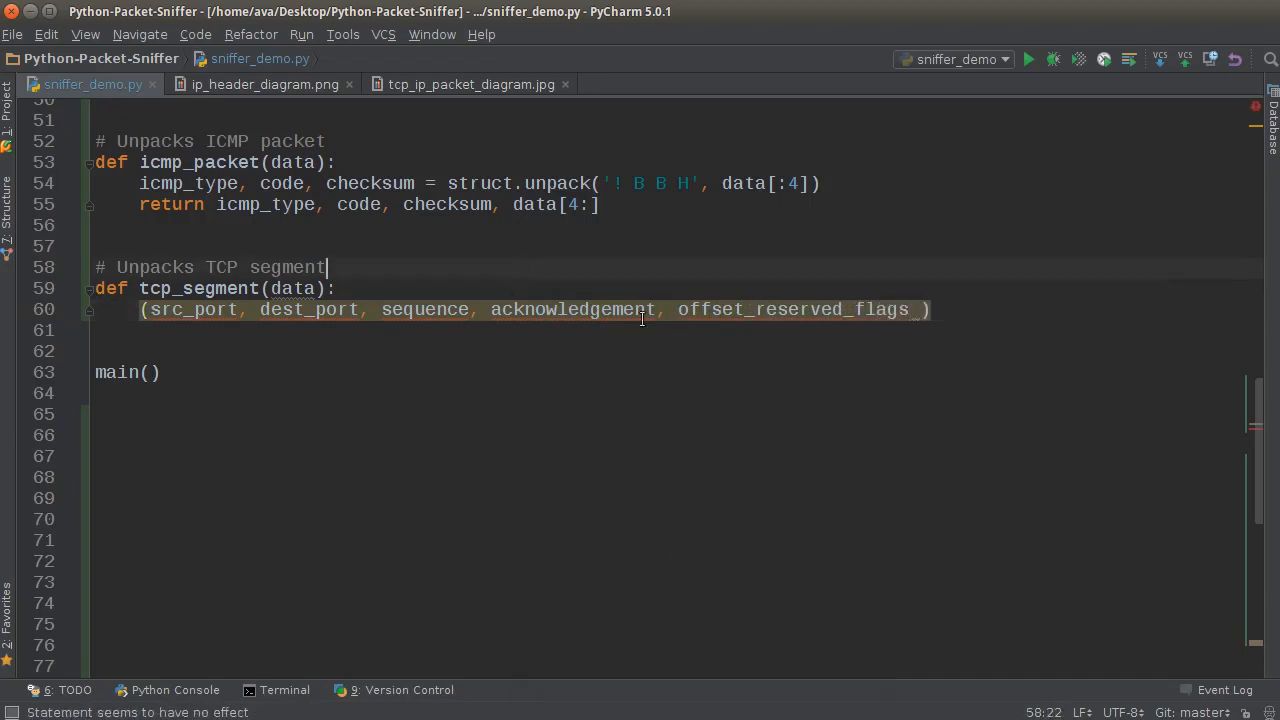
View the TCP Offset, Reserved and Flags fields in tcp_ip_packet_diagram.jpg
{"action": "left_click", "coordinate": [472, 84]}
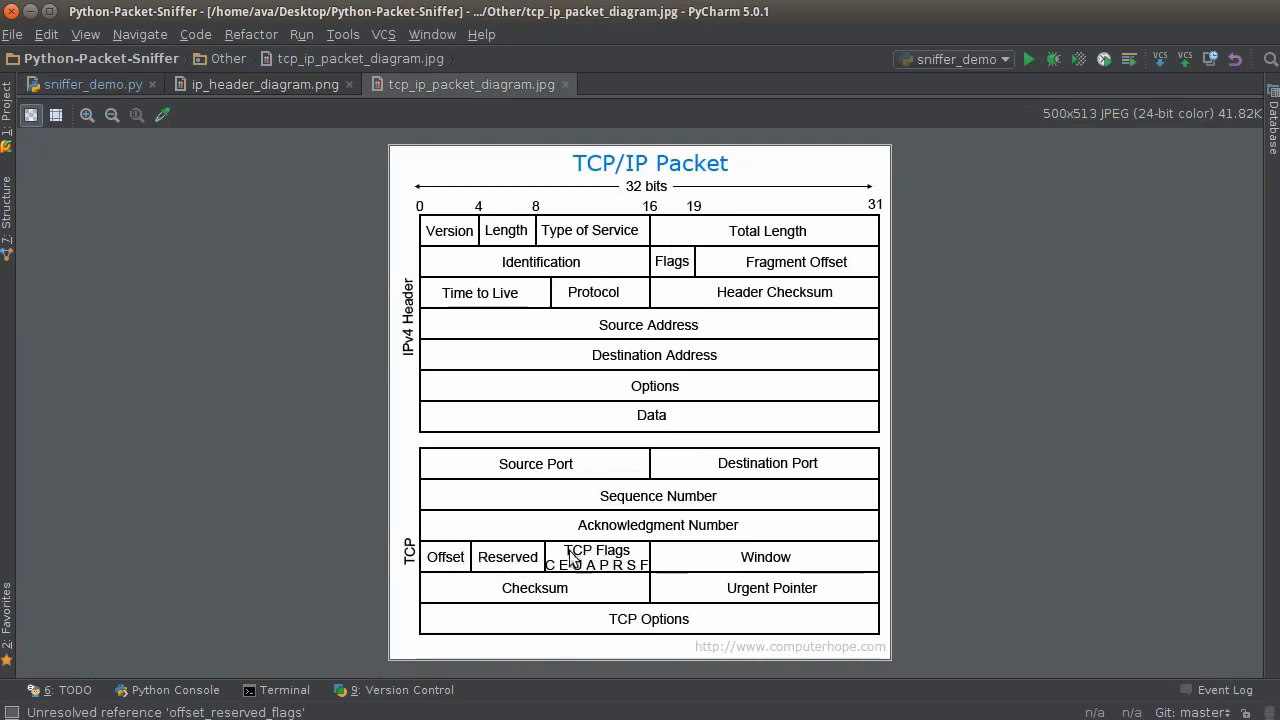
{"action": "mouse_move", "coordinate": [546, 564]}
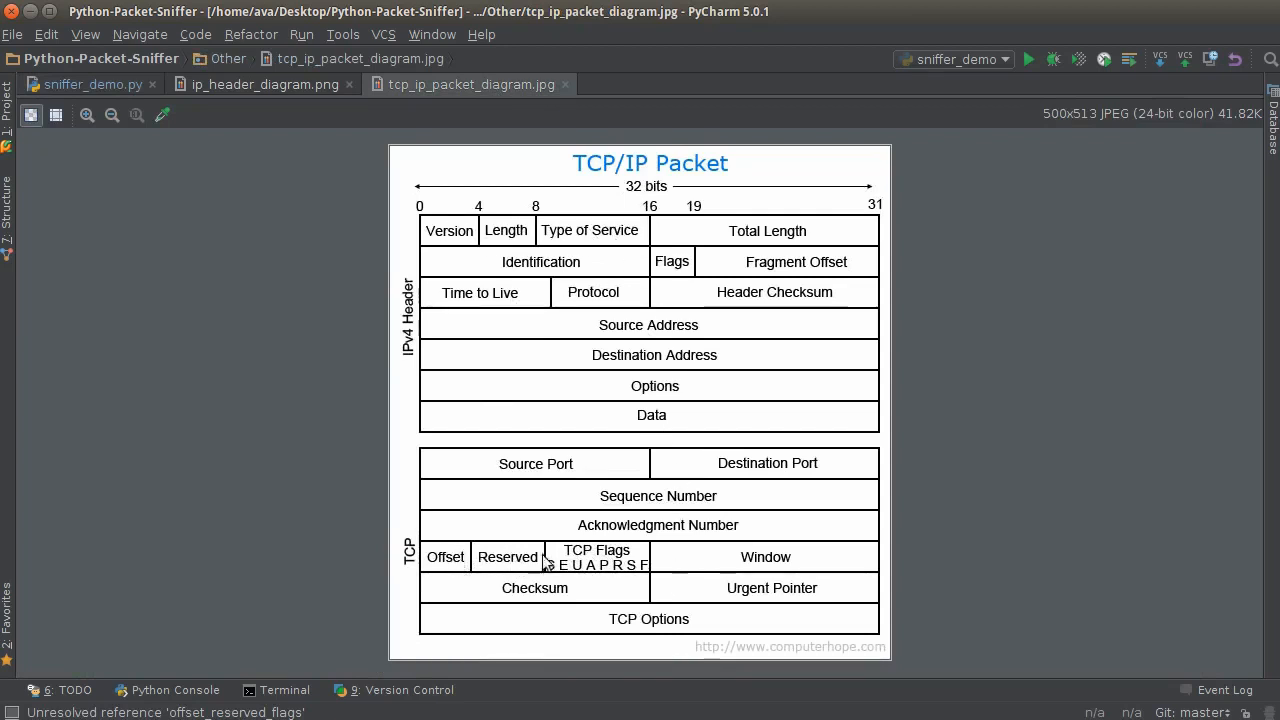
{"action": "mouse_move", "coordinate": [460, 556]}
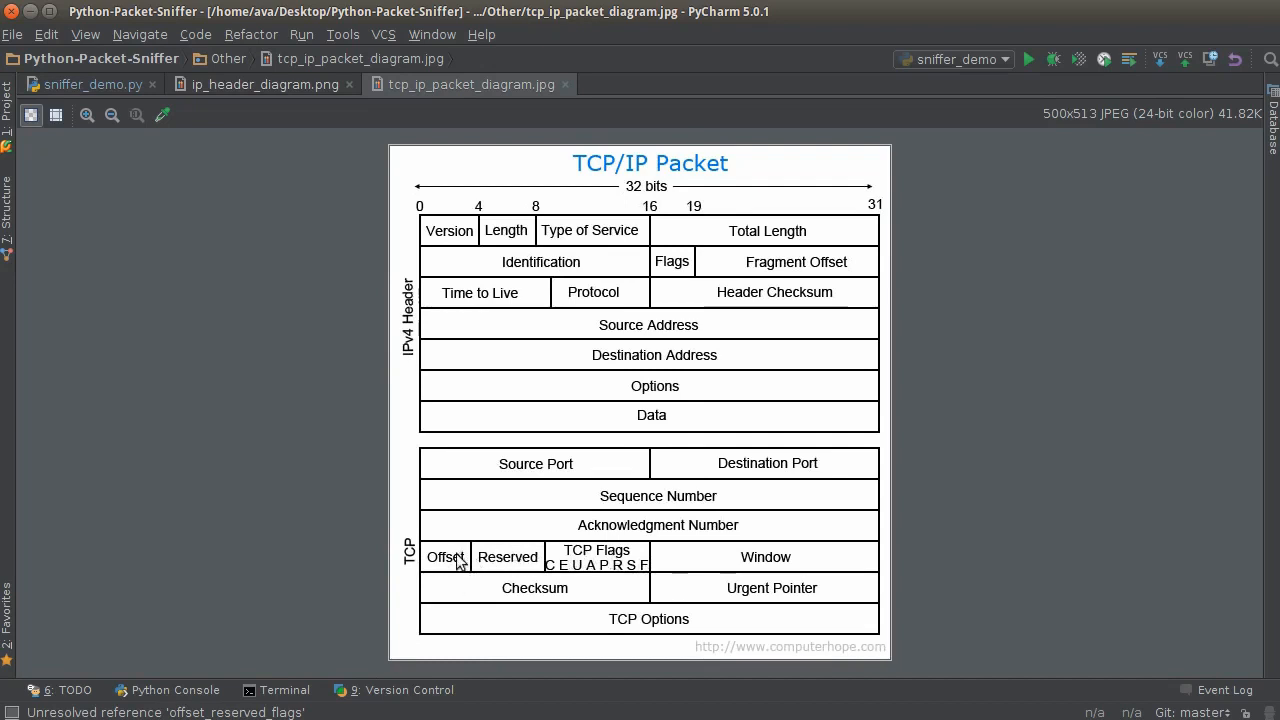
{"action": "mouse_move", "coordinate": [464, 568]}
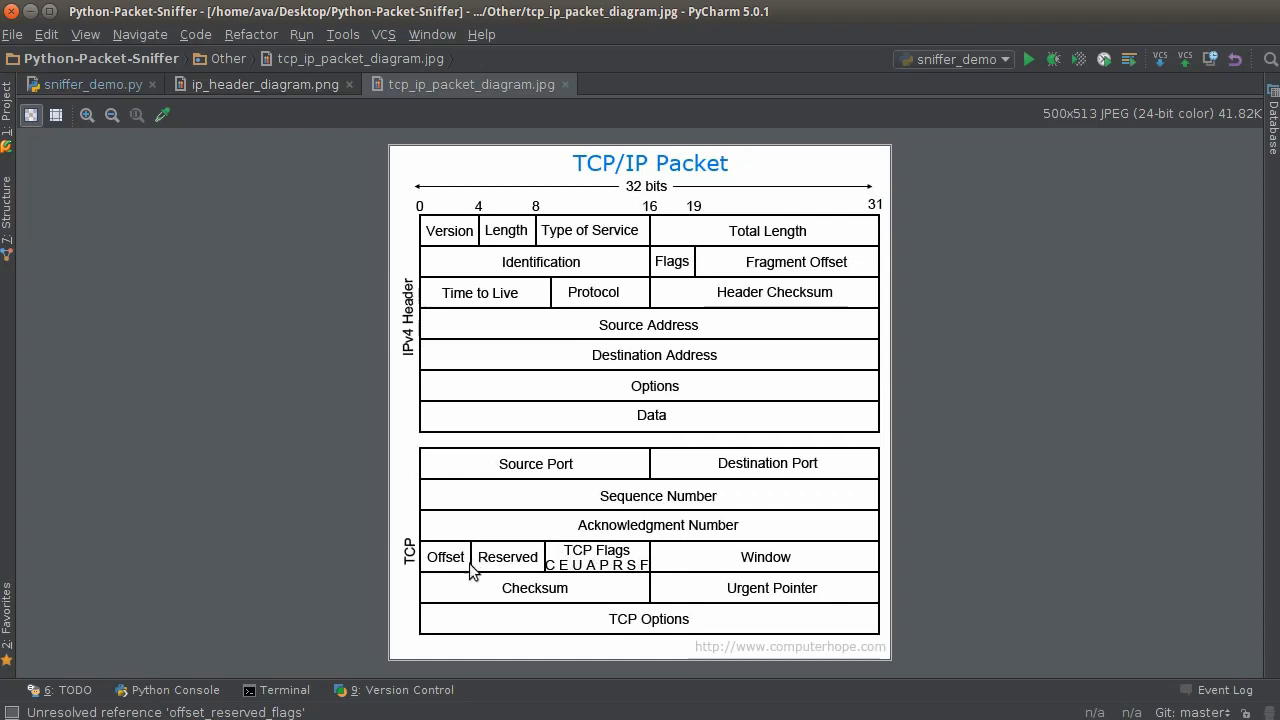
{"action": "mouse_move", "coordinate": [544, 548]}
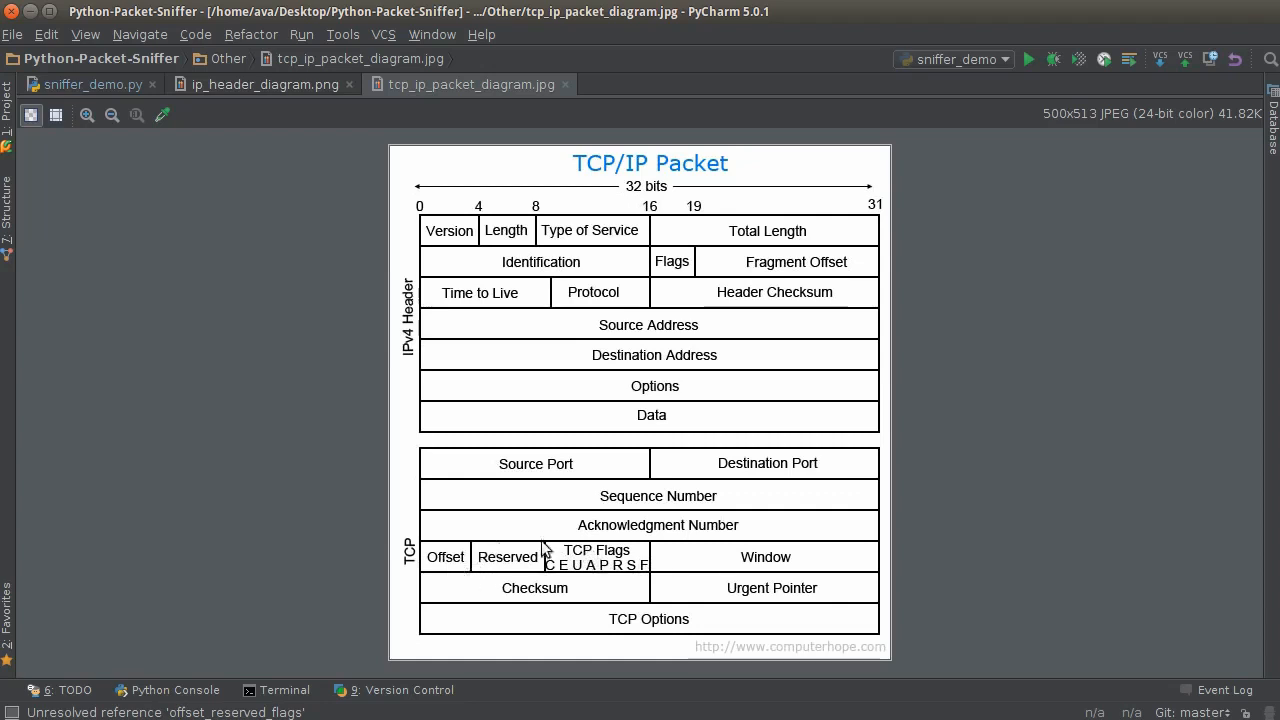
{"action": "mouse_move", "coordinate": [704, 564]}
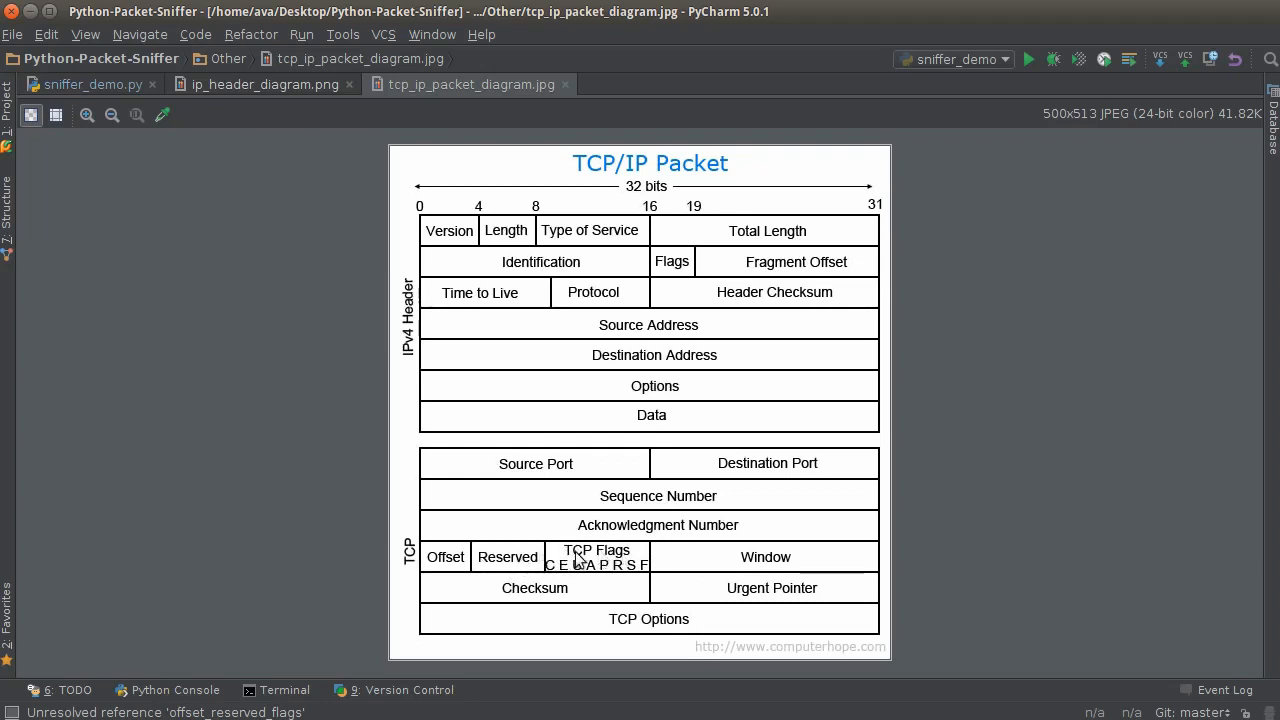
{"action": "mouse_move", "coordinate": [460, 564]}
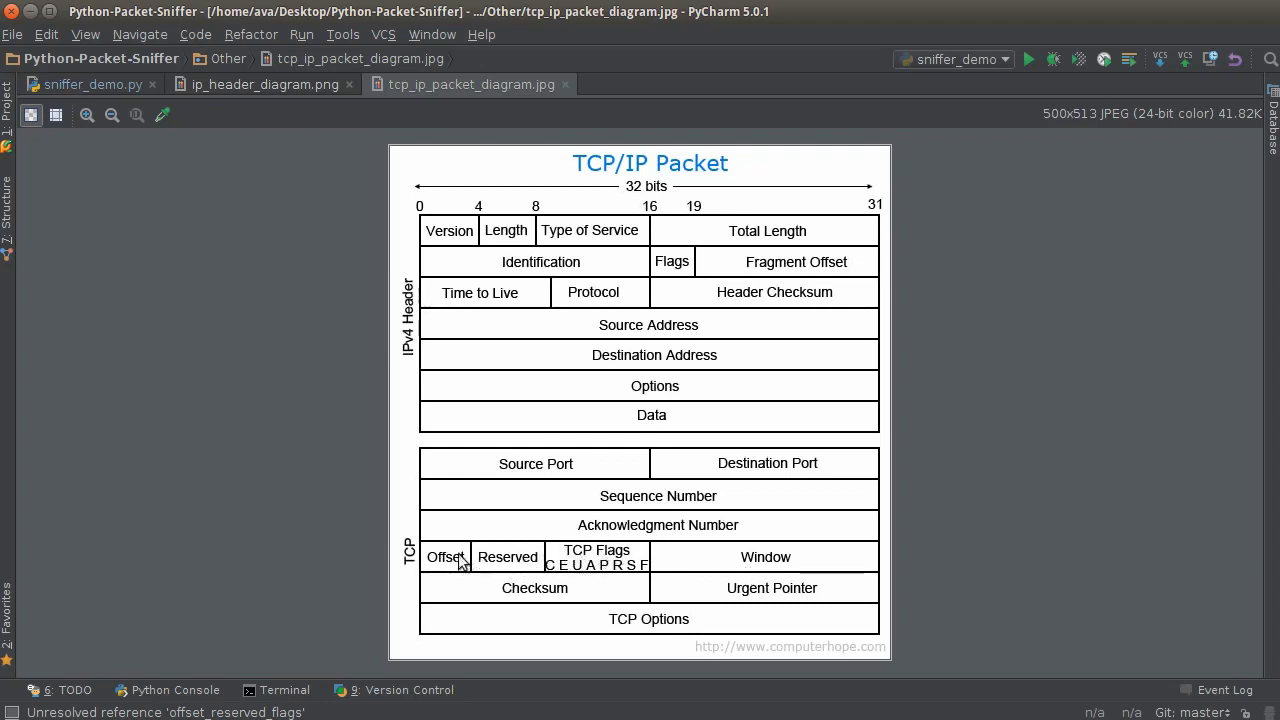
Assign the tuple from struct.unpack('! H H L L H', data[:14])
{"action": "left_click", "coordinate": [80, 84]}
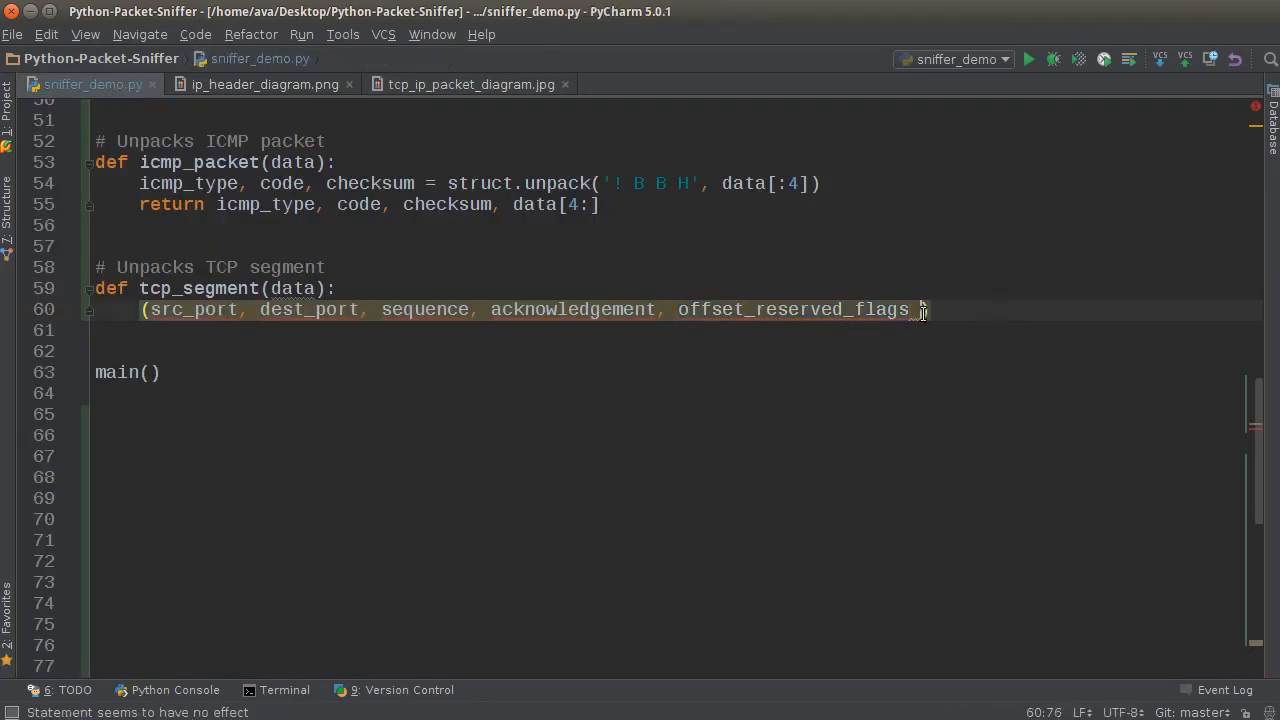
{"action": "type", "text": ")"}
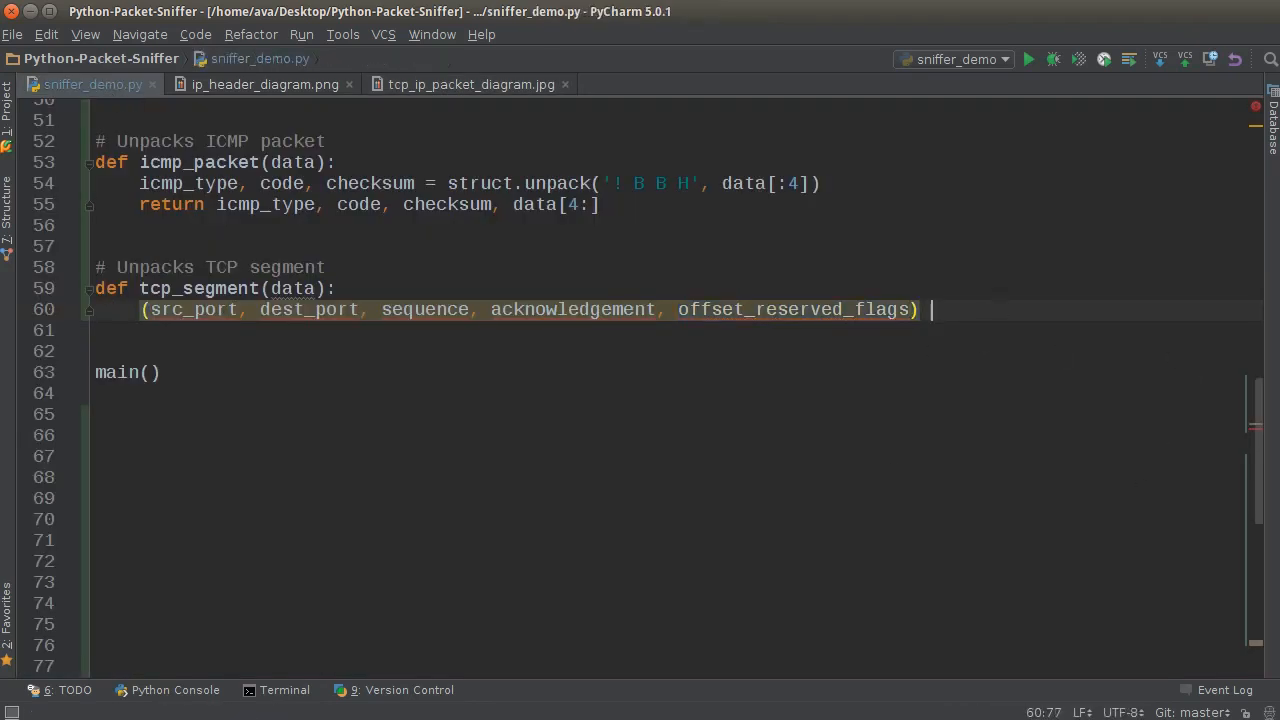
{"action": "type", "text": "= struct.u"}
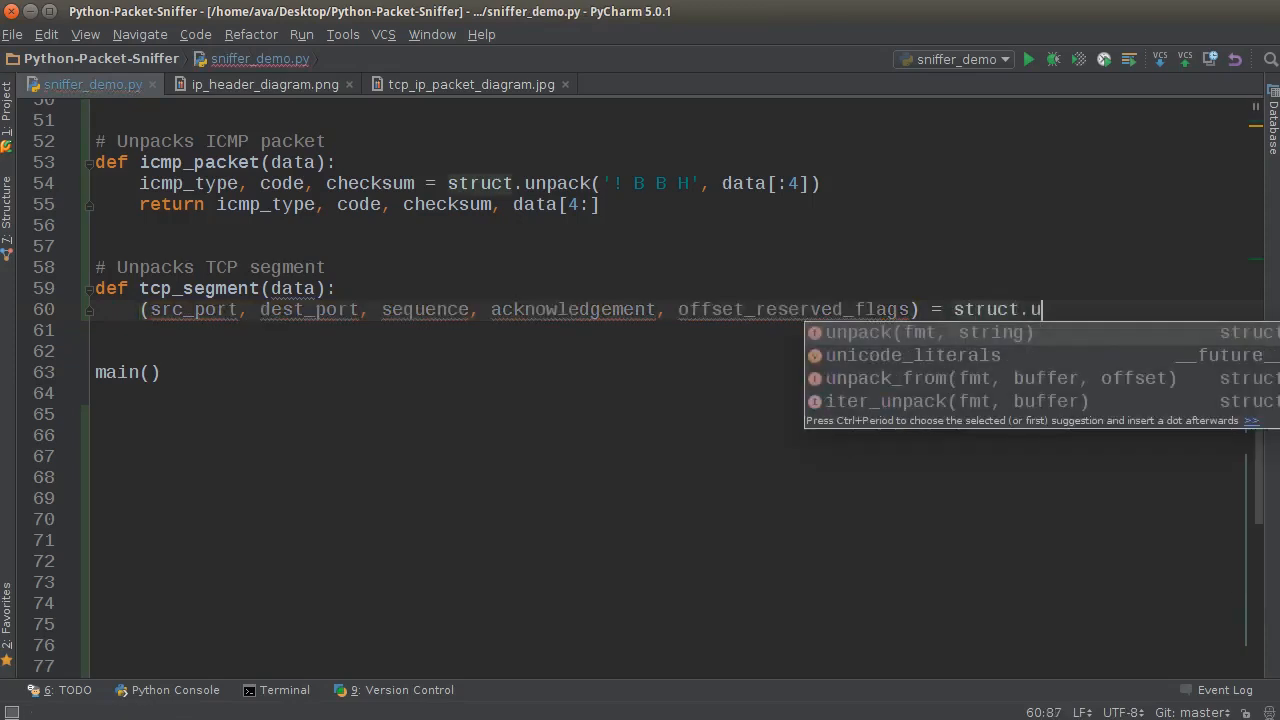
{"action": "key", "text": "Tab"}
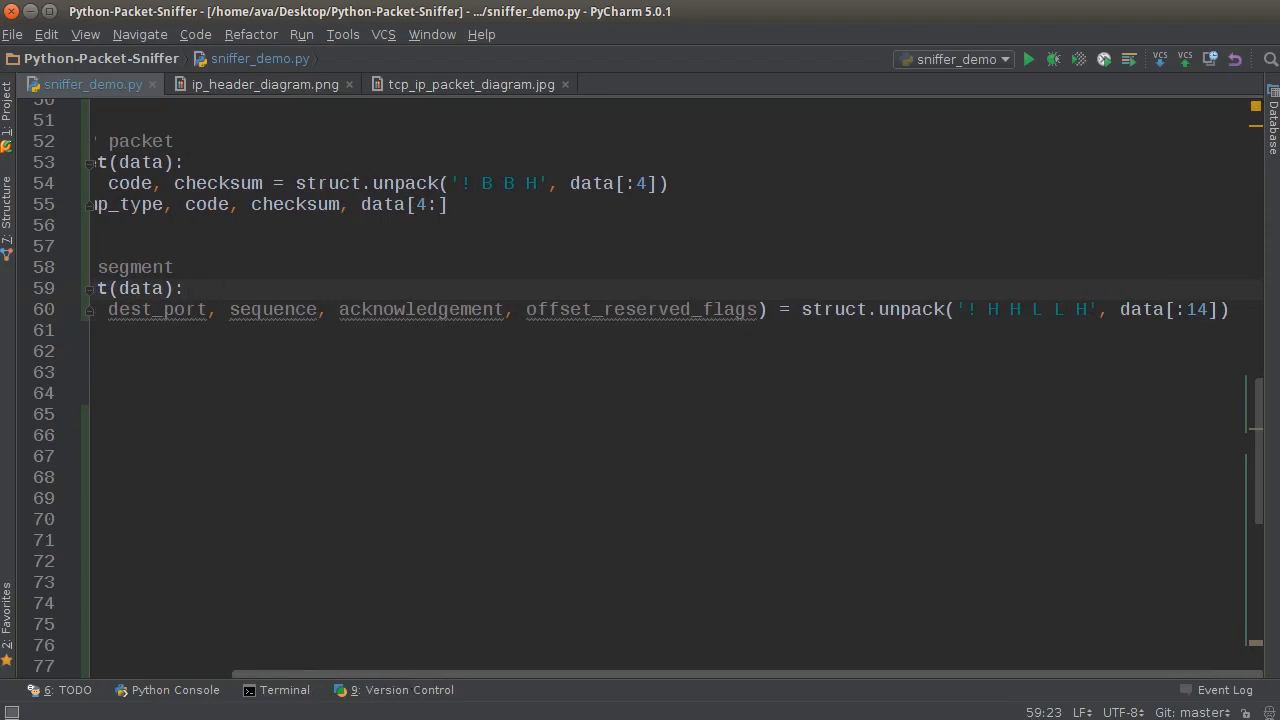
{"action": "left_click_drag", "start_coordinate": [1120, 308], "coordinate": [1188, 308]}
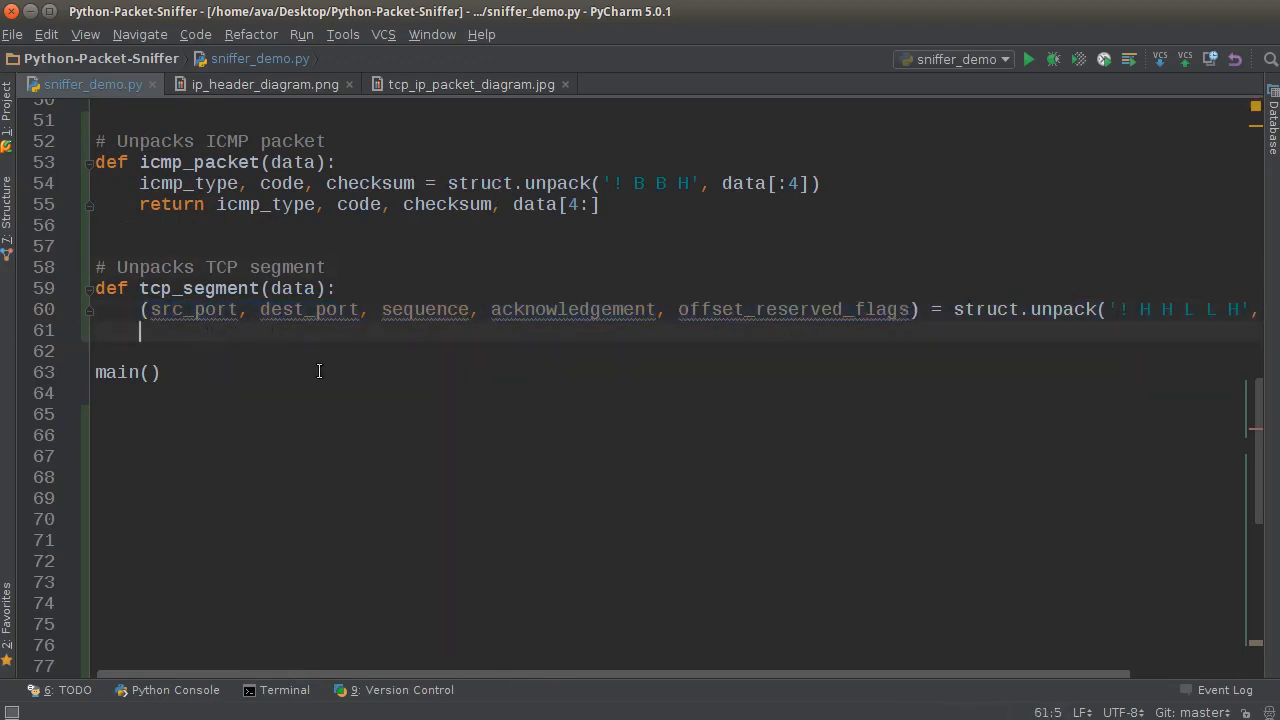
Switch to tcp_ip_packet_diagram.jpg to reference the TCP header
{"action": "left_click", "coordinate": [464, 84]}
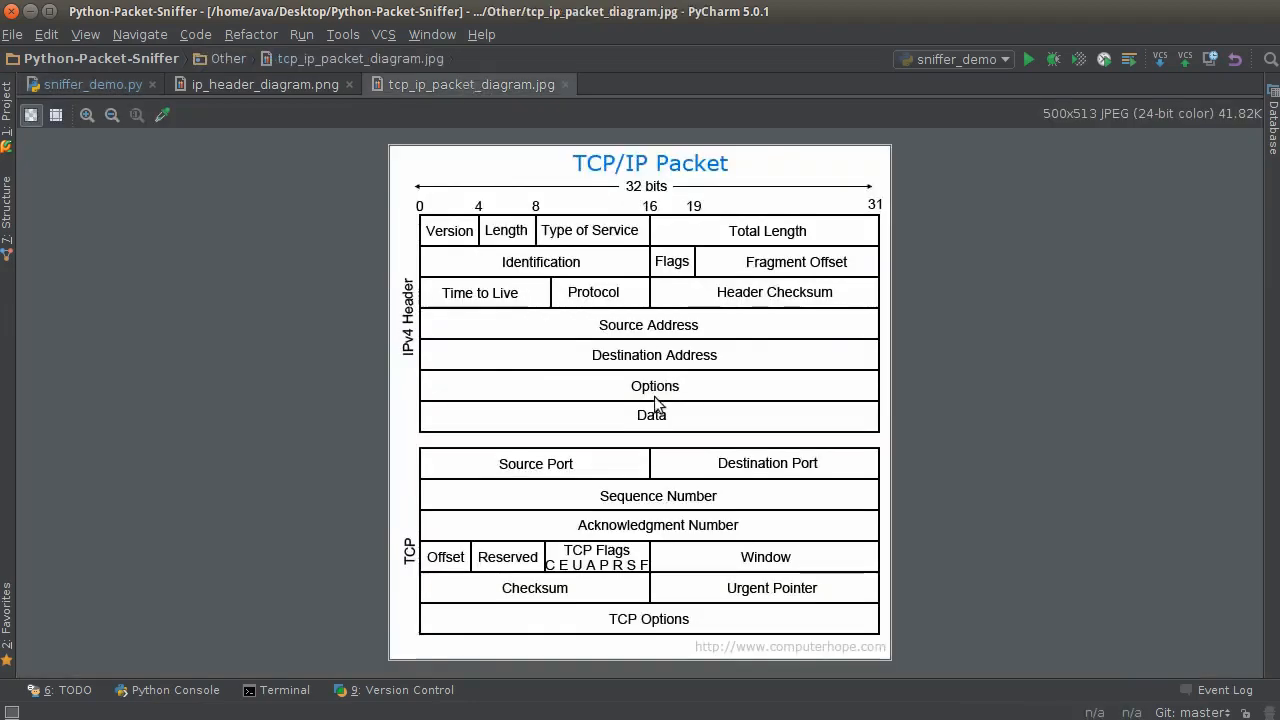
{"action": "mouse_move", "coordinate": [808, 476]}
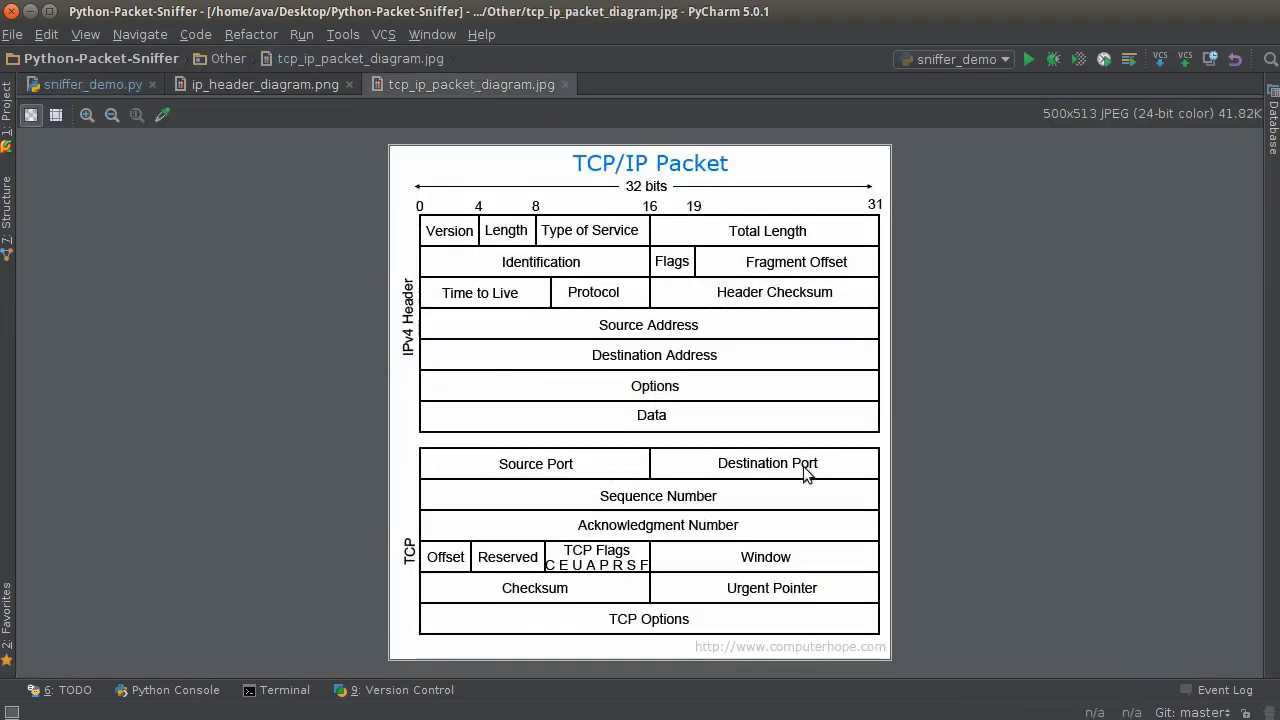
{"action": "mouse_move", "coordinate": [448, 564]}
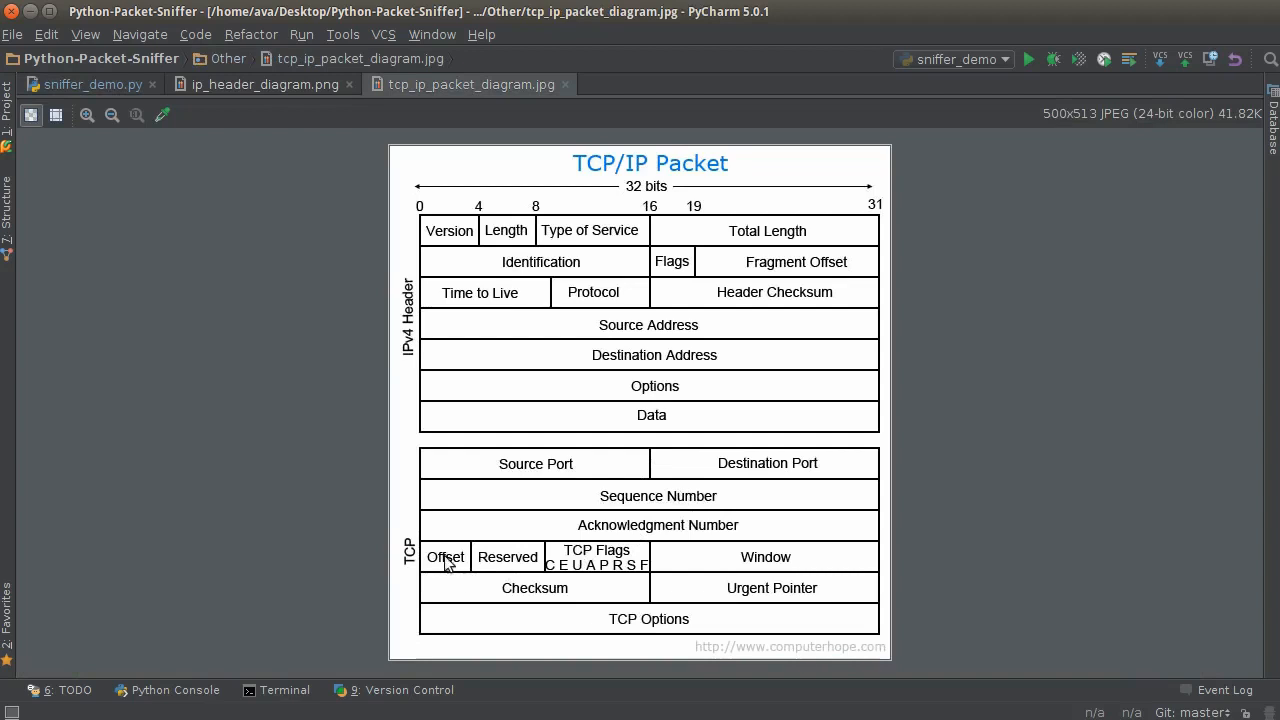
{"action": "mouse_move", "coordinate": [576, 570]}
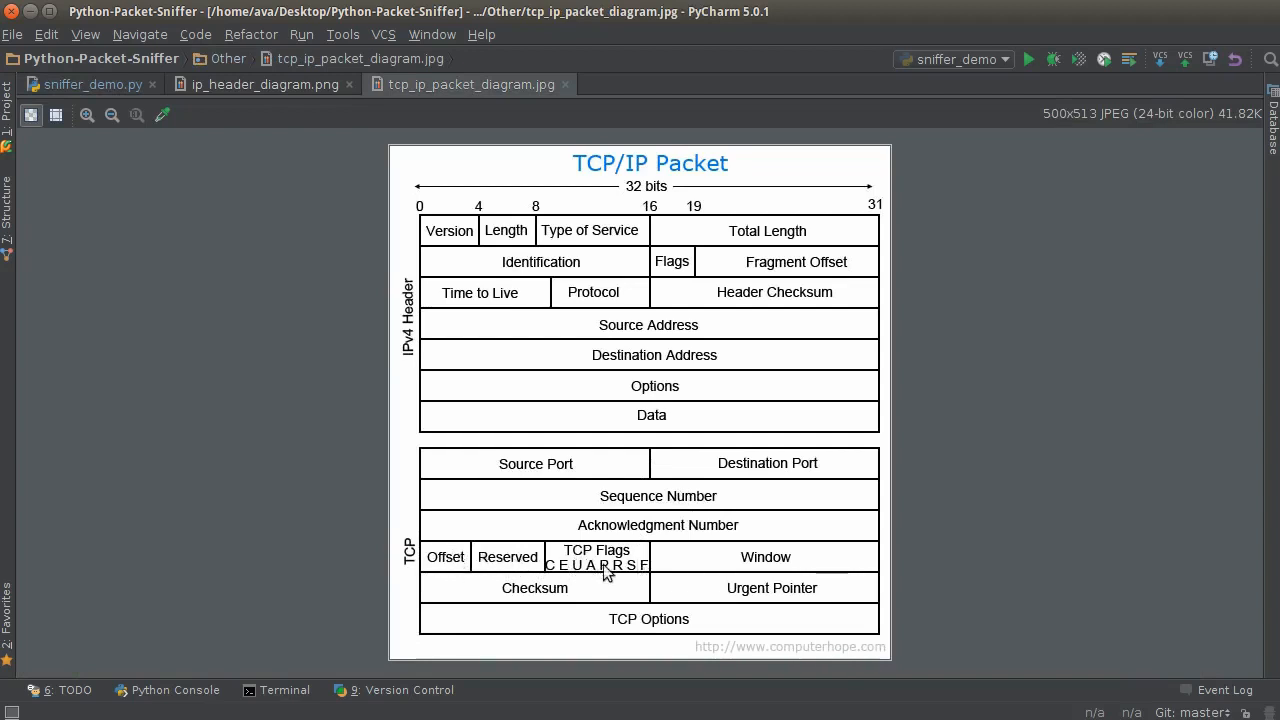
{"action": "mouse_move", "coordinate": [460, 568]}
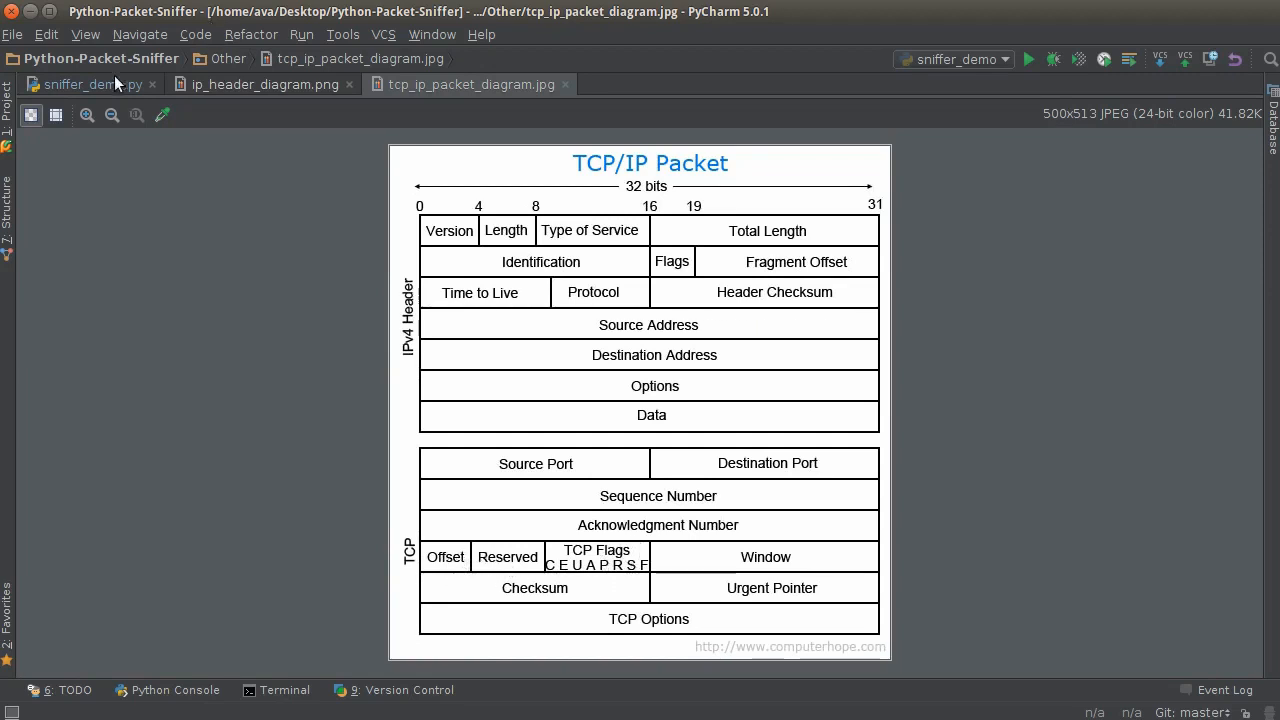
Compute offset = (offset_reserved_flags >> 12) * 4, consulting the diagram's Offset field
{"action": "left_click", "coordinate": [84, 84]}
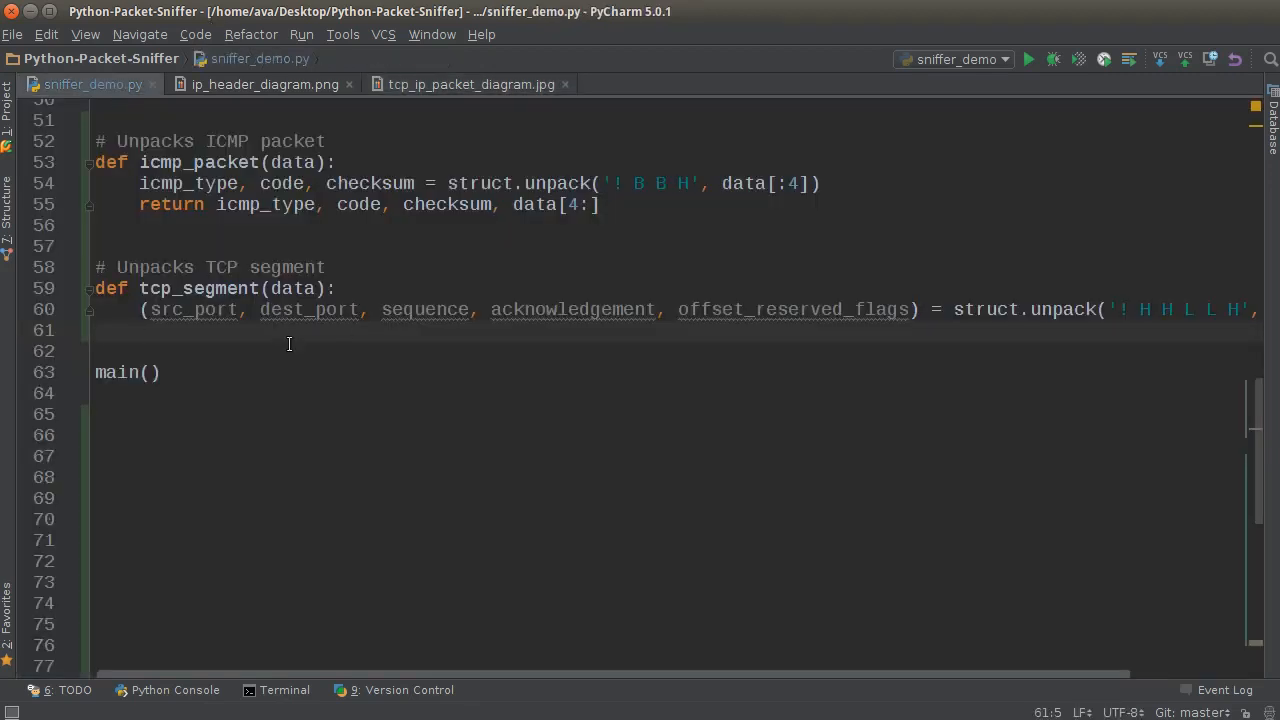
{"action": "type", "text": "offse"}
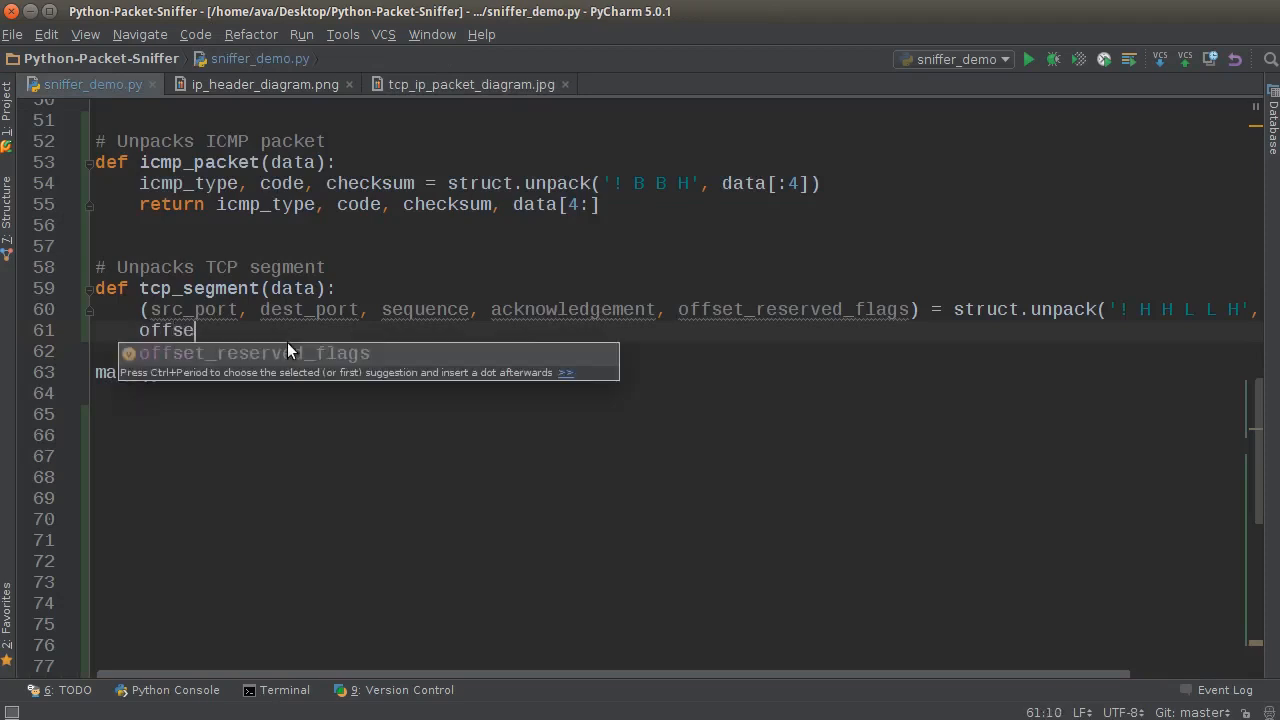
{"action": "type", "text": "t"}
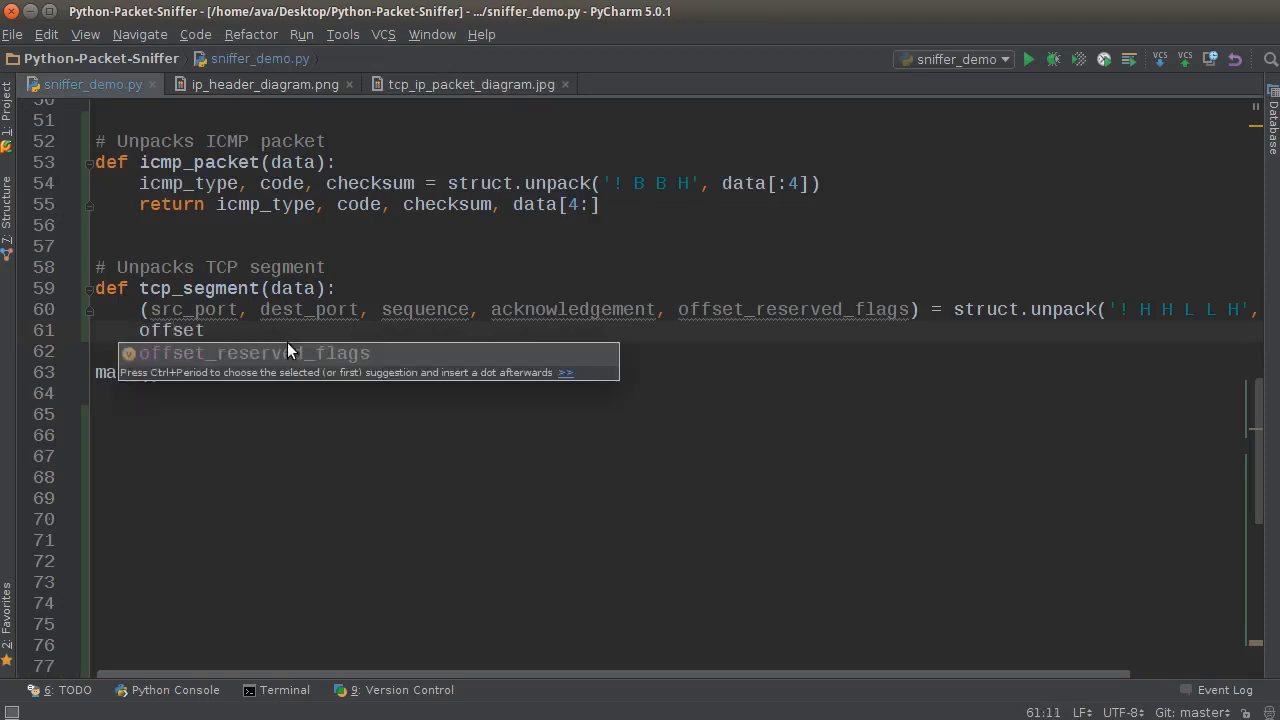
{"action": "left_click", "coordinate": [468, 84]}
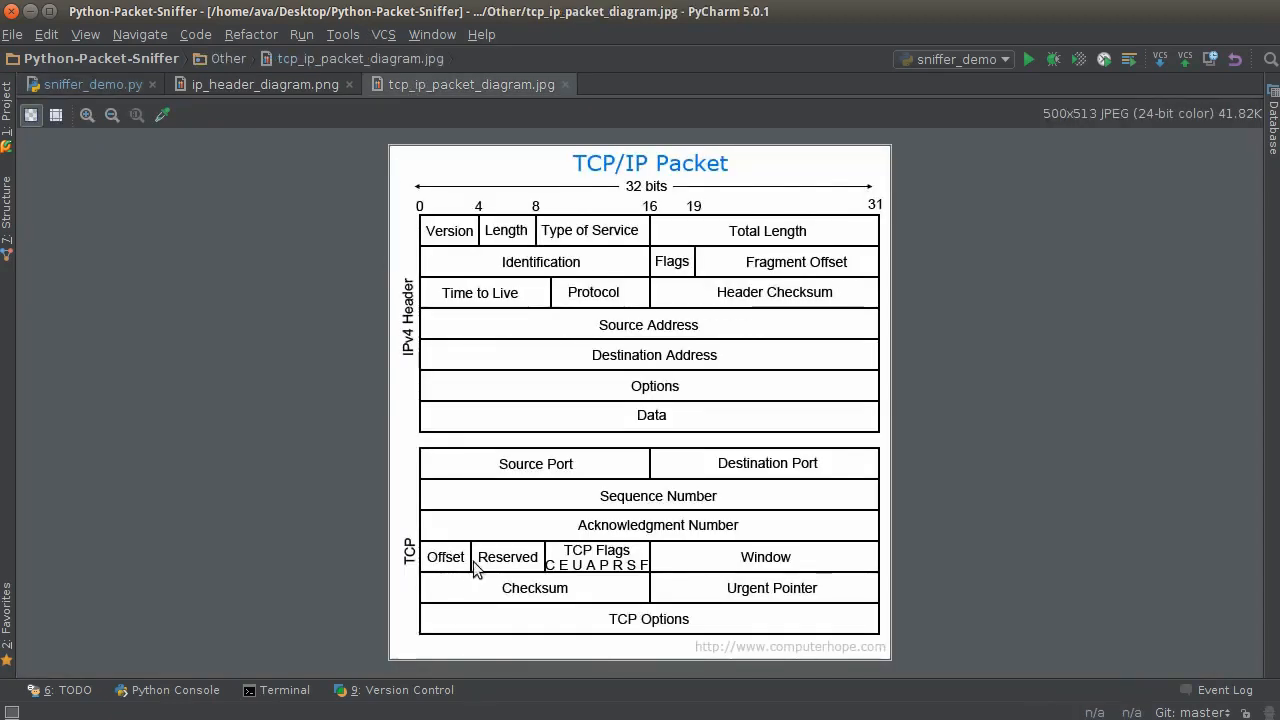
{"action": "mouse_move", "coordinate": [256, 76]}
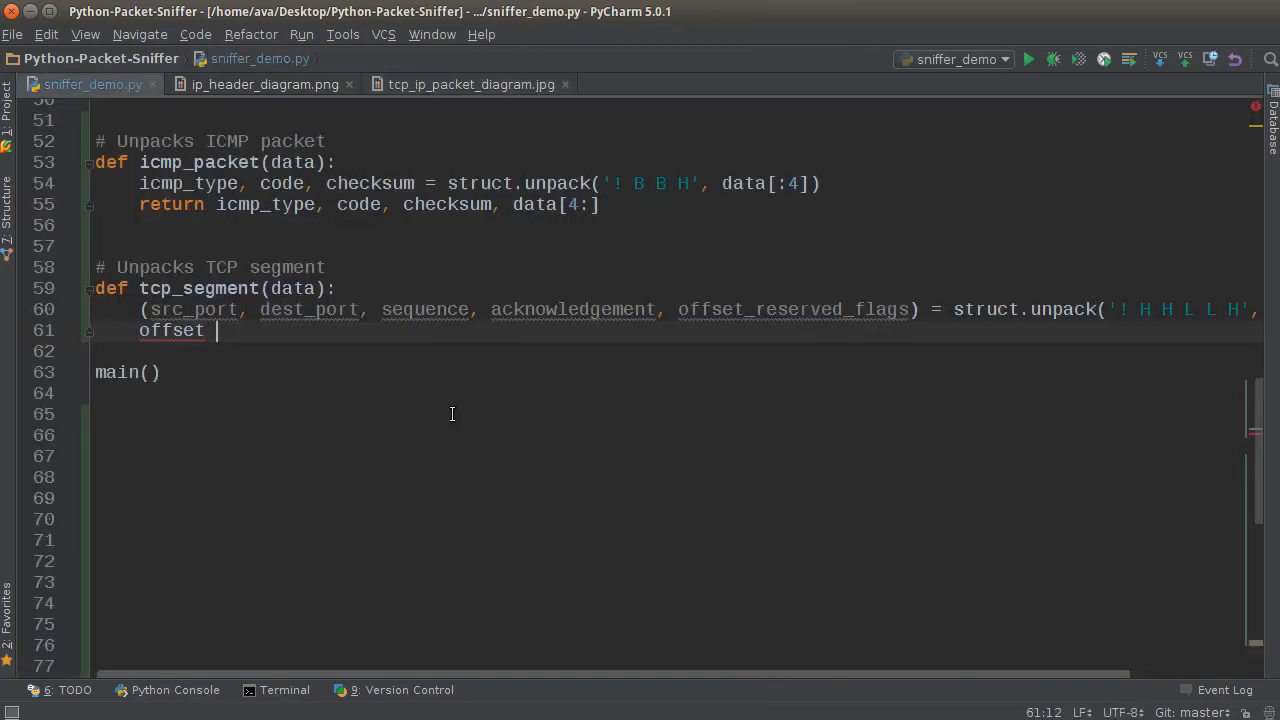
{"action": "type", "text": "="}
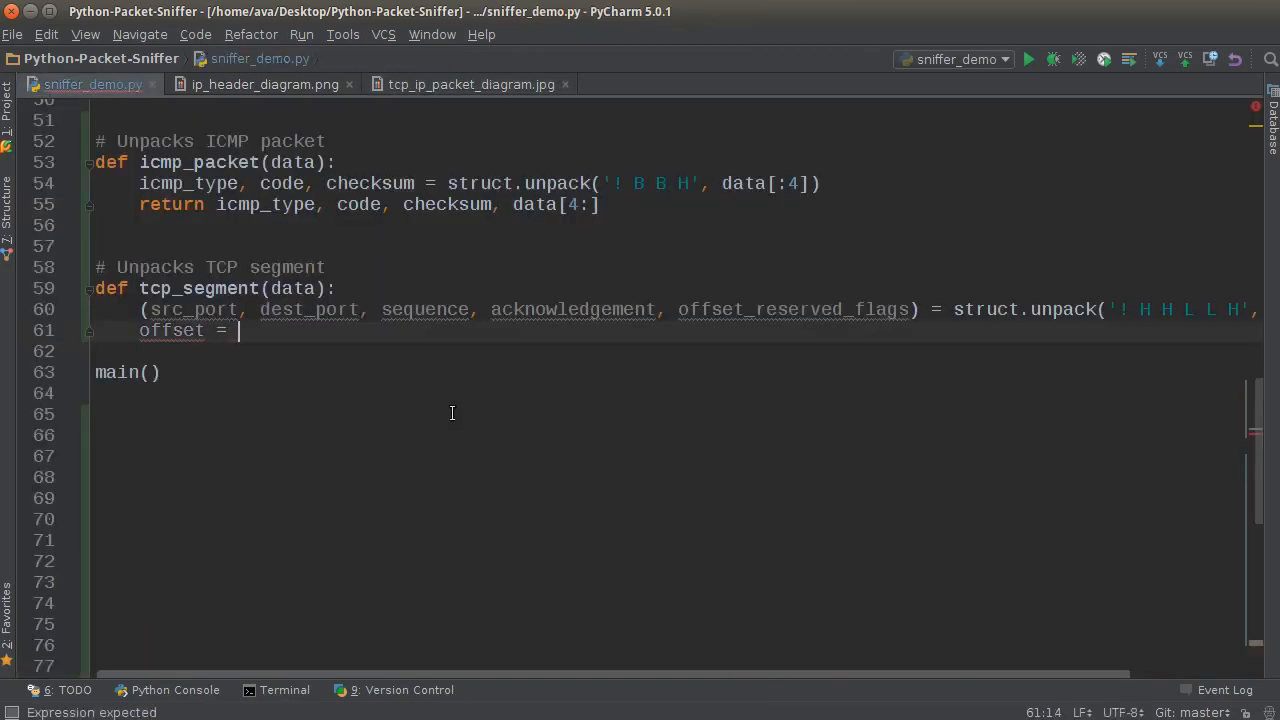
{"action": "type", "text": "(offset_reserved_flags"}
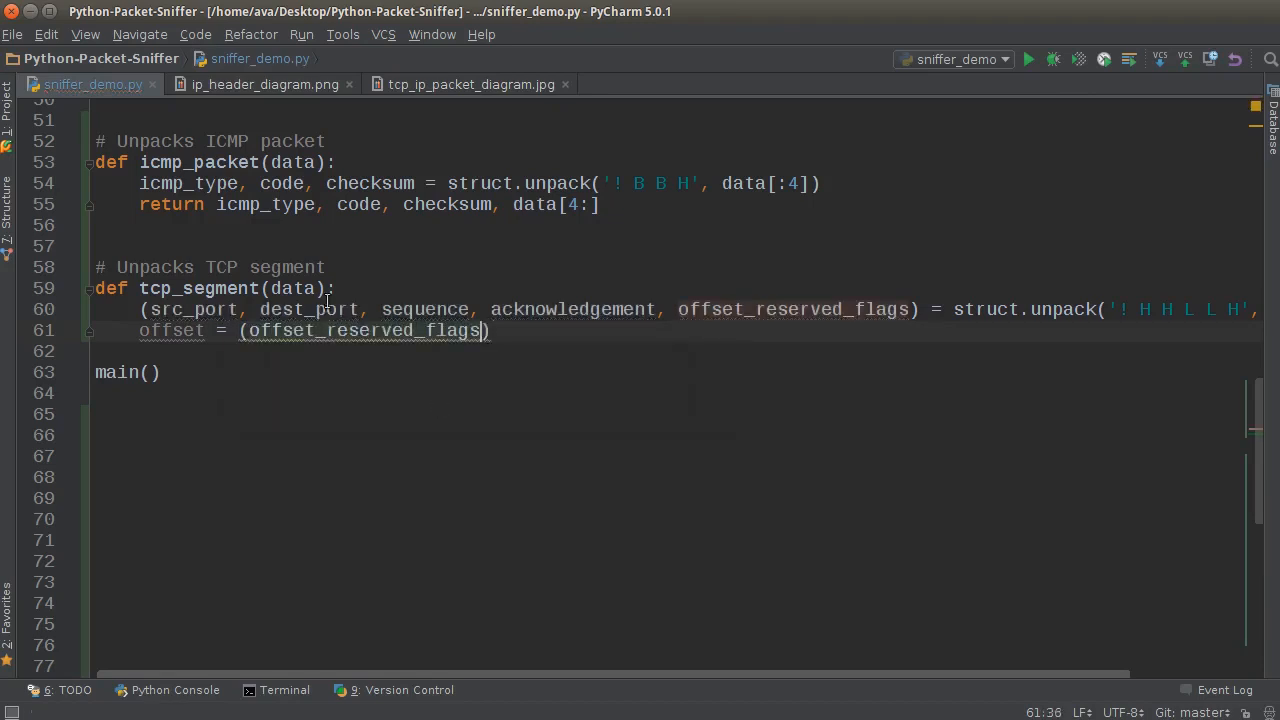
{"action": "left_click", "coordinate": [472, 84]}
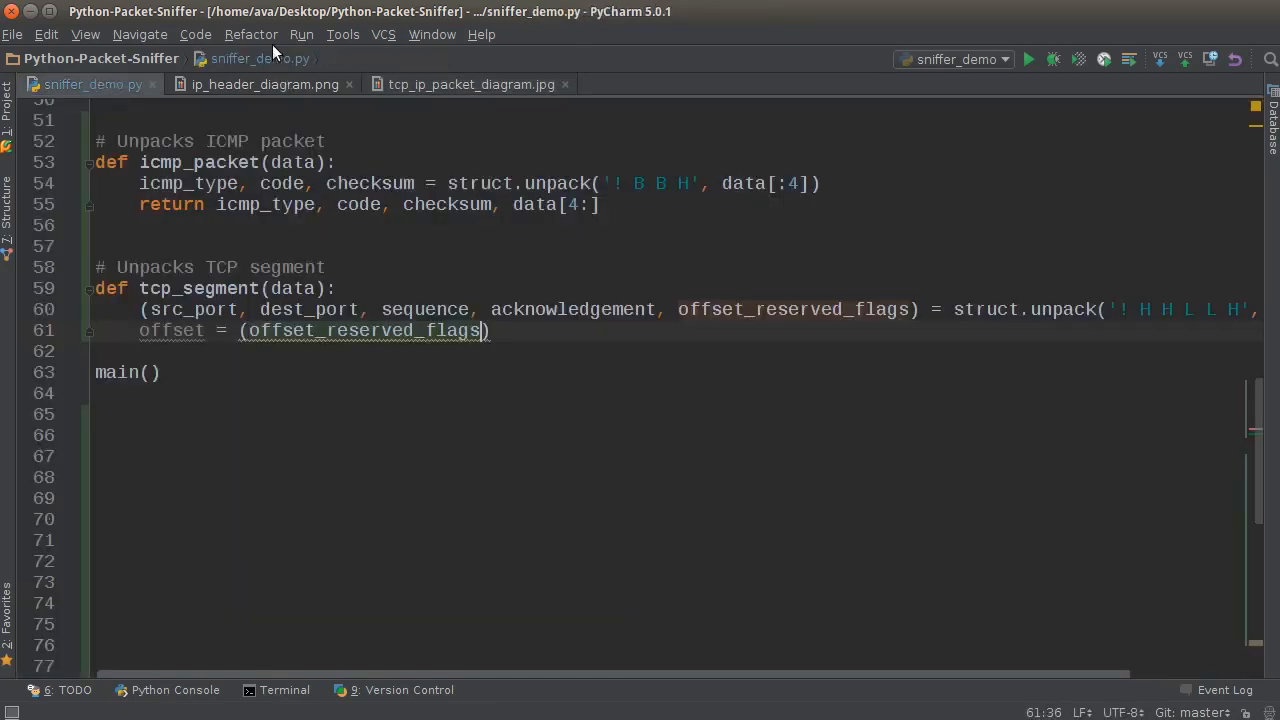
{"action": "type", "text": ">>"}
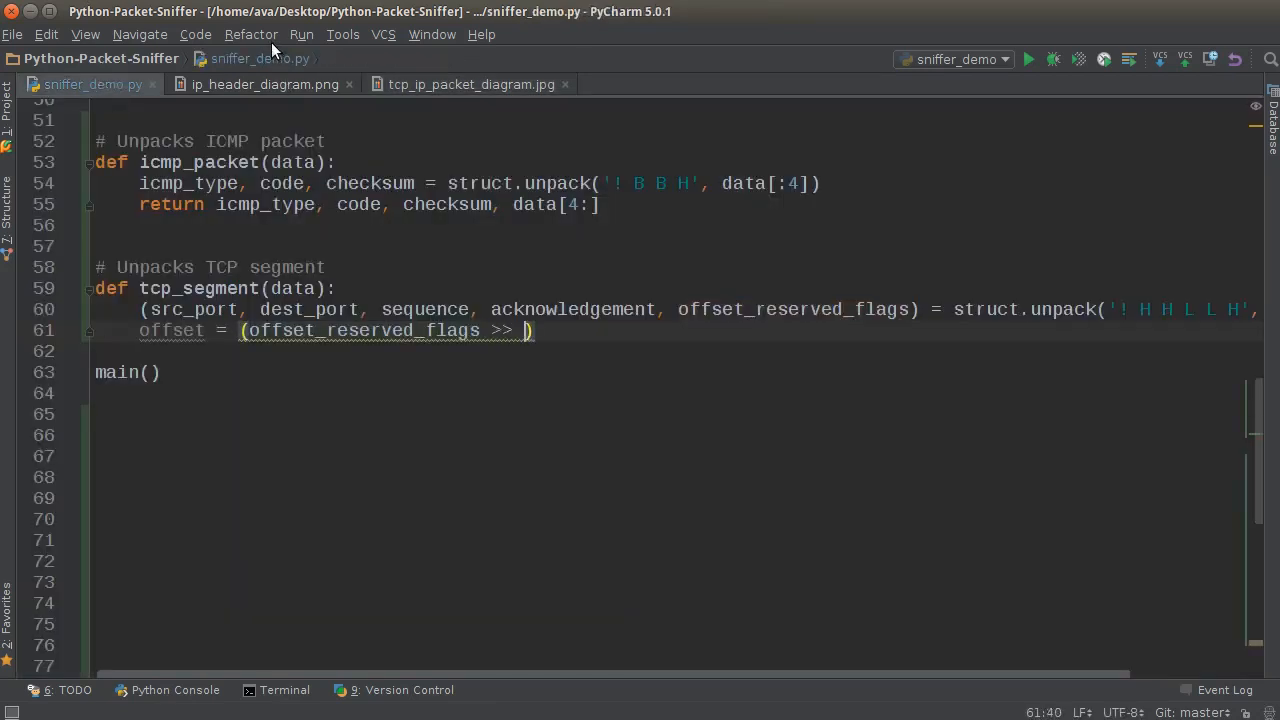
{"action": "type", "text": "12"}
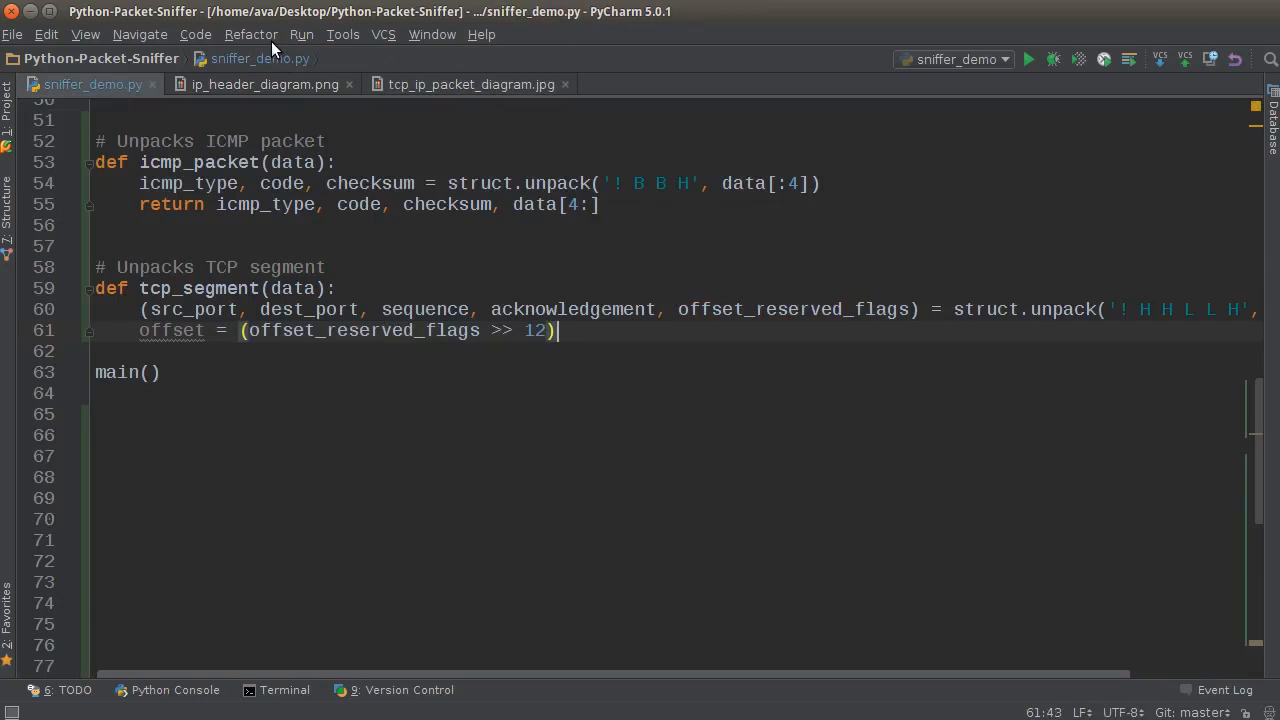
{"action": "type", "text": "*4"}
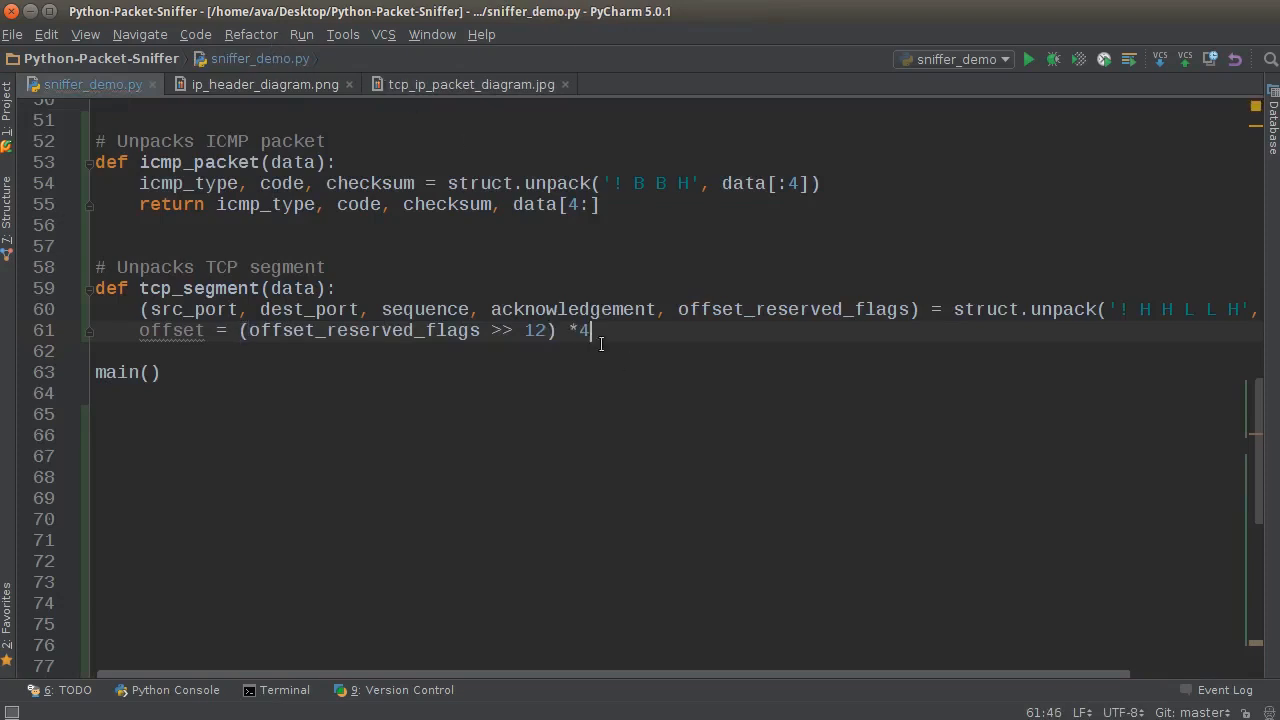
{"action": "left_click", "coordinate": [466, 84]}
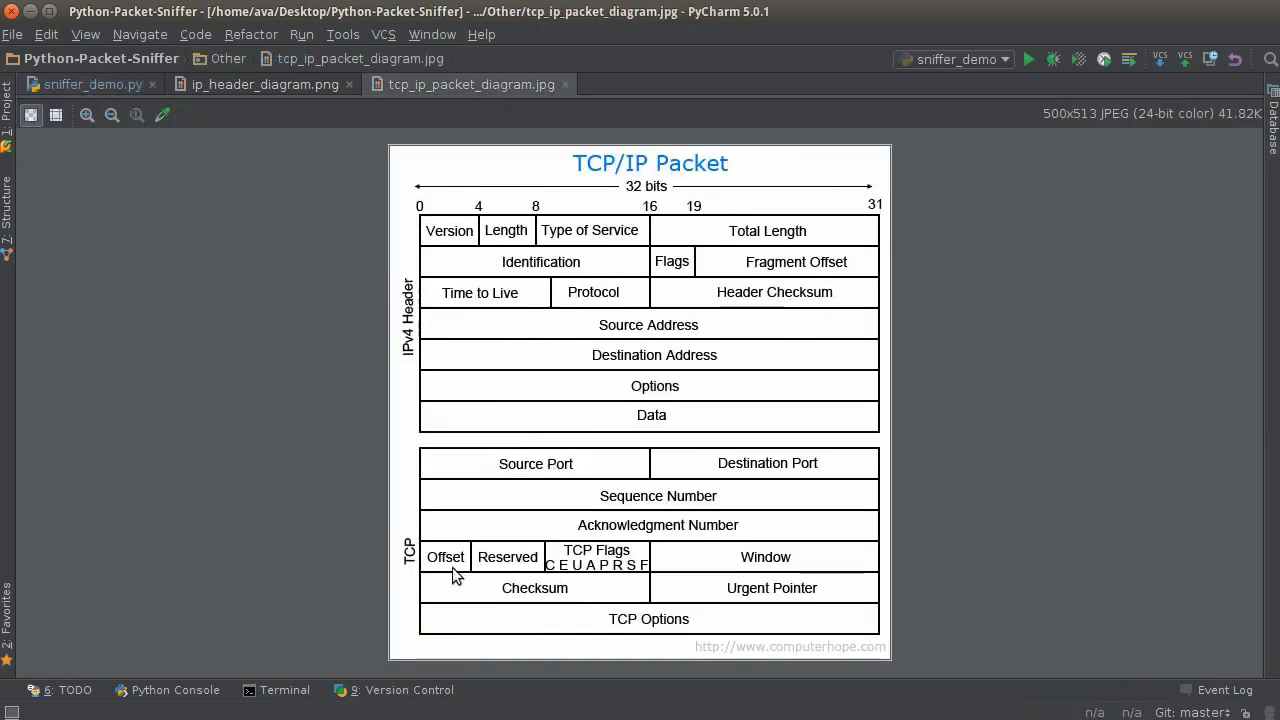
{"action": "mouse_move", "coordinate": [444, 556]}
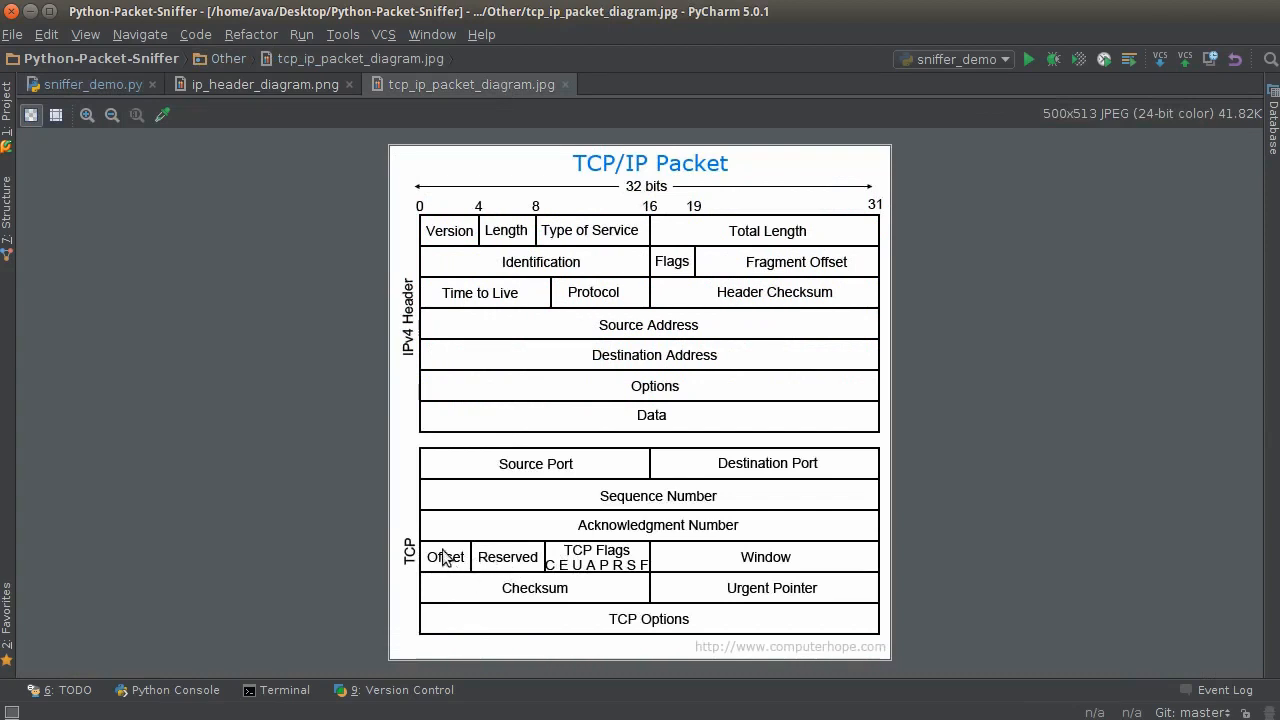
{"action": "mouse_move", "coordinate": [452, 562]}
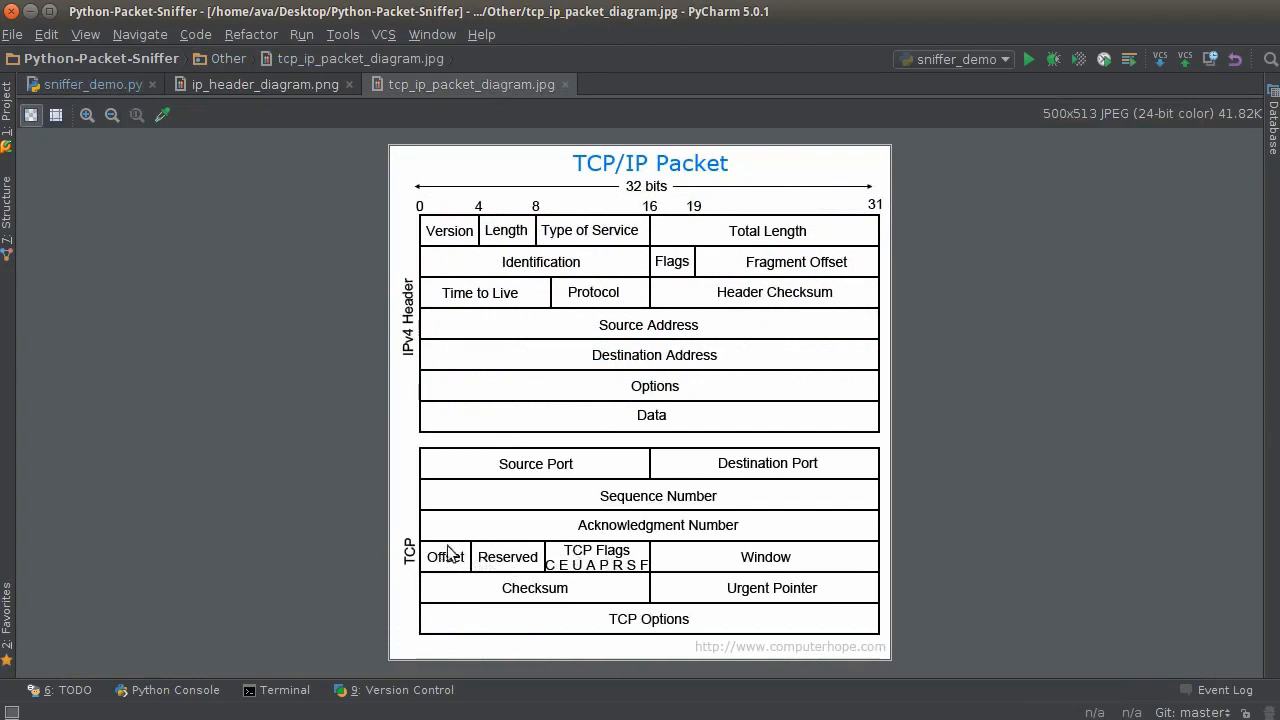
{"action": "mouse_move", "coordinate": [522, 566]}
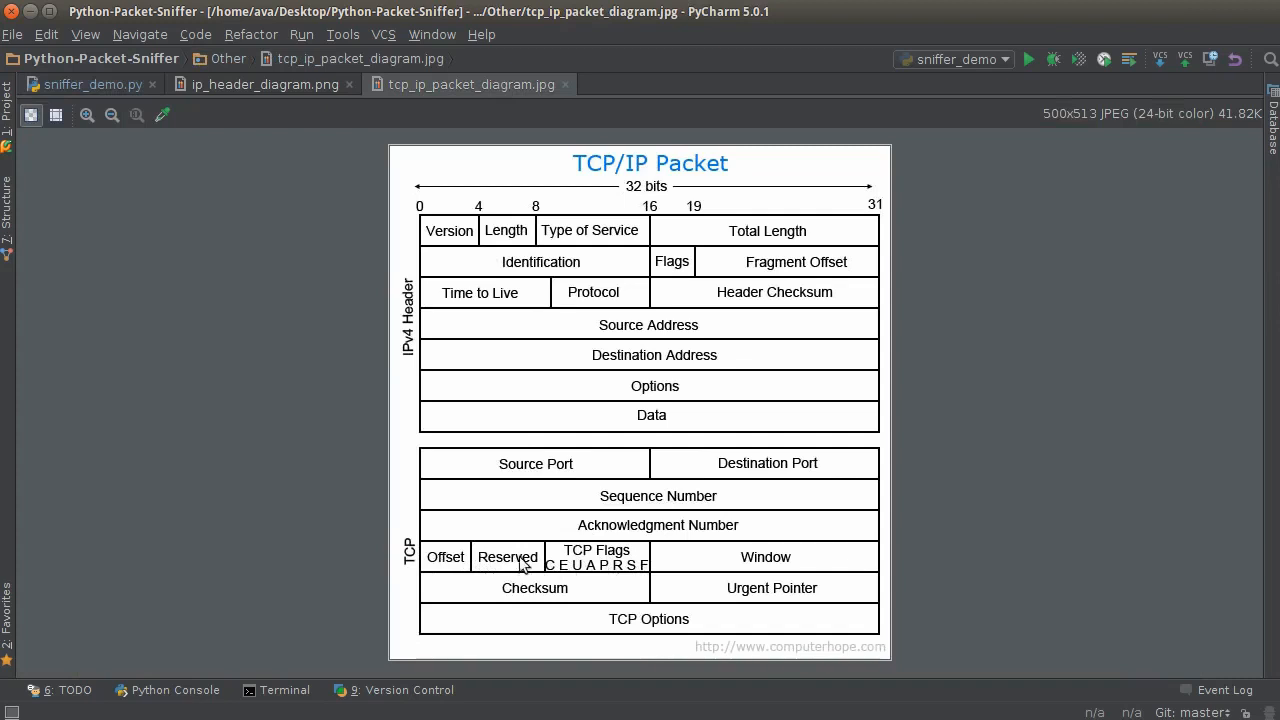
Return to the sniffer_demo.py tab after the offset calculation line
{"action": "left_click", "coordinate": [92, 84]}
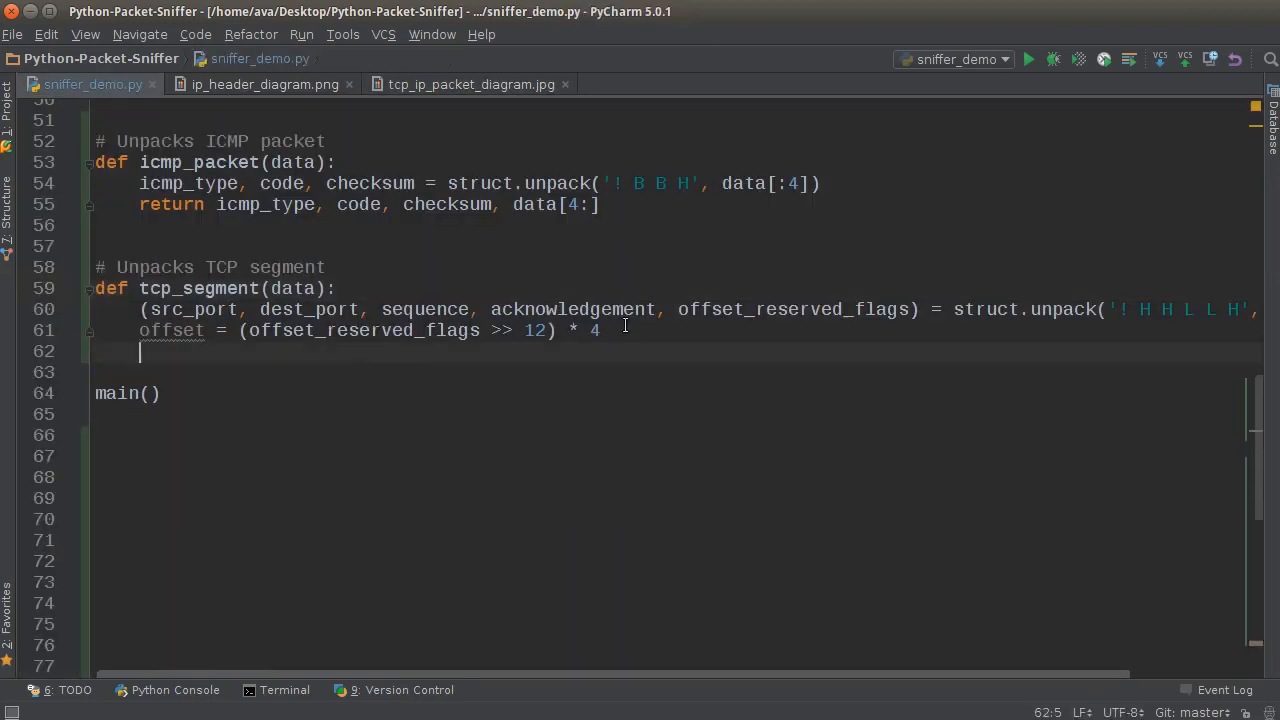
{"action": "mouse_move", "coordinate": [628, 316]}
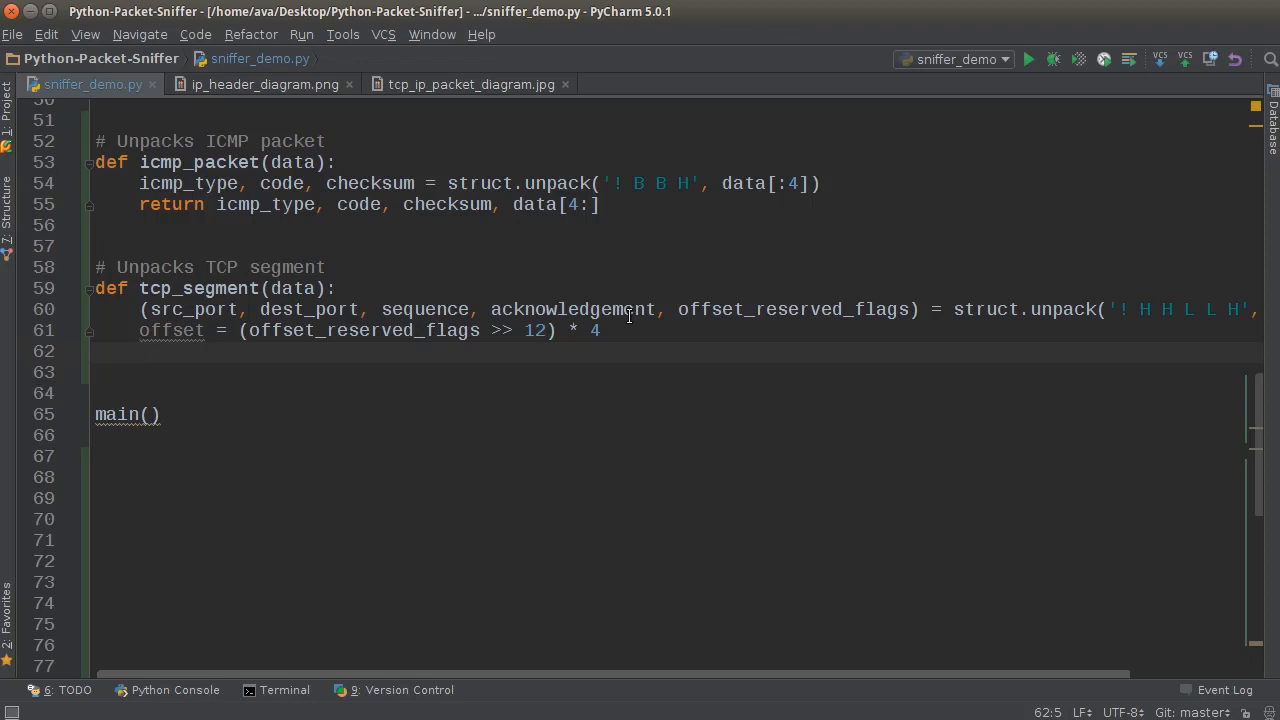
Write flag_urg = (offset_reserved_flags & 32) >> 5 on line 62 below the offset line
{"action": "type", "text": "flag"}
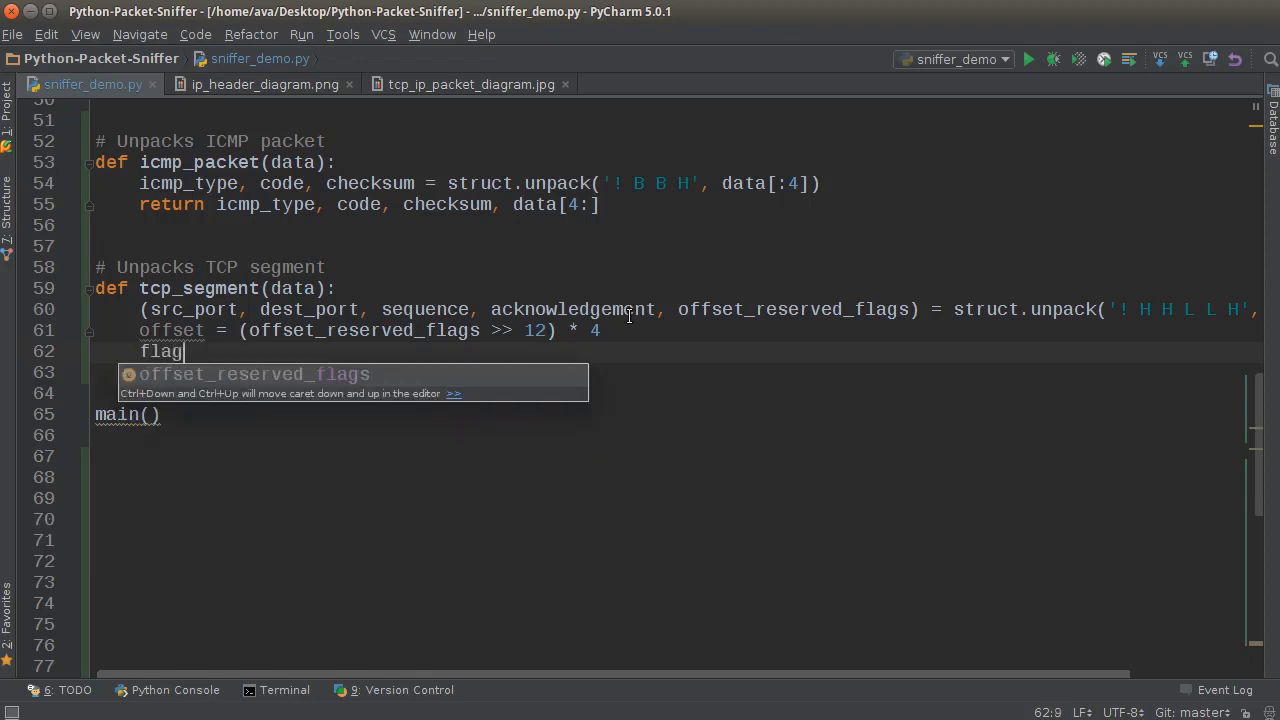
{"action": "type", "text": "_urg"}
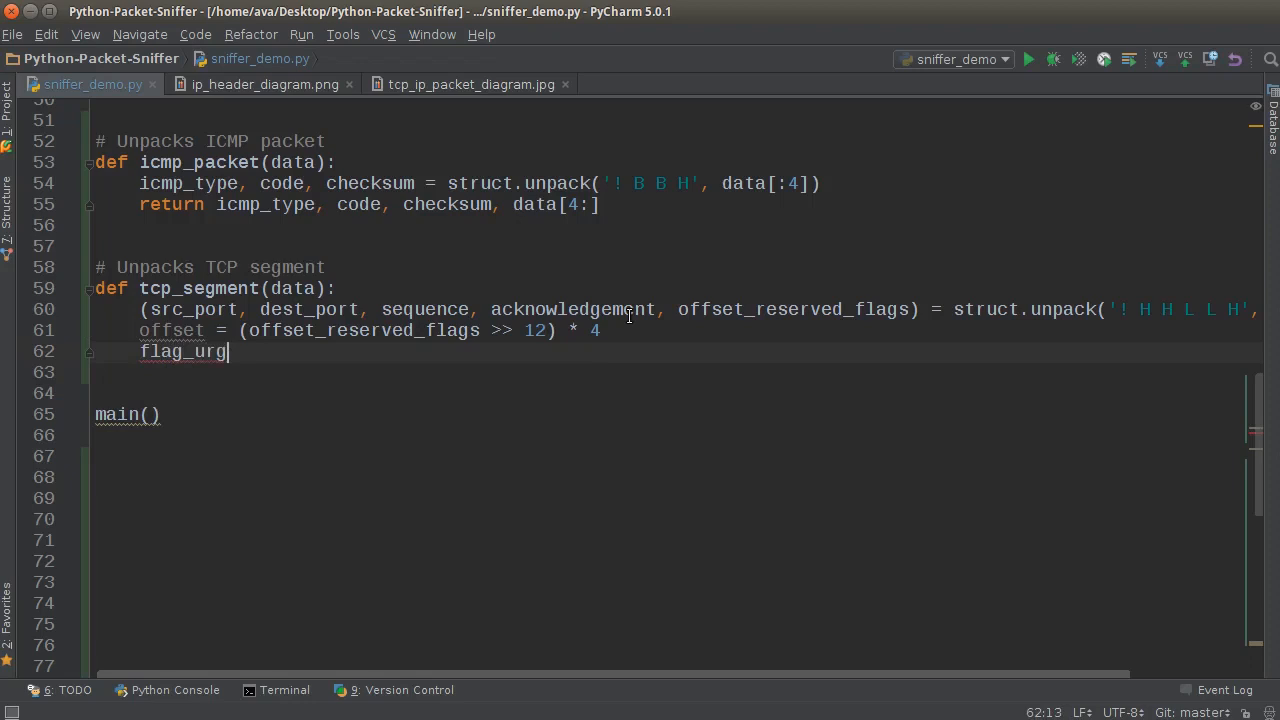
{"action": "type", "text": "="}
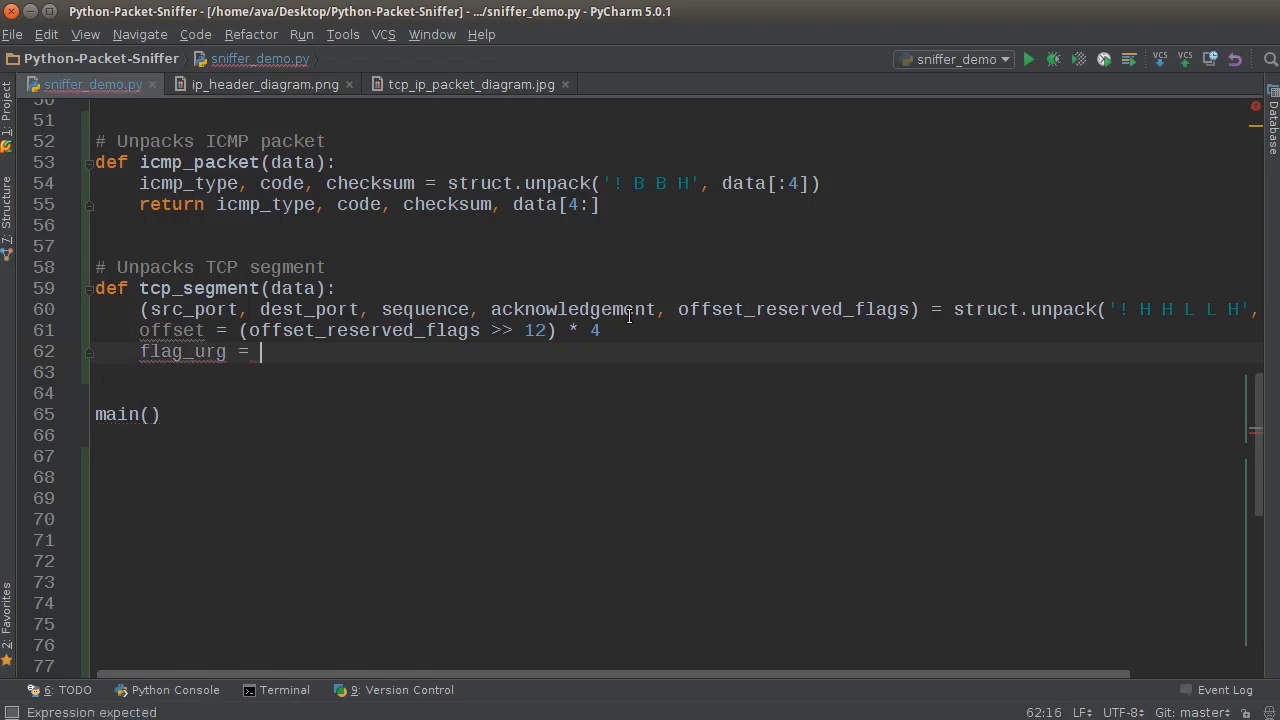
{"action": "type", "text": "(off"}
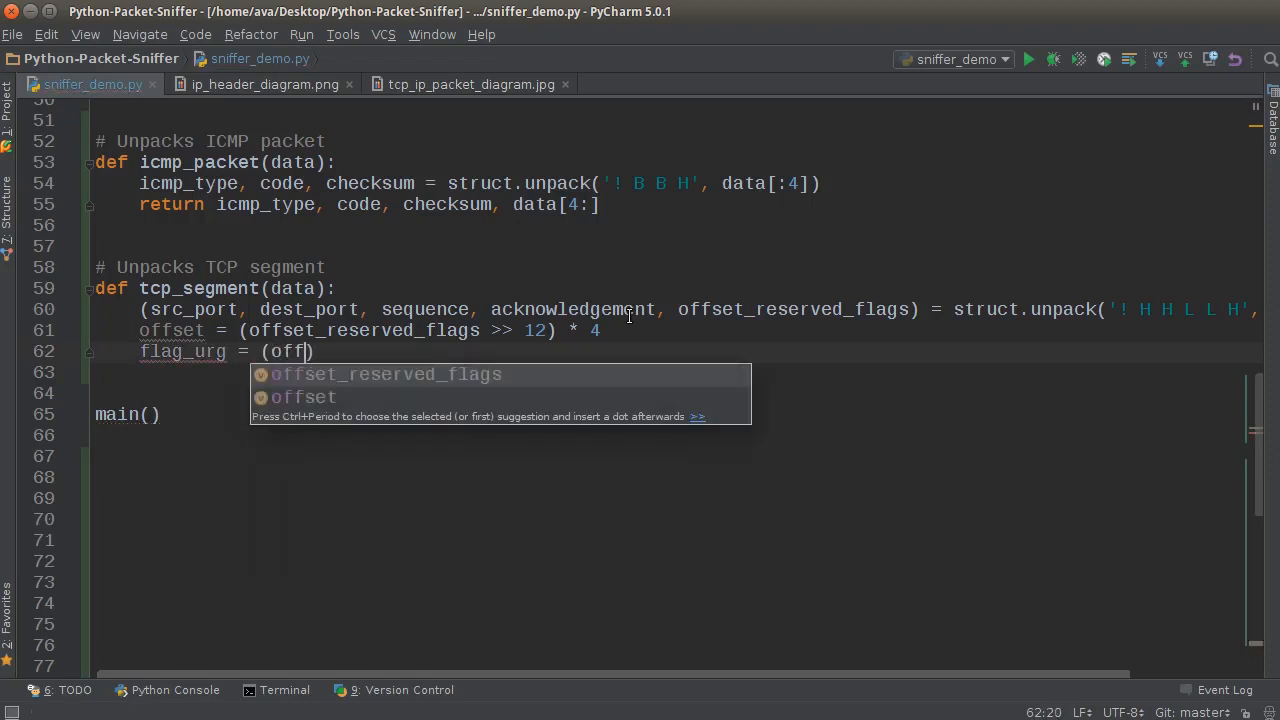
{"action": "type", "text": "s"}
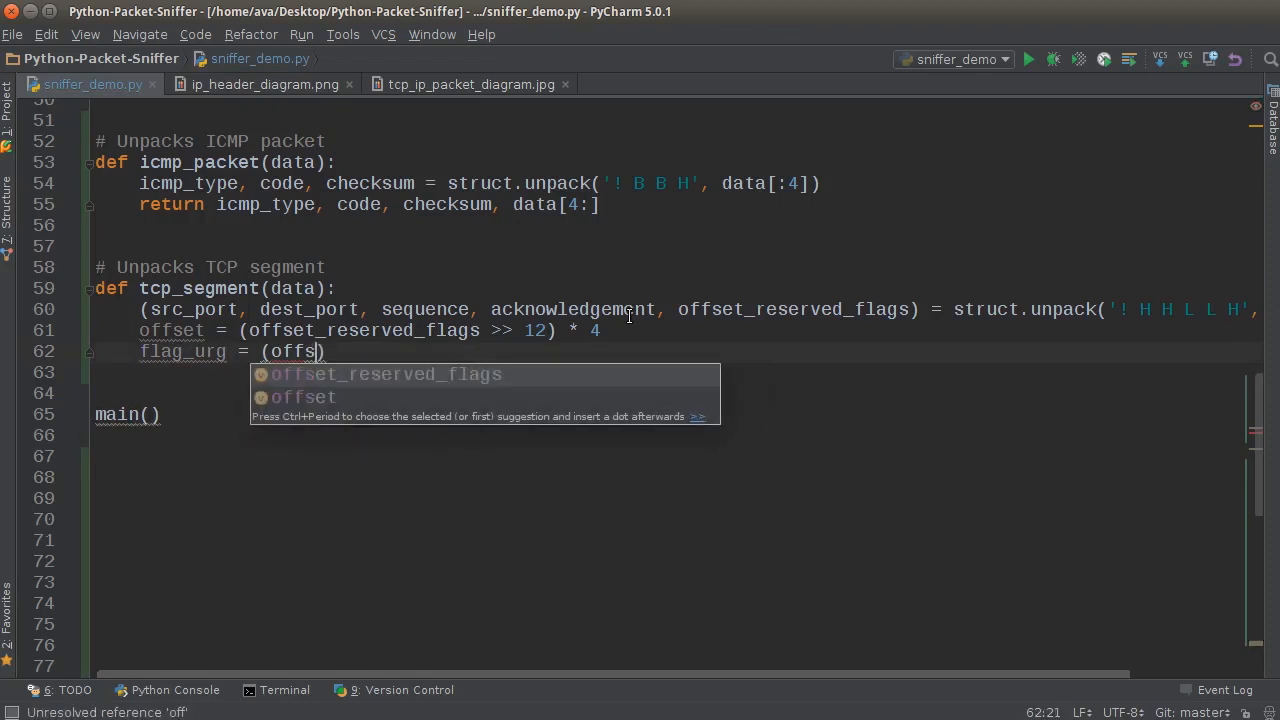
{"action": "key", "text": "Tab"}
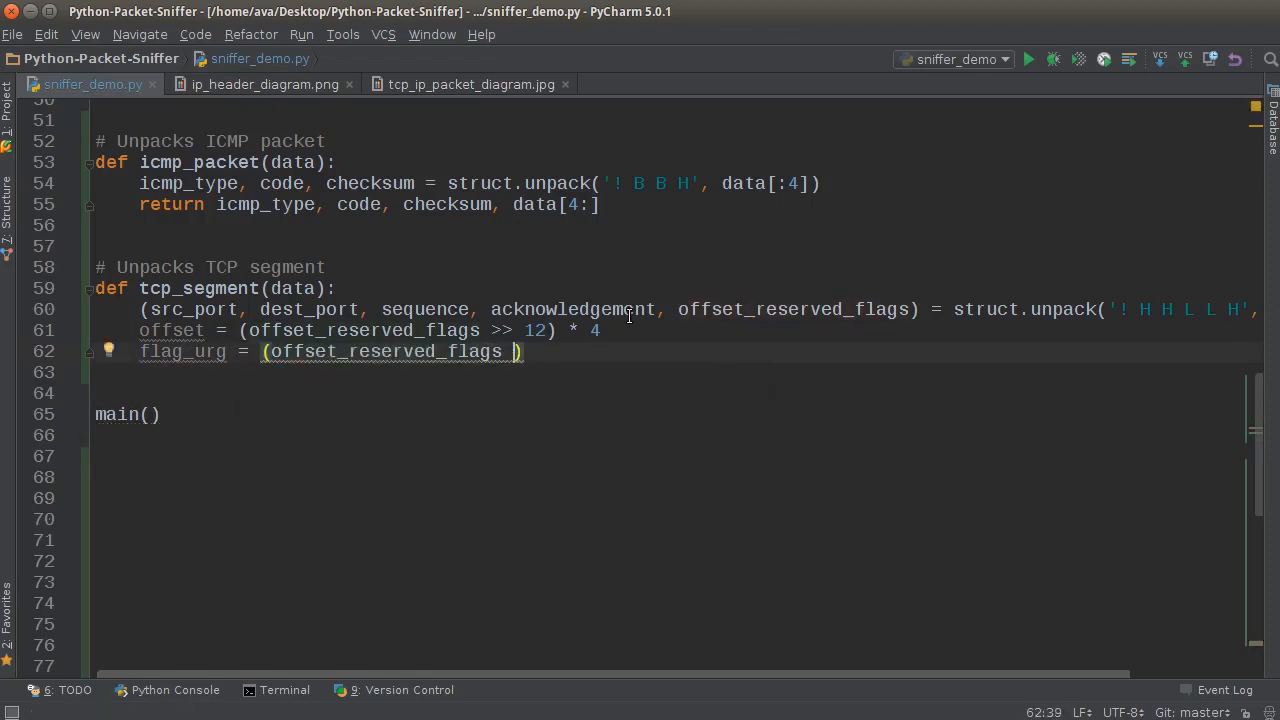
{"action": "type", "text": "& 32"}
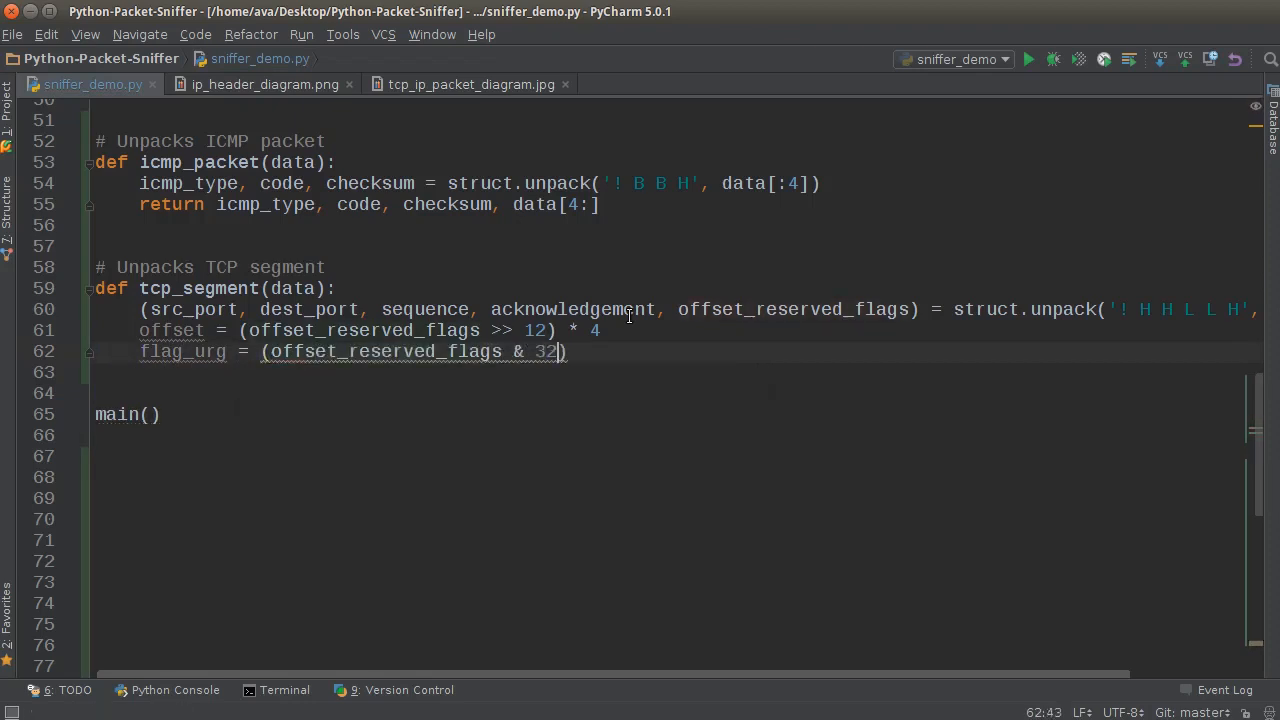
{"action": "type", "text": ">> 5"}
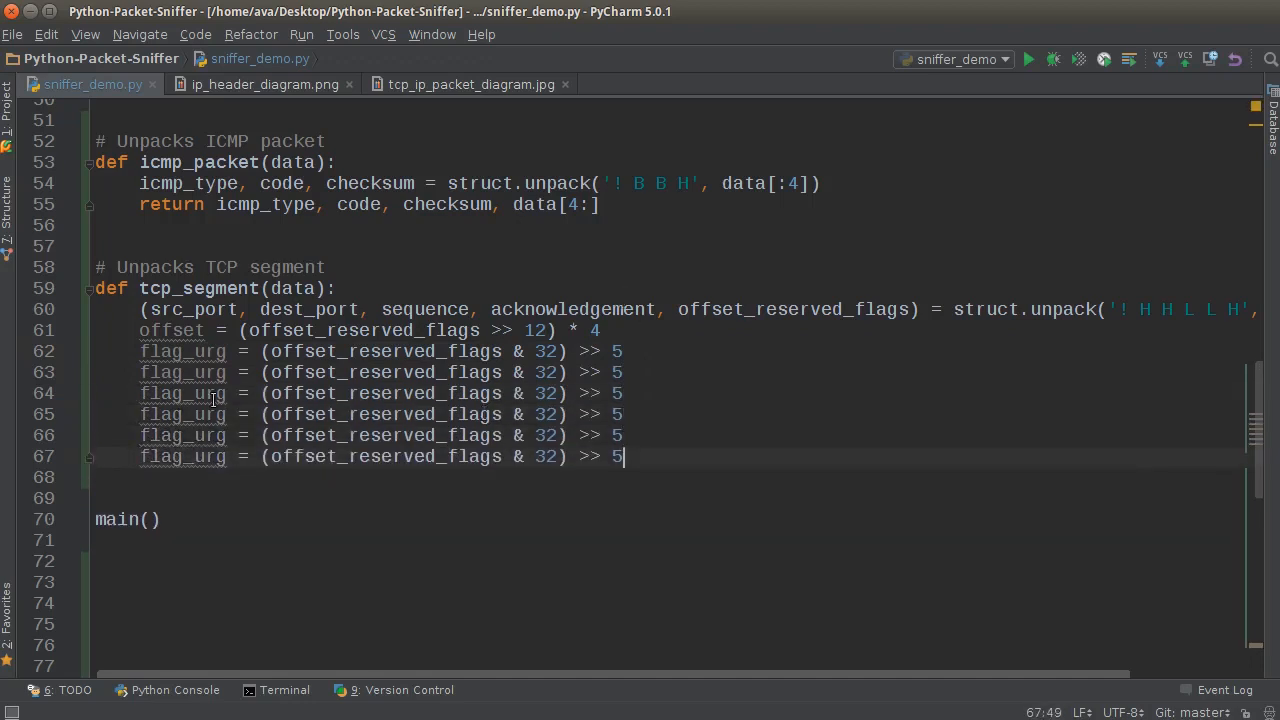
Rename the duplicated flag lines to flag_ack, flag_psh, flag_rst and flag_syn
{"action": "double_click", "coordinate": [210, 372]}
{"action": "type", "text": "ack"}
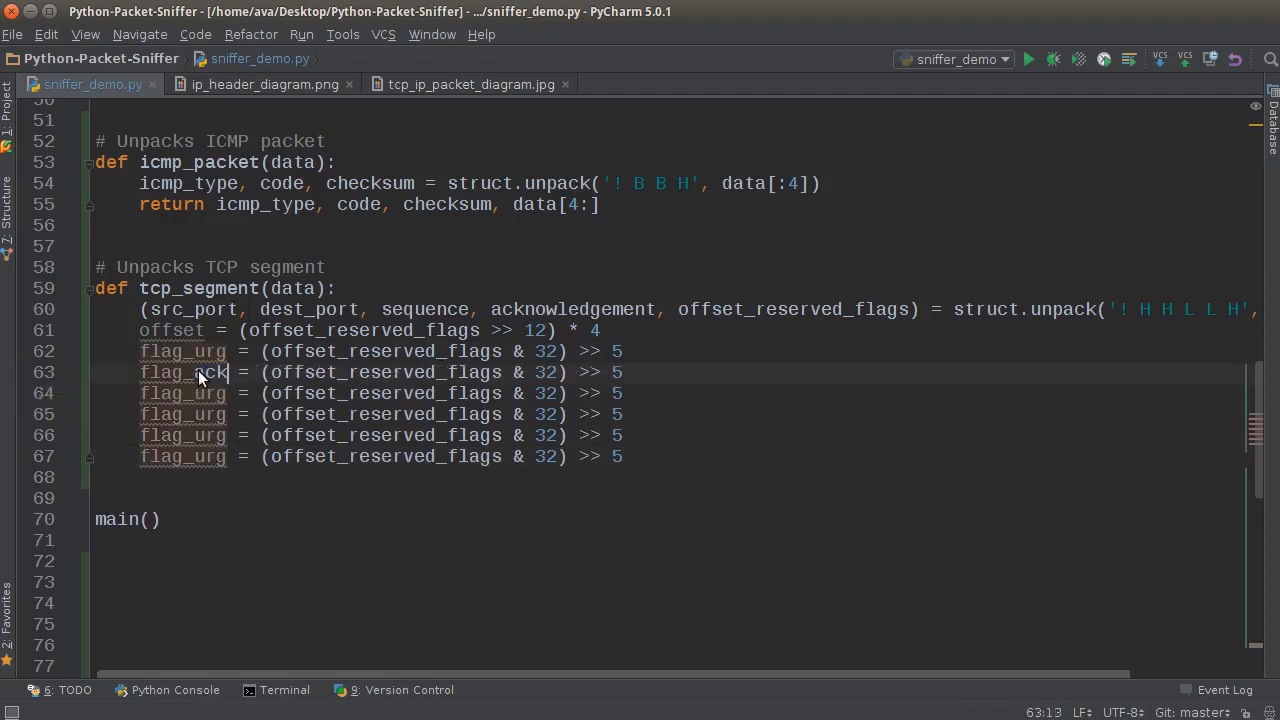
{"action": "double_click", "coordinate": [204, 392]}
{"action": "type", "text": "psh"}
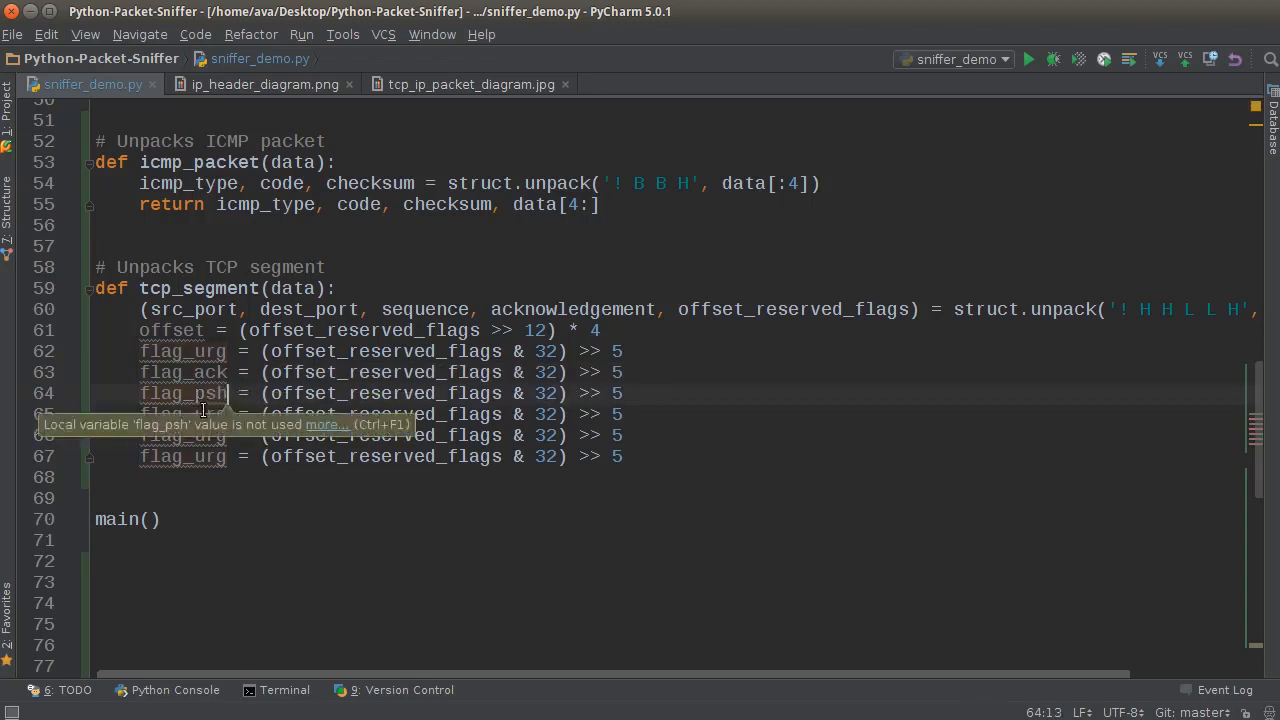
{"action": "double_click", "coordinate": [200, 414]}
{"action": "type", "text": "st"}
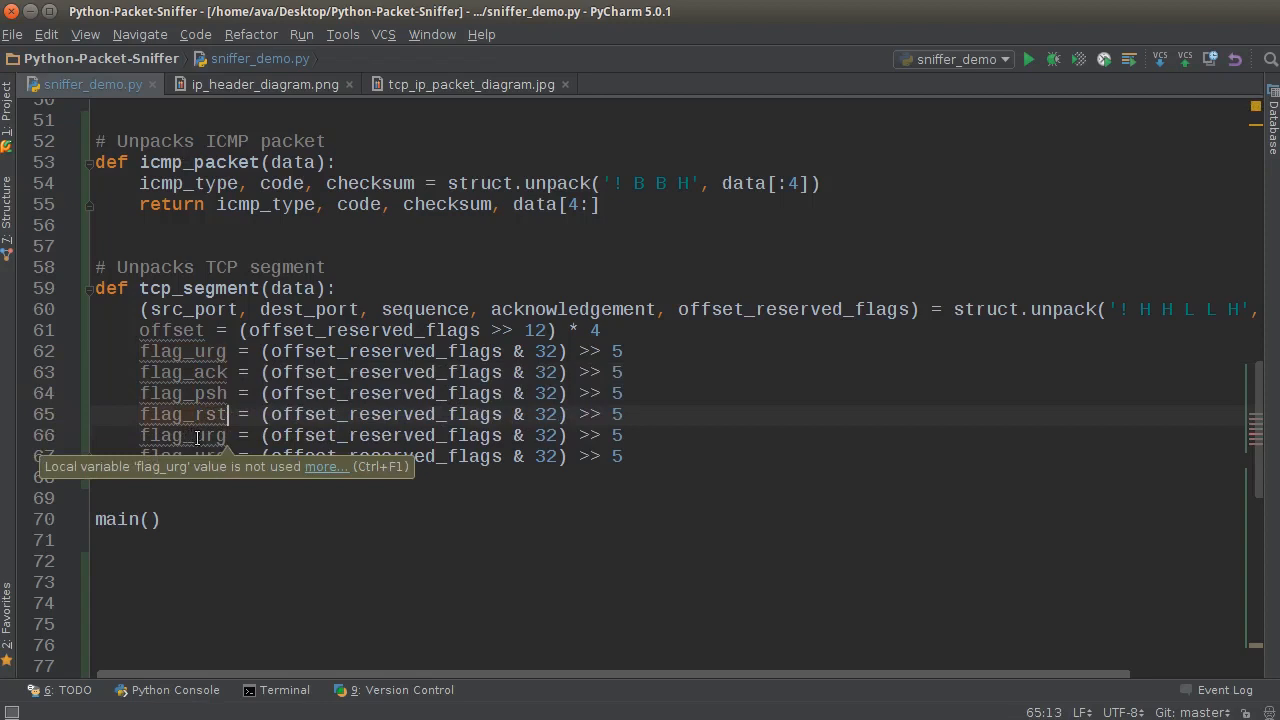
{"action": "double_click", "coordinate": [204, 436]}
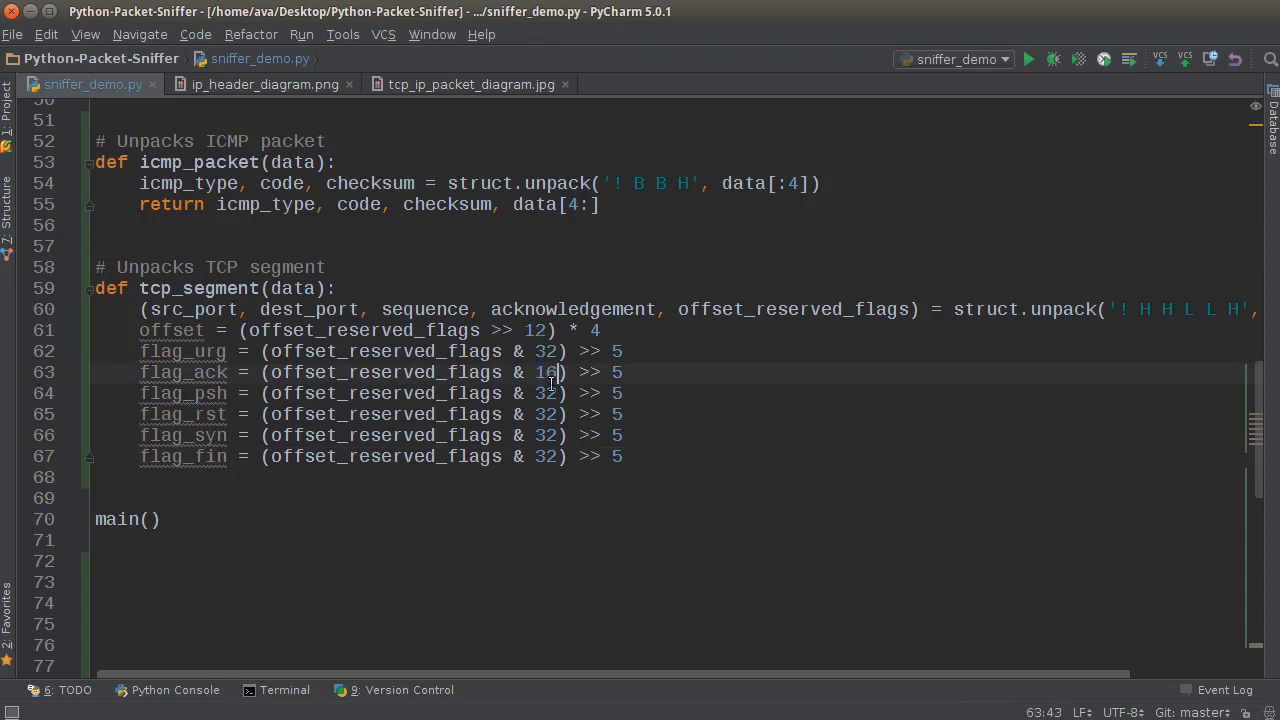
Change the flag_psh mask to 8, flag_fin to & 1, and begin the return statement
{"action": "double_click", "coordinate": [546, 392]}
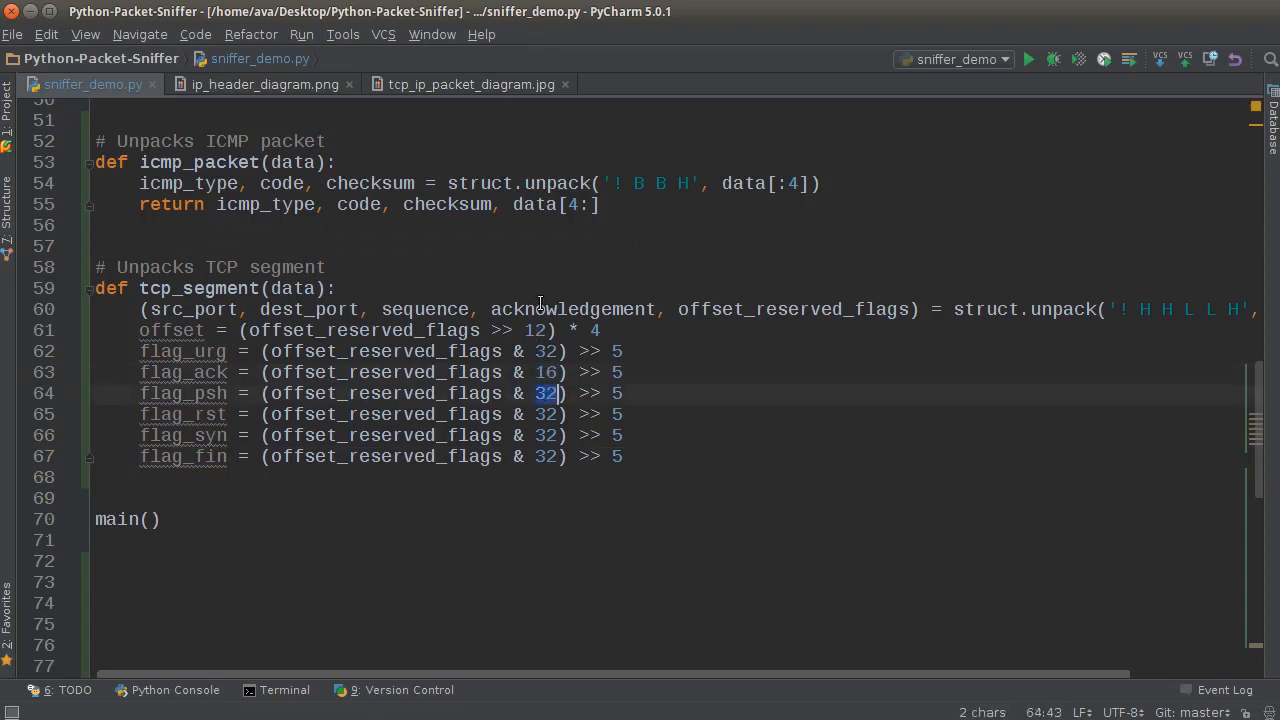
{"action": "type", "text": "8"}
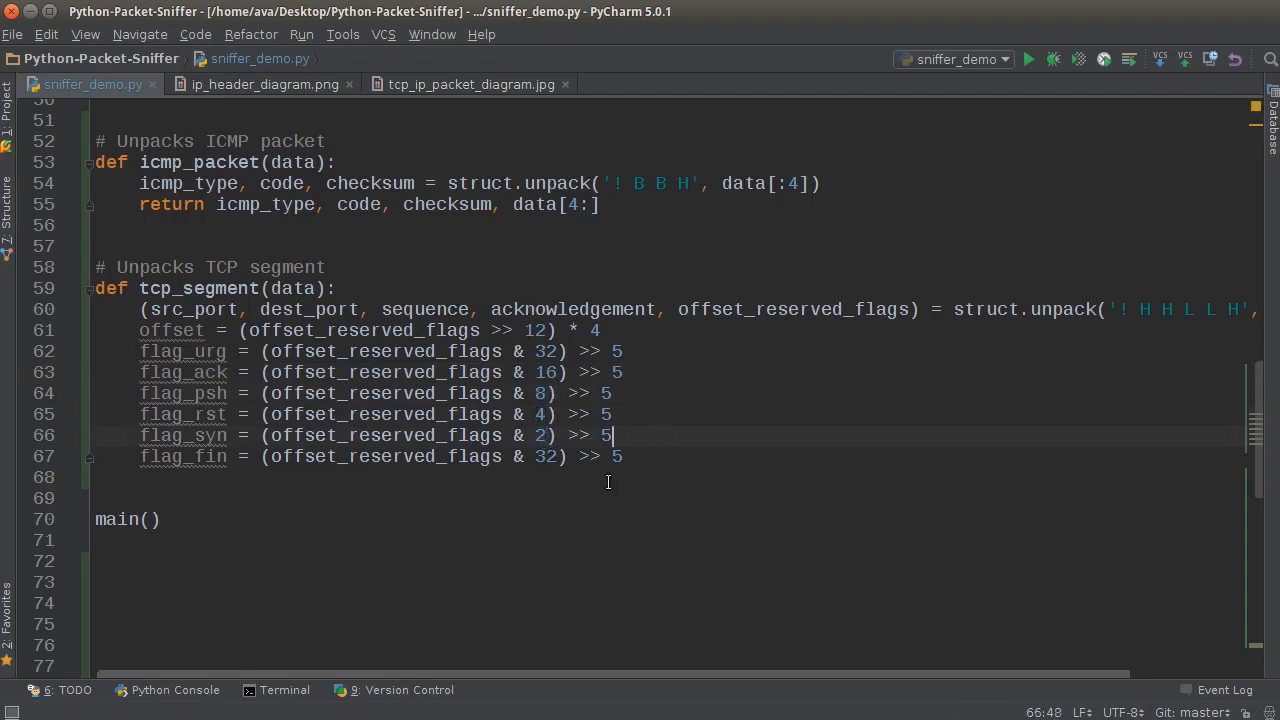
{"action": "mouse_move", "coordinate": [306, 478]}
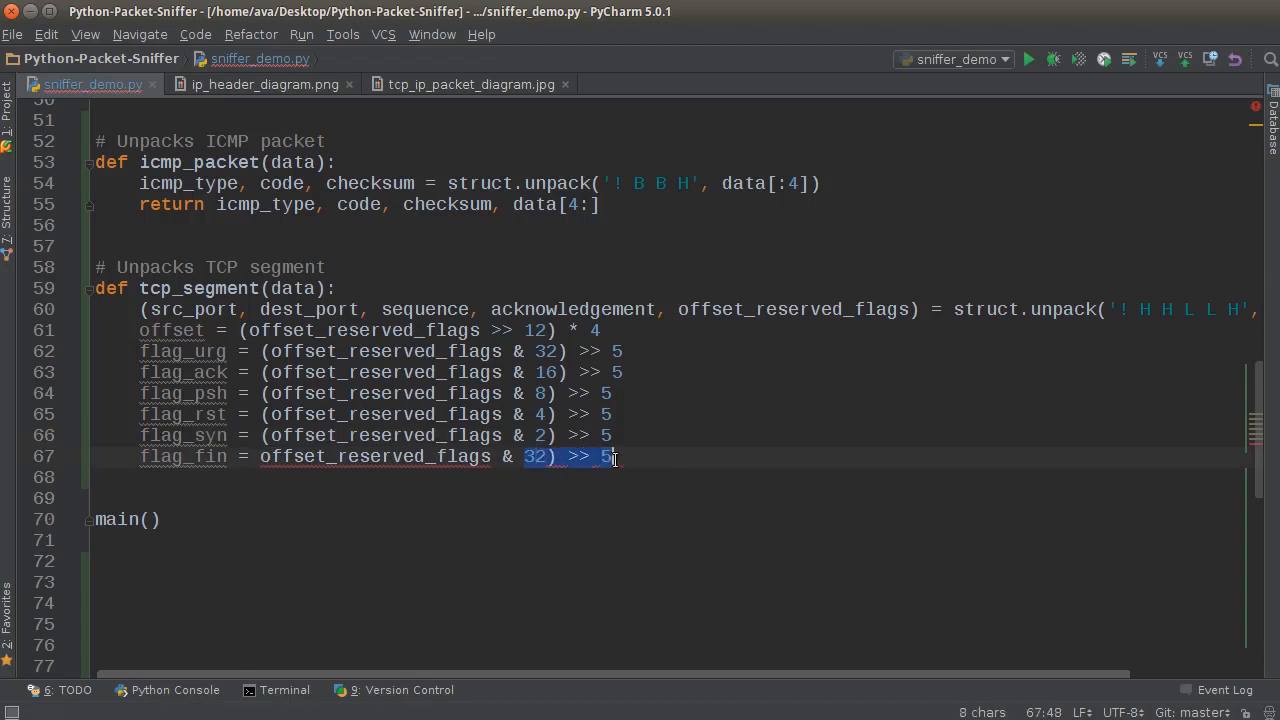
{"action": "type", "text": "1"}
{"action": "left_click", "coordinate": [670, 414]}
{"action": "type", "text": "2"}
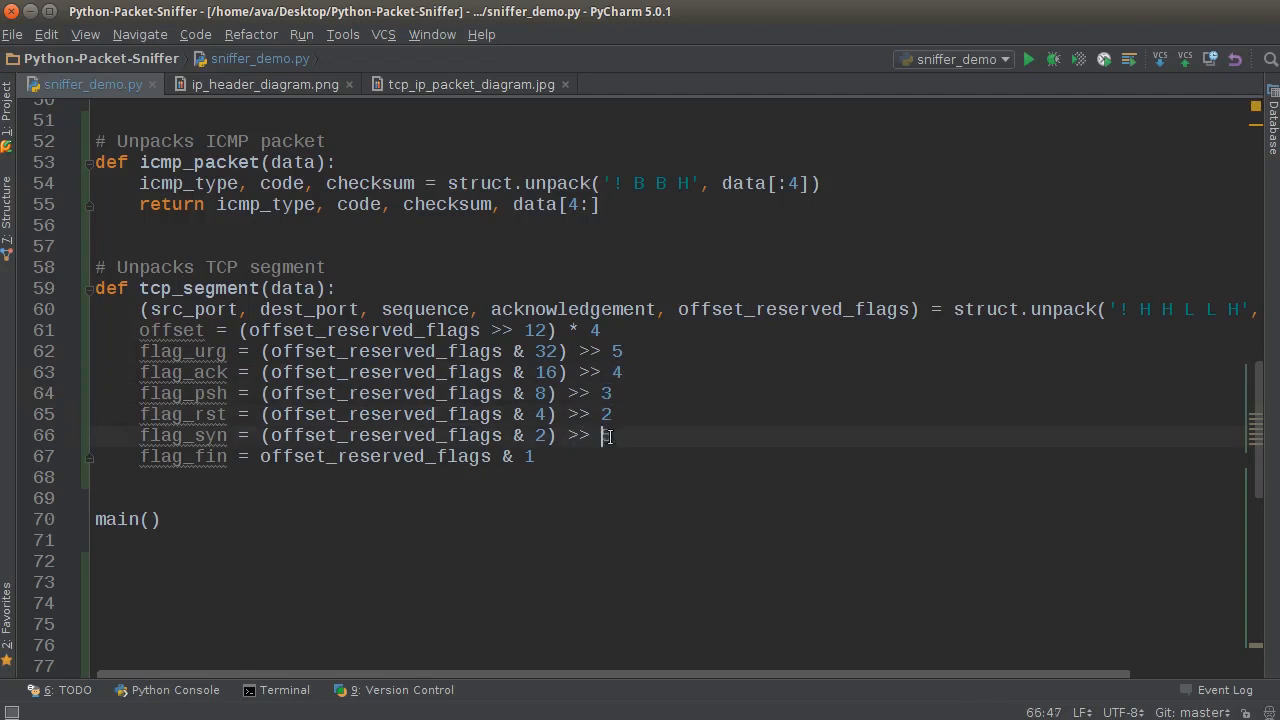
{"action": "type", "text": "1"}
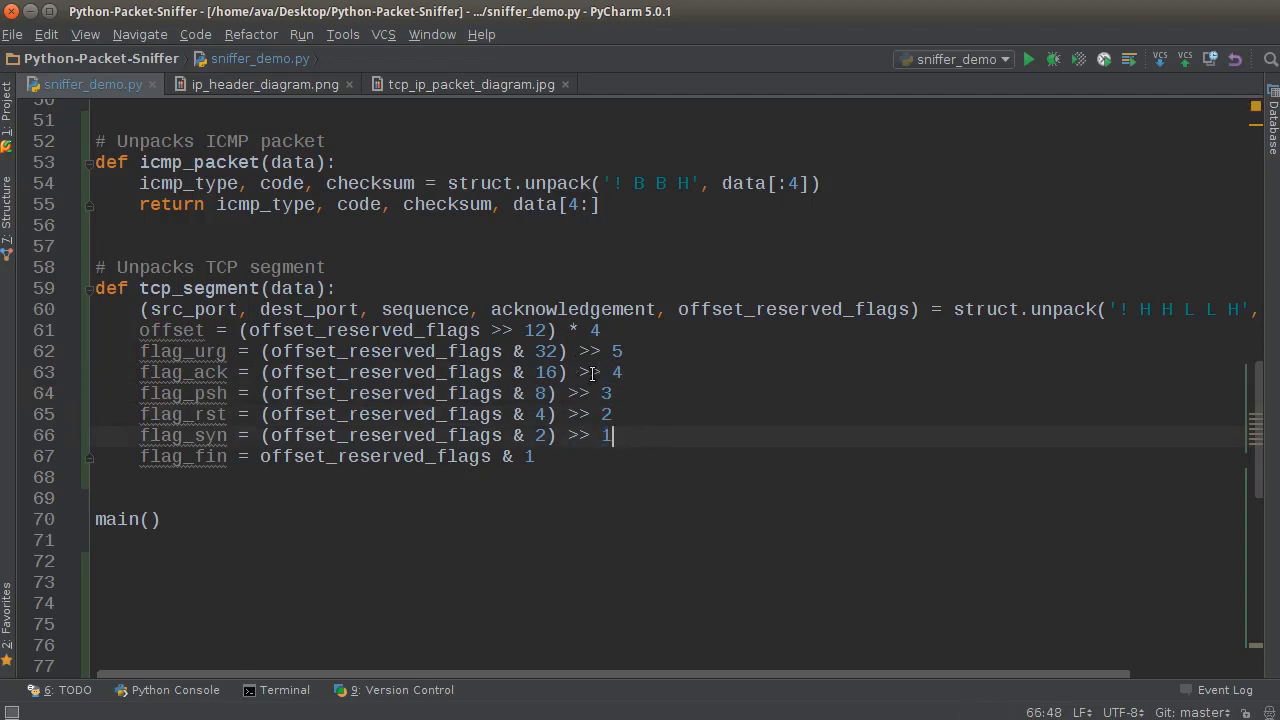
{"action": "mouse_move", "coordinate": [188, 372]}
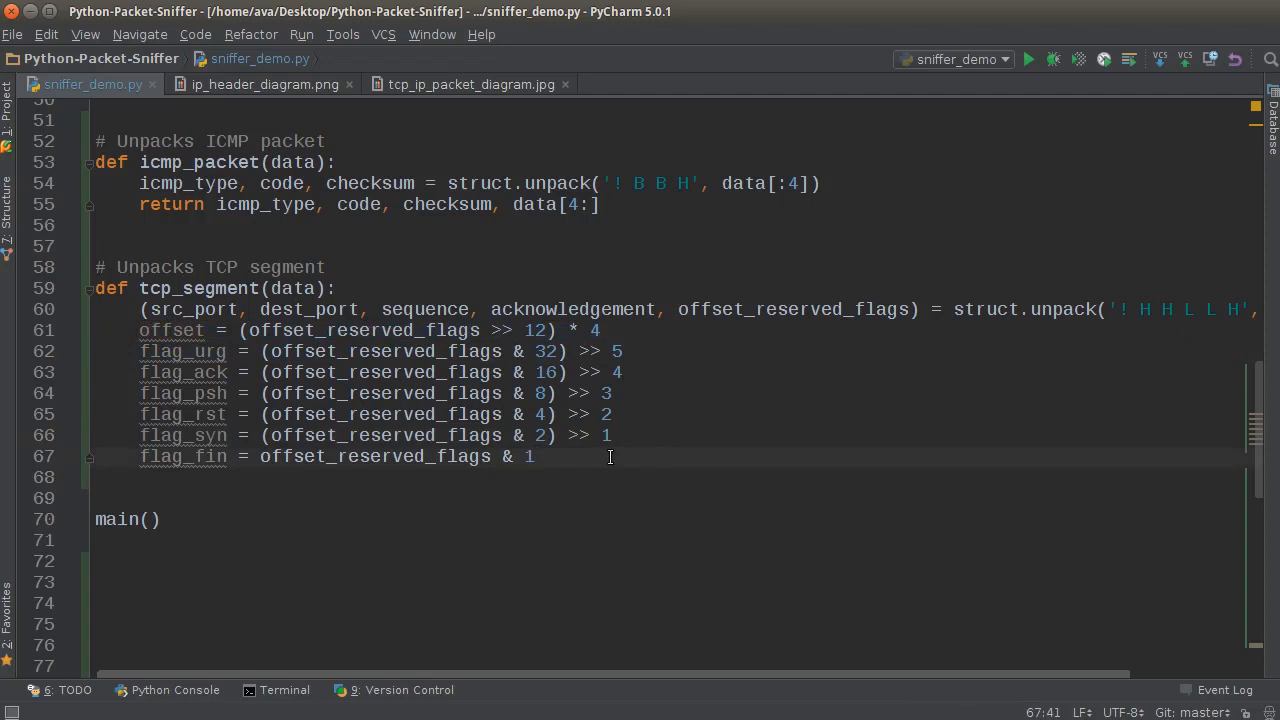
{"action": "type", "text": "return src_port, dest_port, sequence, acknowledgement"}
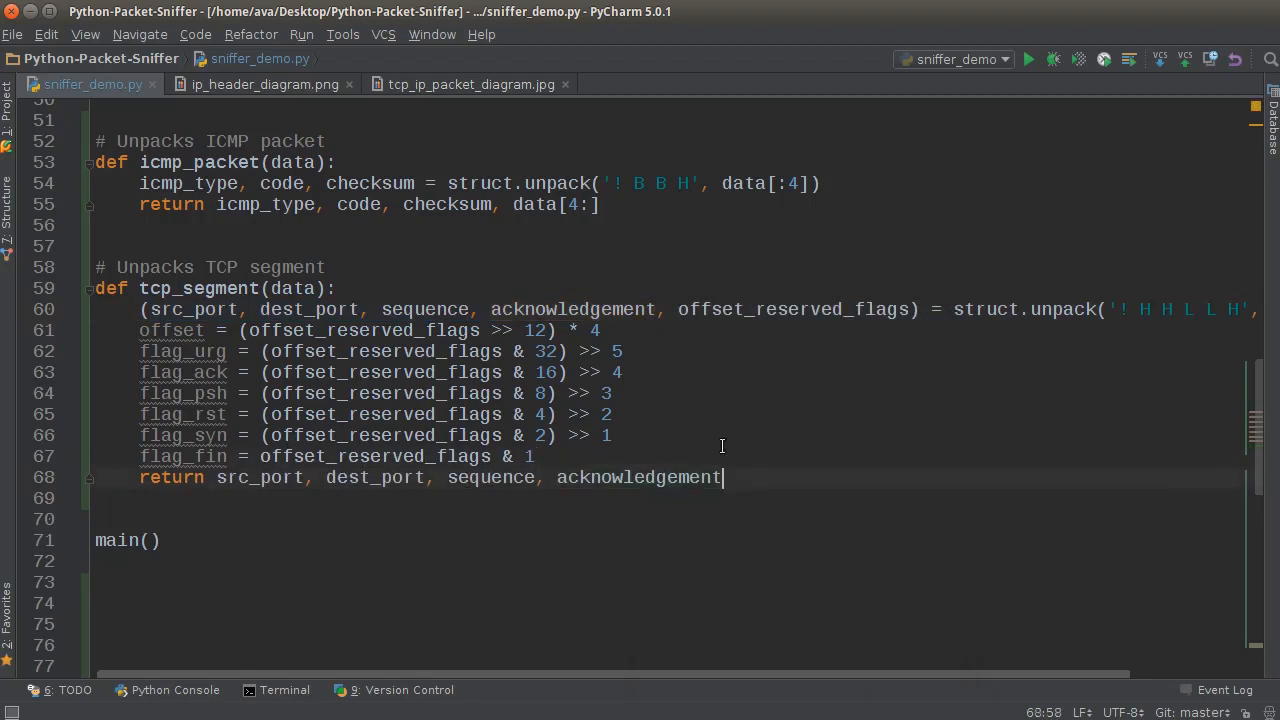
Complete the return with the flags and data[offset:], then view the TCP/IP packet diagram
{"action": "type", "text": ","}
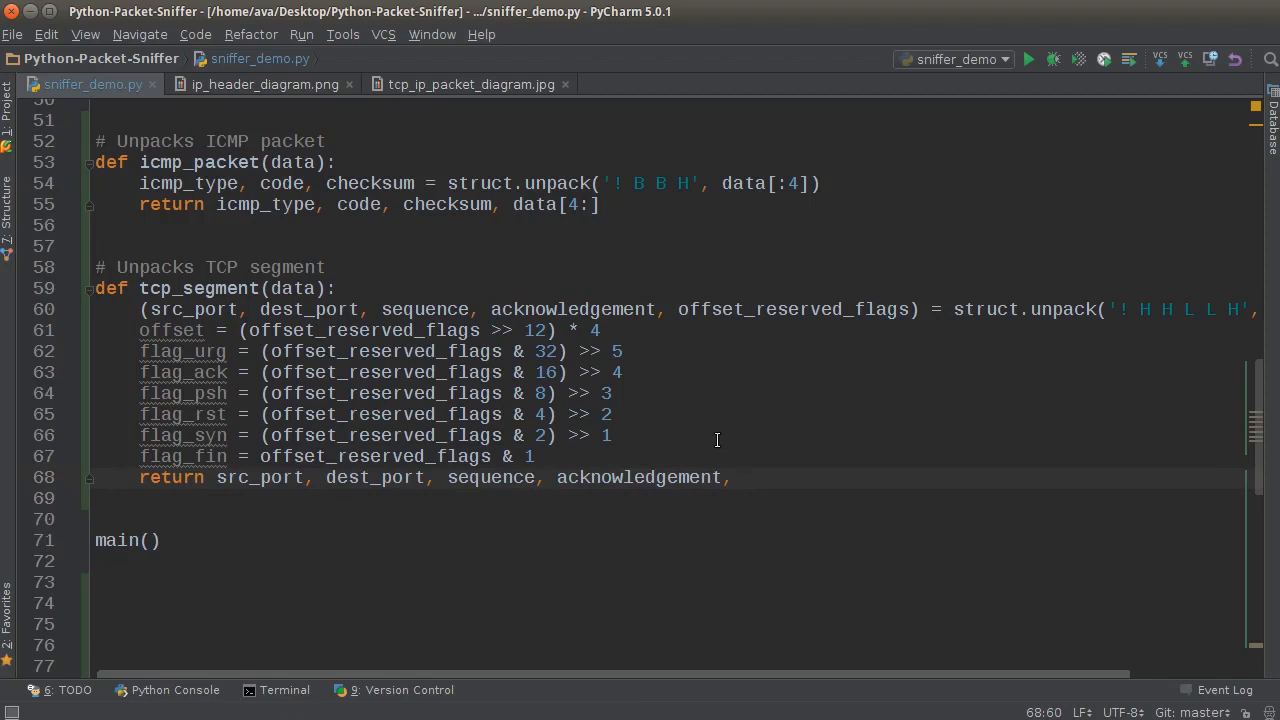
{"action": "type", "text": "fl"}
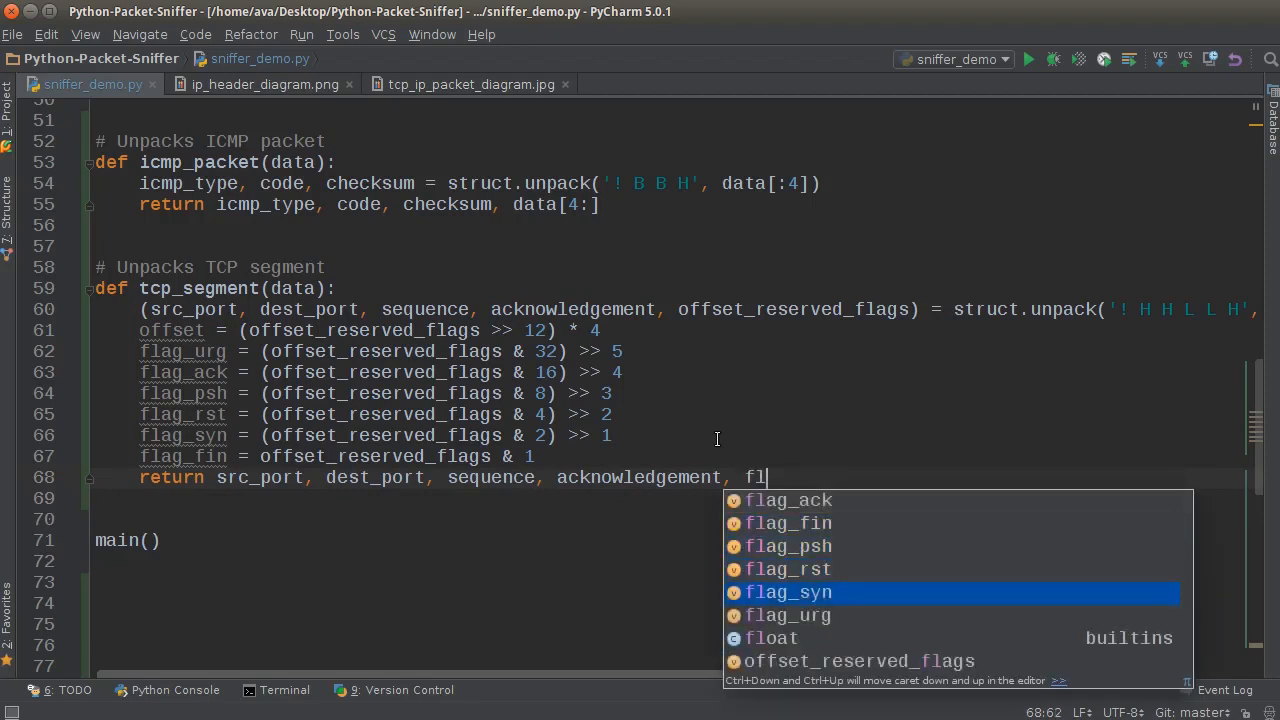
{"action": "key", "text": "Tab"}
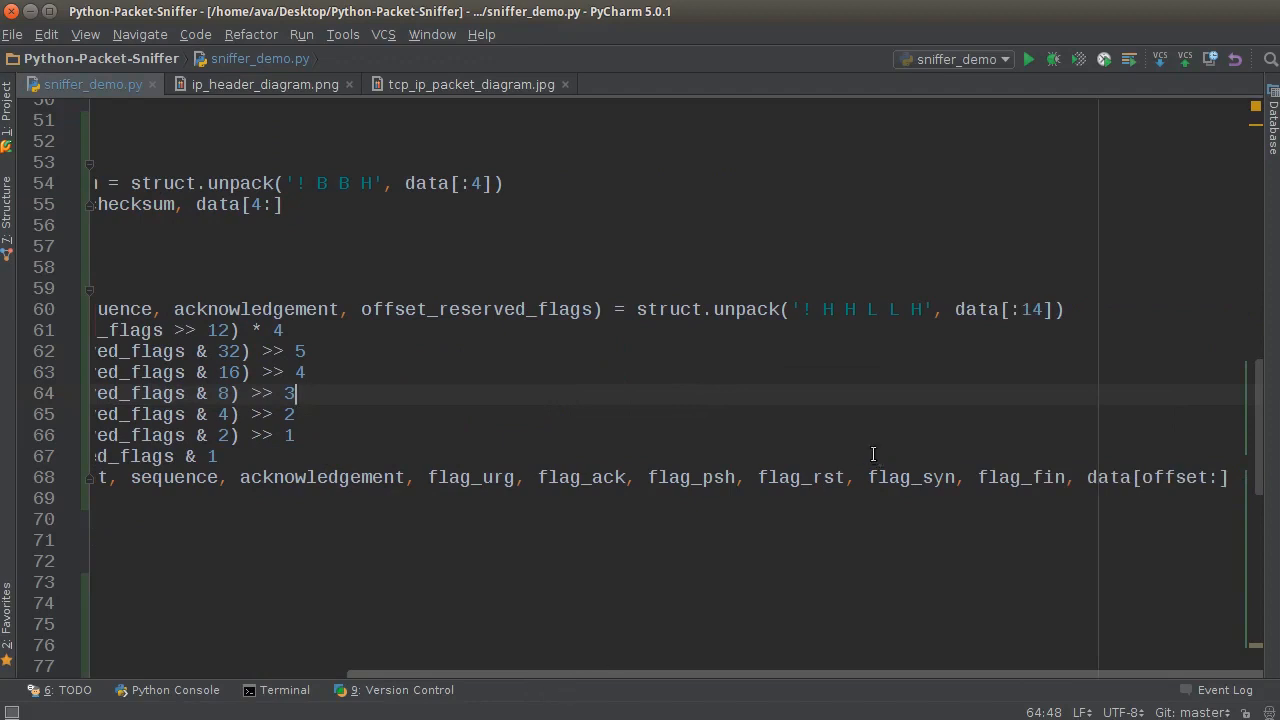
{"action": "mouse_move", "coordinate": [1092, 478]}
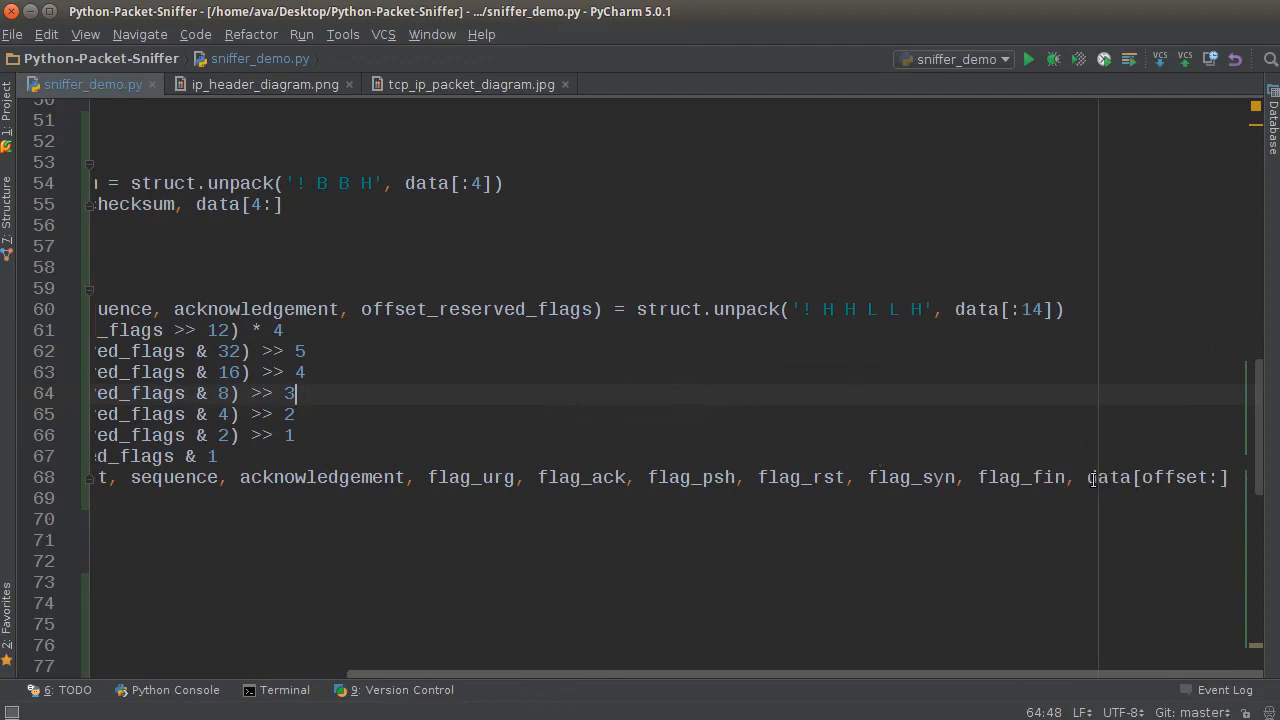
{"action": "double_click", "coordinate": [1156, 478]}
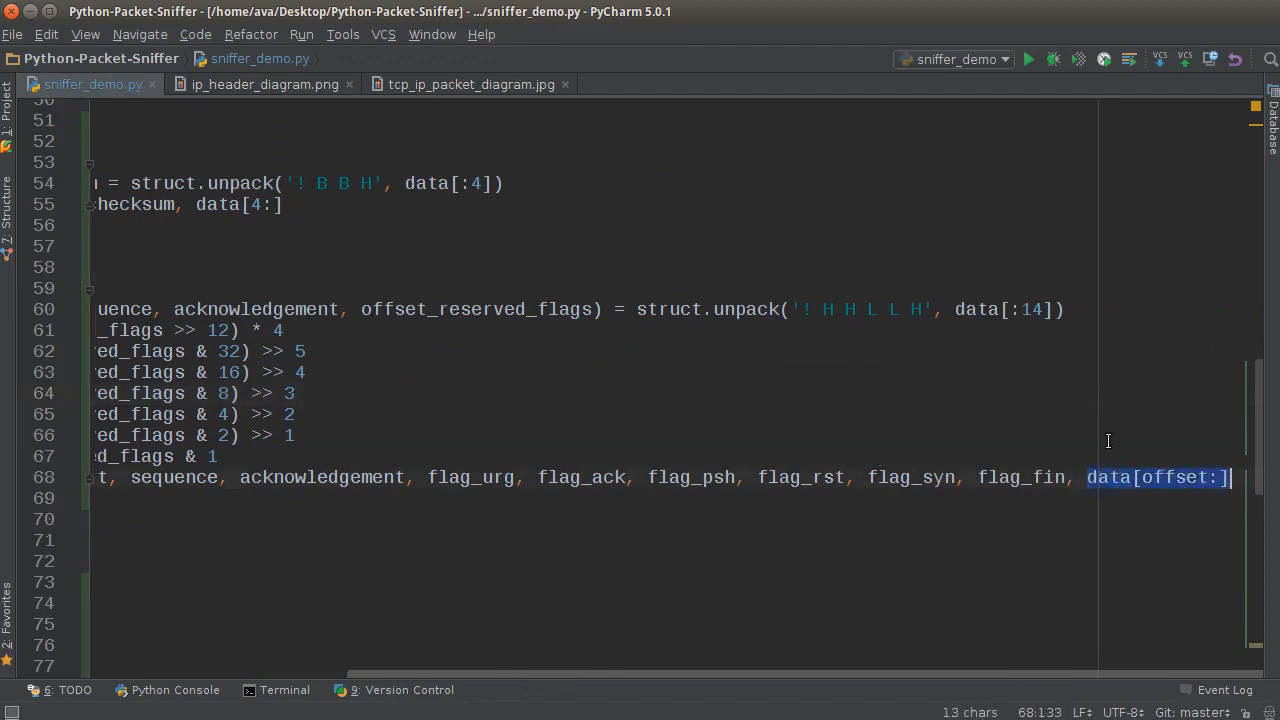
{"action": "left_click", "coordinate": [468, 84]}
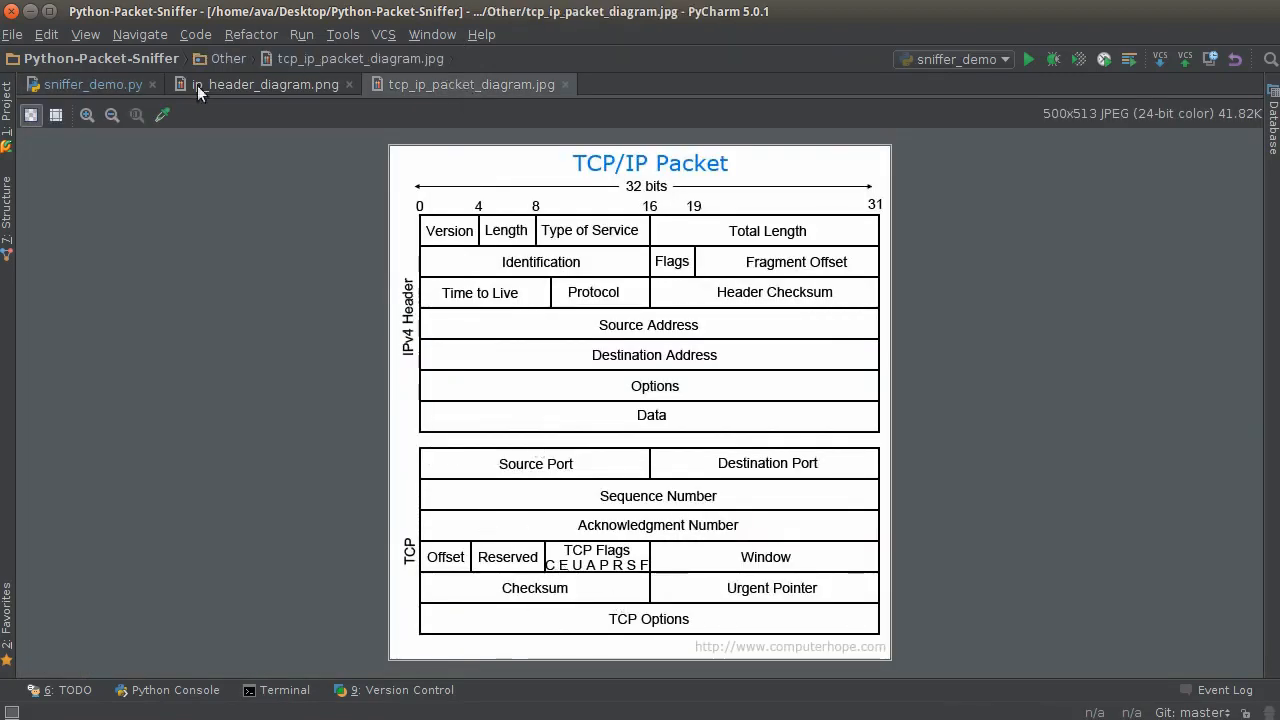
Return to sniffer_demo.py and select offset inside the returned data[offset:] slice
{"action": "left_click", "coordinate": [92, 84]}
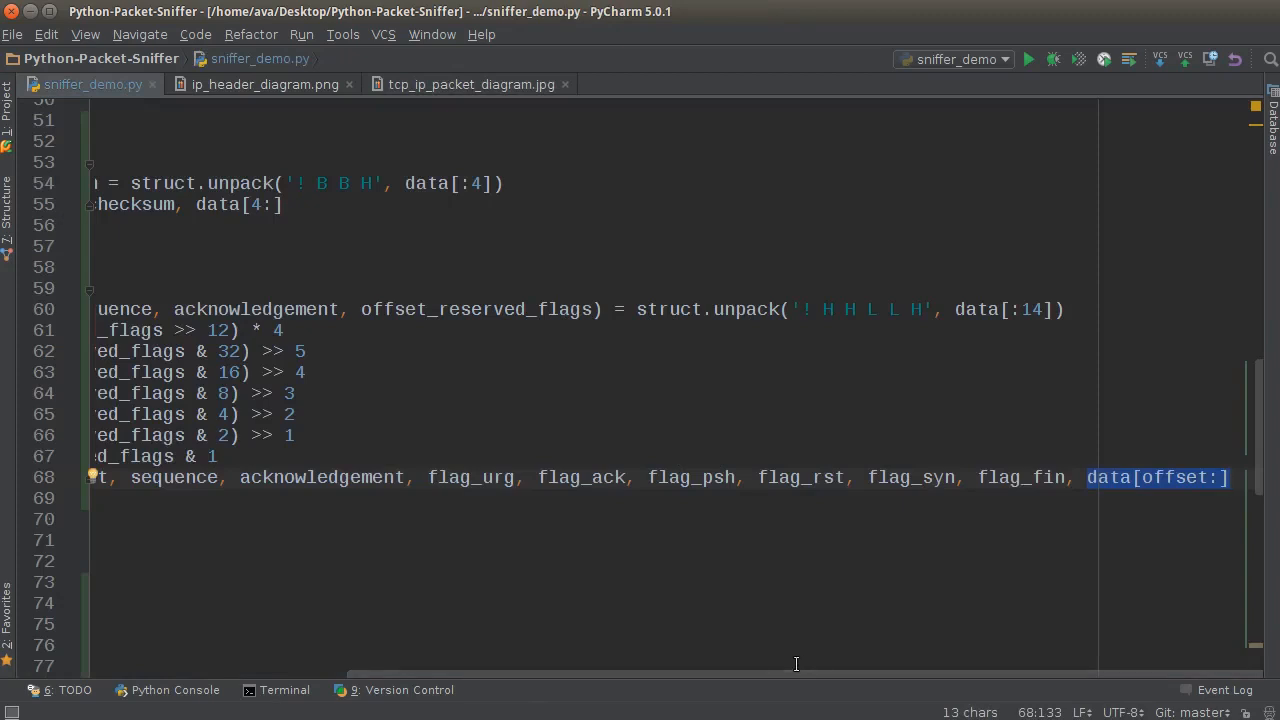
{"action": "mouse_move", "coordinate": [1056, 448]}
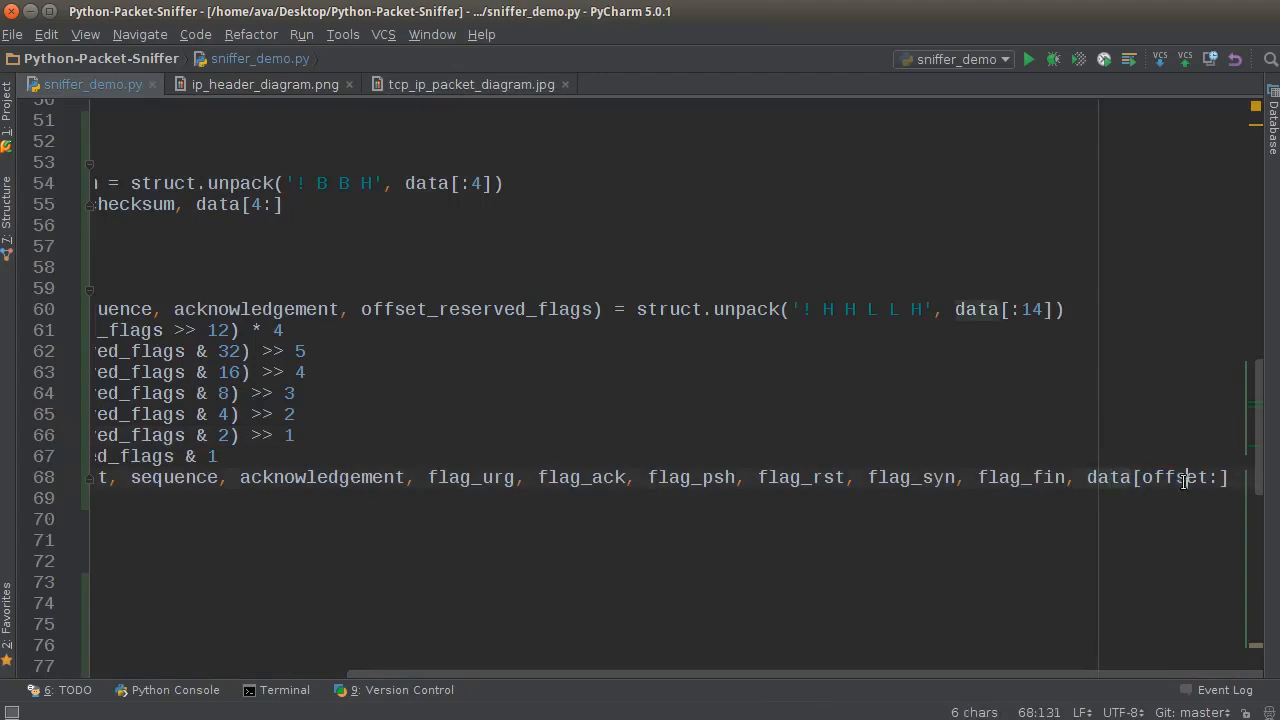
{"action": "double_click", "coordinate": [1180, 478]}
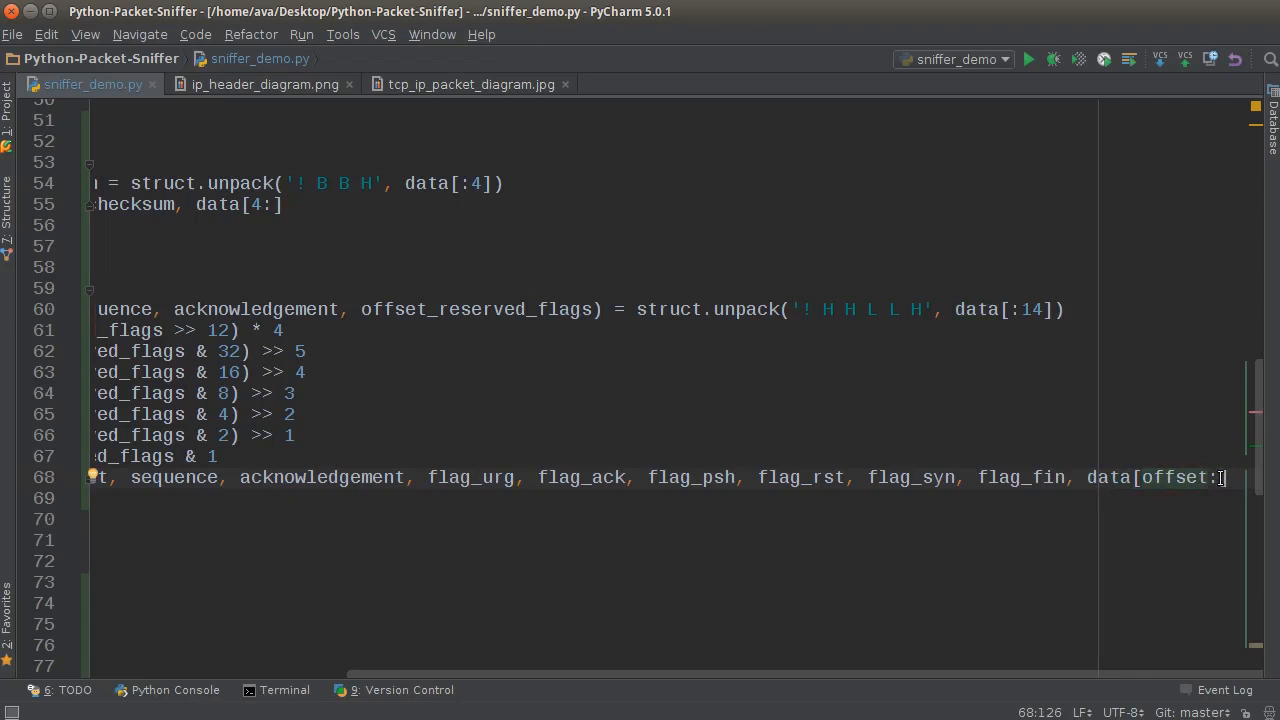
{"action": "double_click", "coordinate": [1176, 478]}
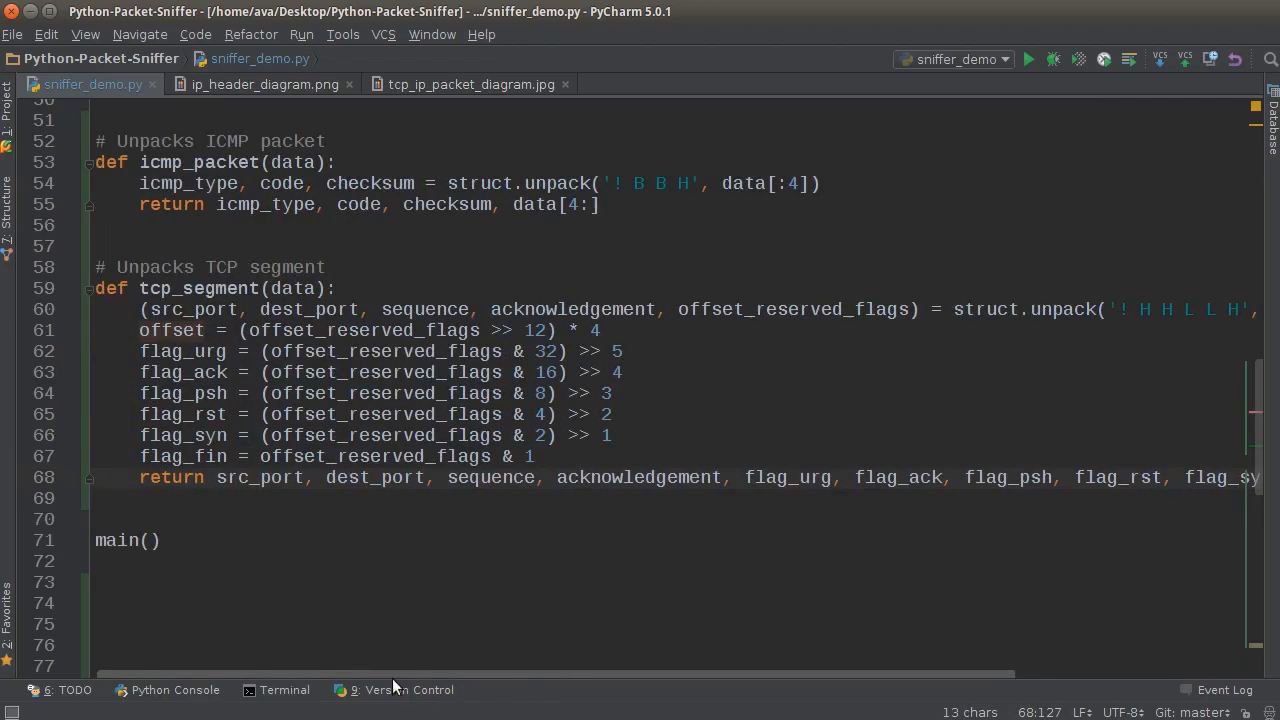
{"action": "left_click", "coordinate": [96, 246]}
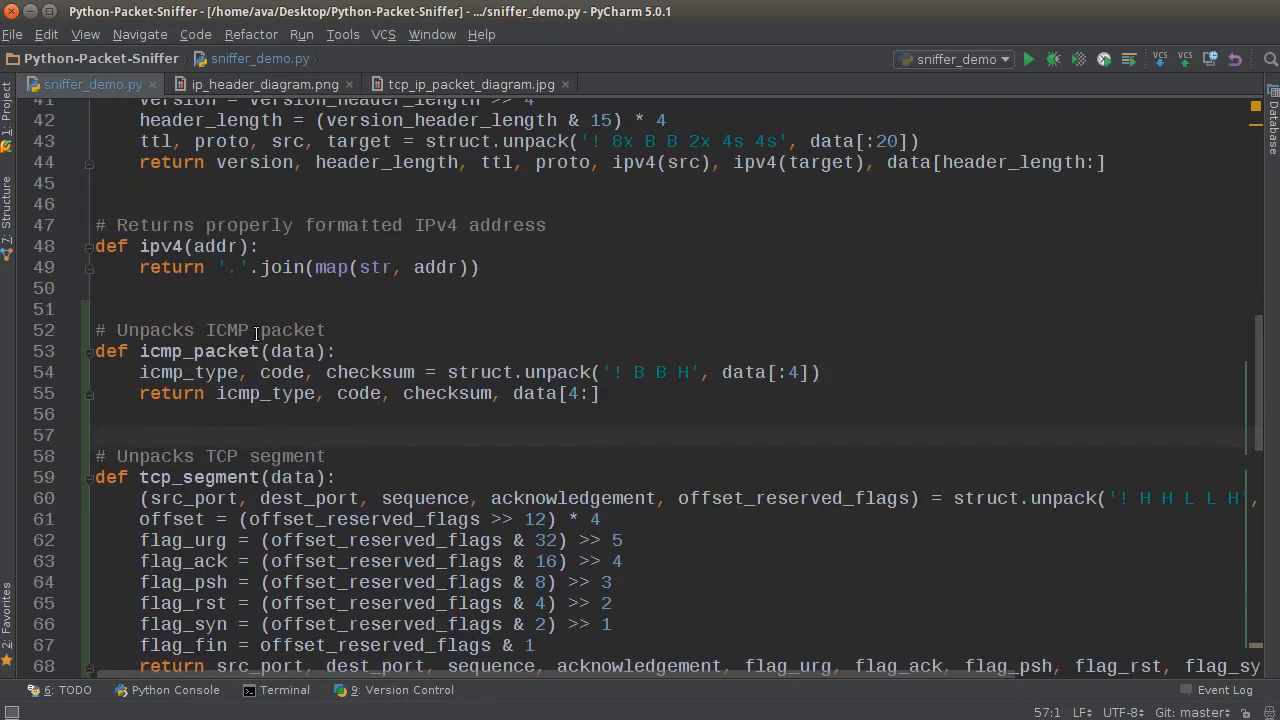
{"action": "scroll", "scroll_direction": "down", "scroll_amount": 3}
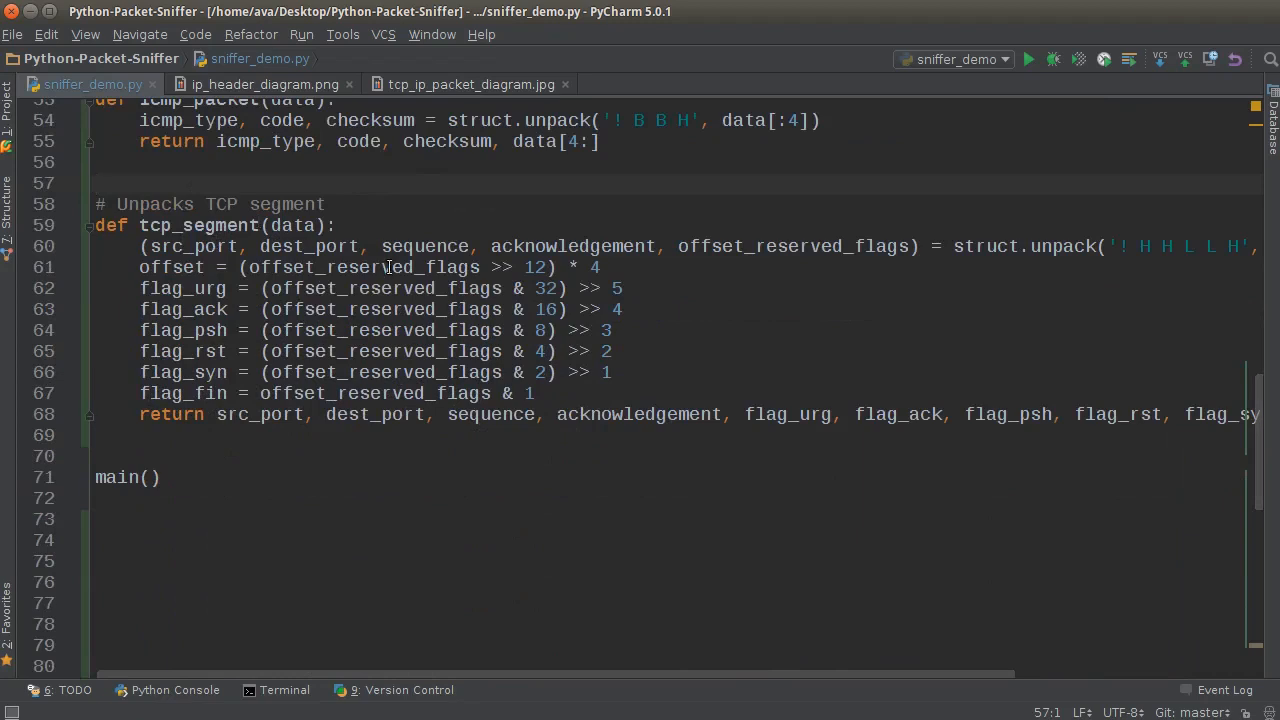
{"action": "mouse_move", "coordinate": [312, 508]}
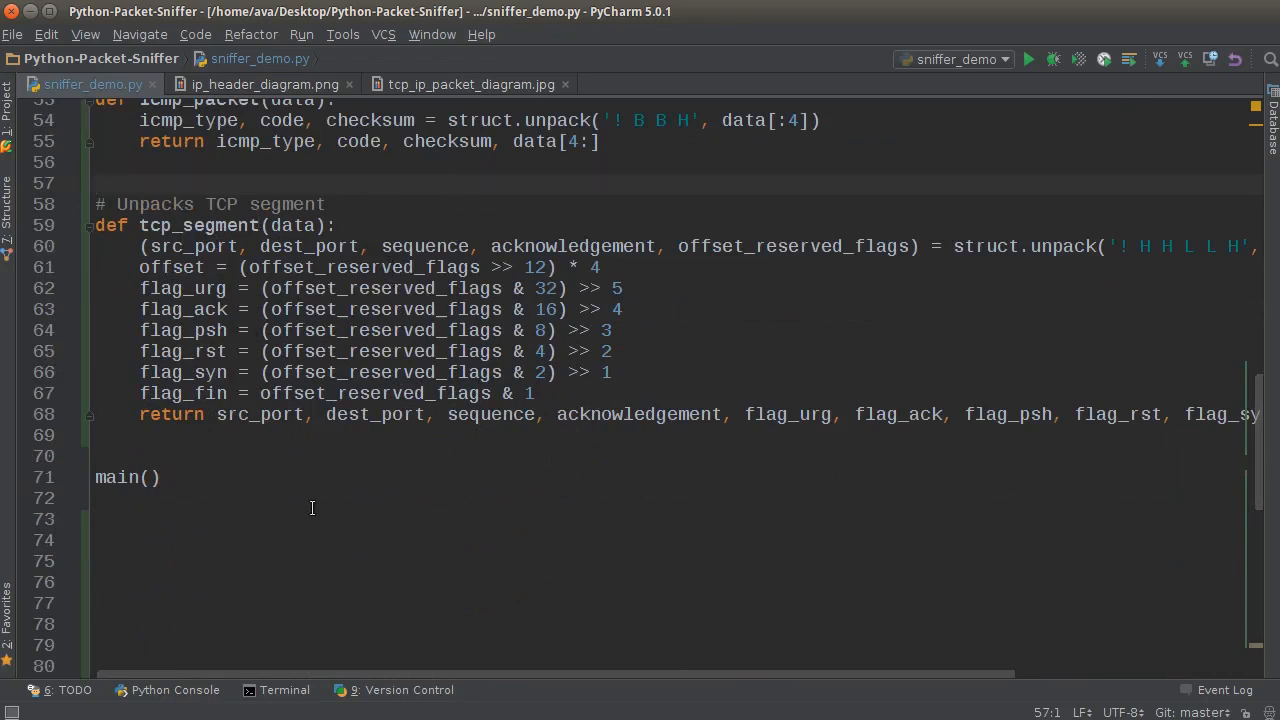
{"action": "mouse_move", "coordinate": [316, 492]}
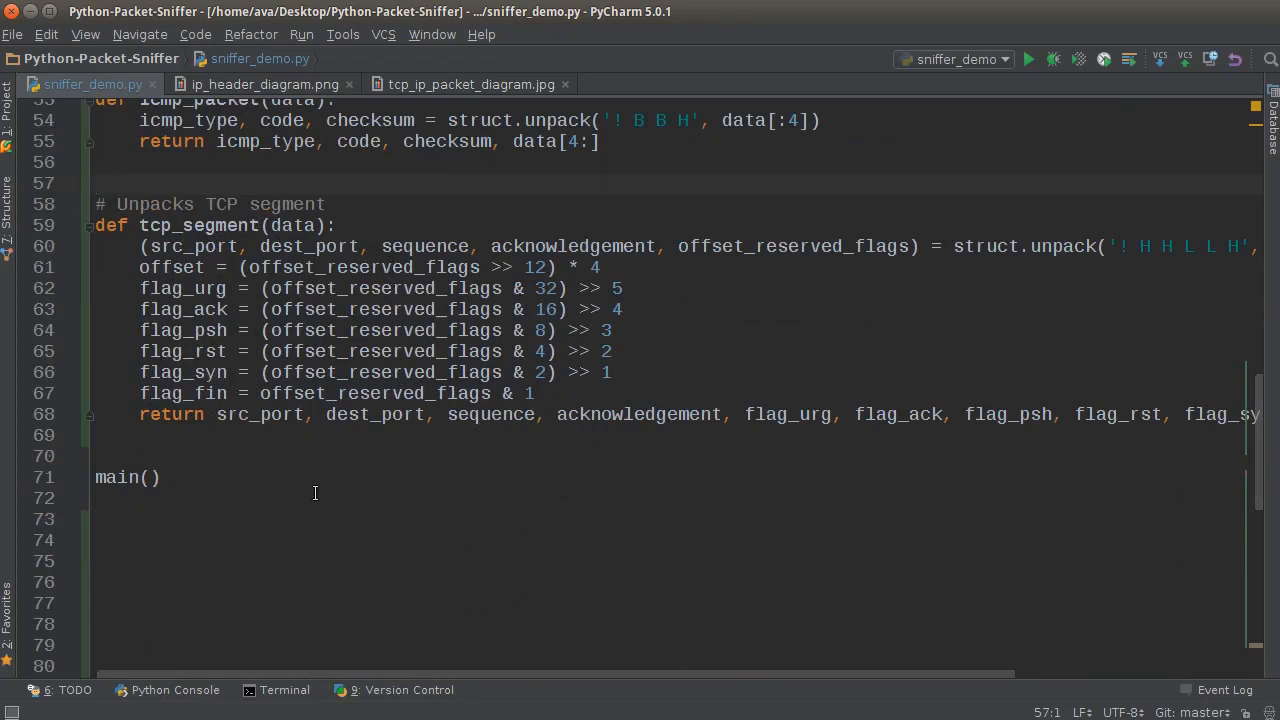